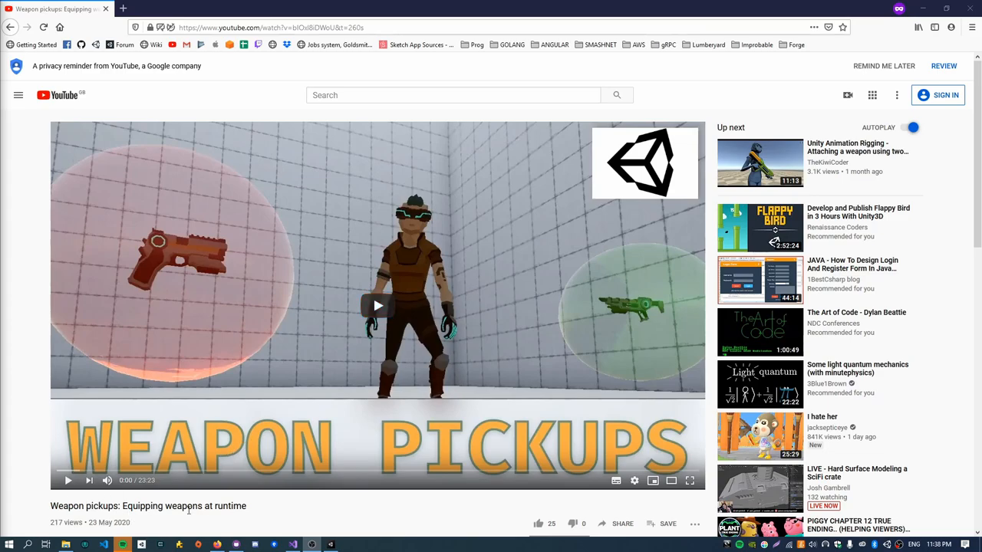
- Switch from the YouTube weapon-pickups video to the Unity editor
key(alt+tab)
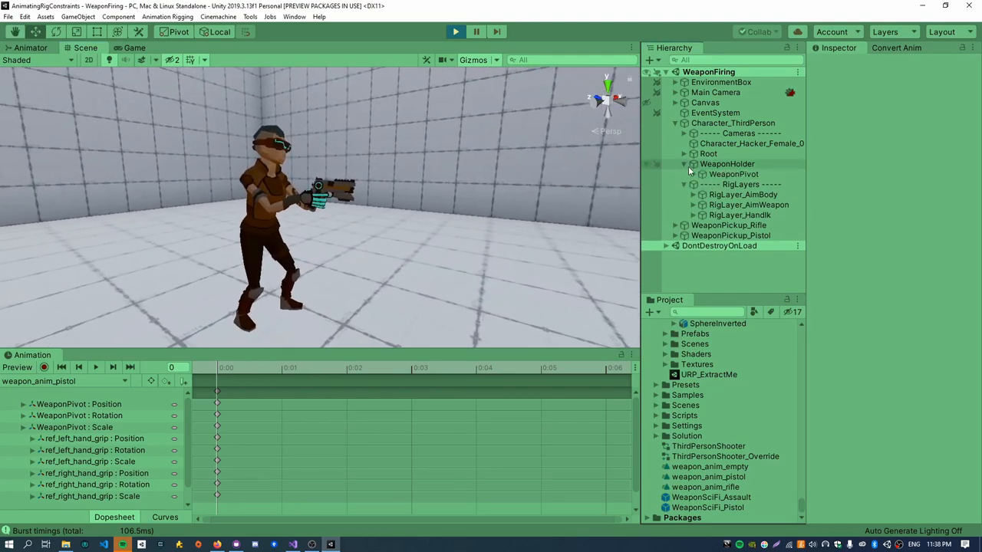
- Expand WeaponPivot and record pistol clip keyframes from the first frame
click(731, 174)
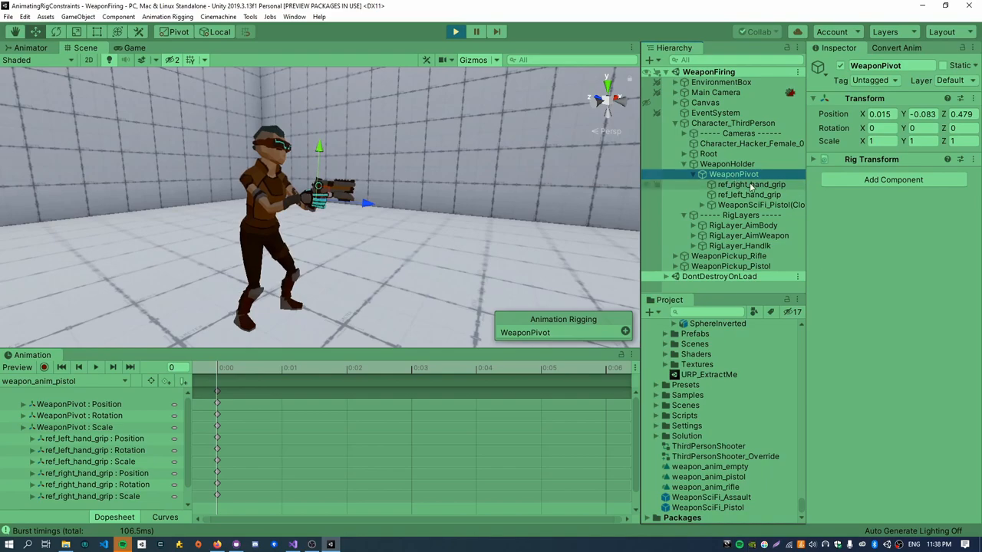
click(748, 184)
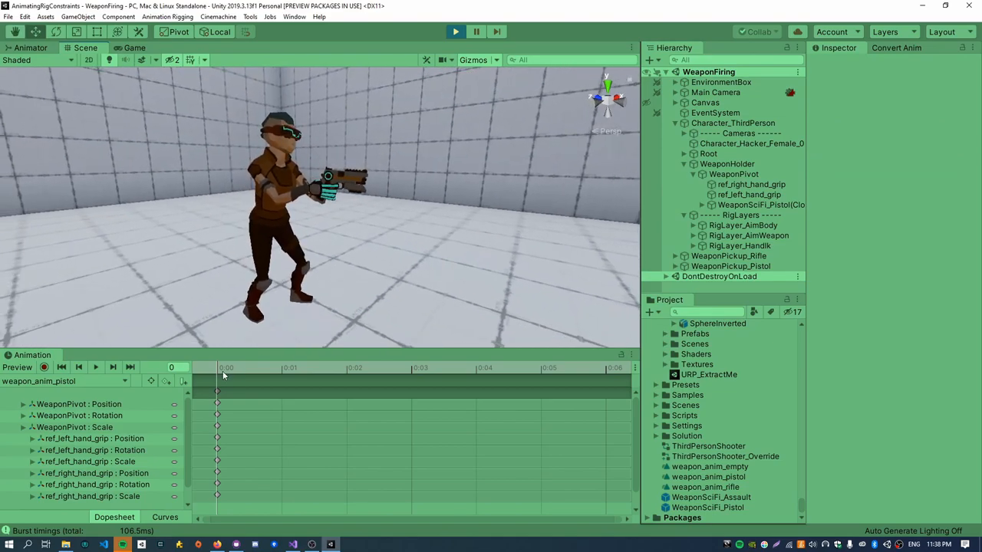
click(46, 367)
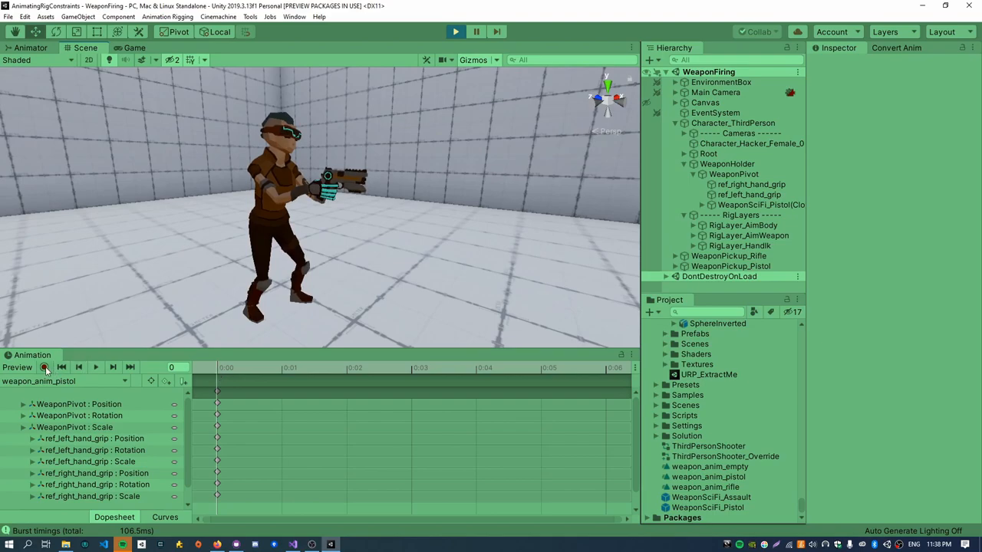
click(45, 367)
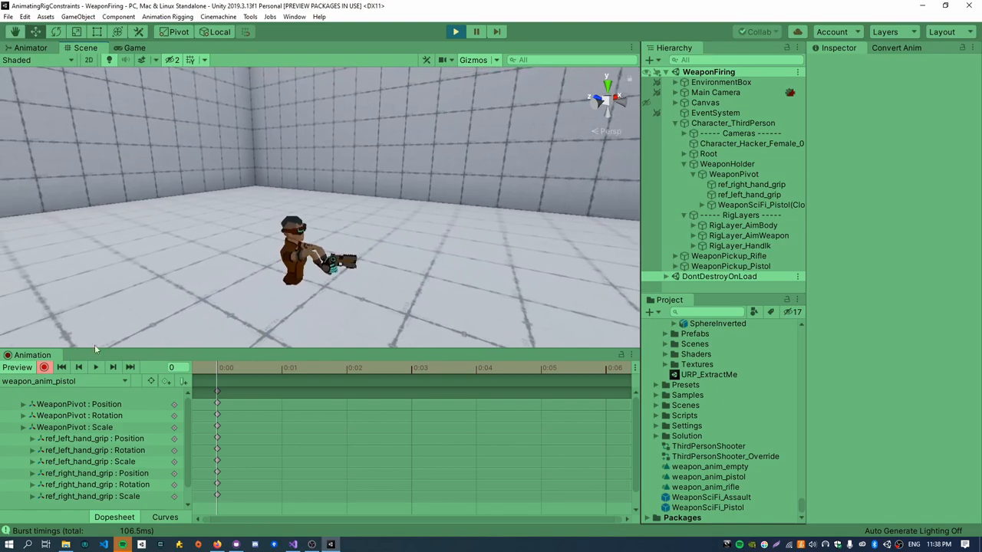
click(47, 367)
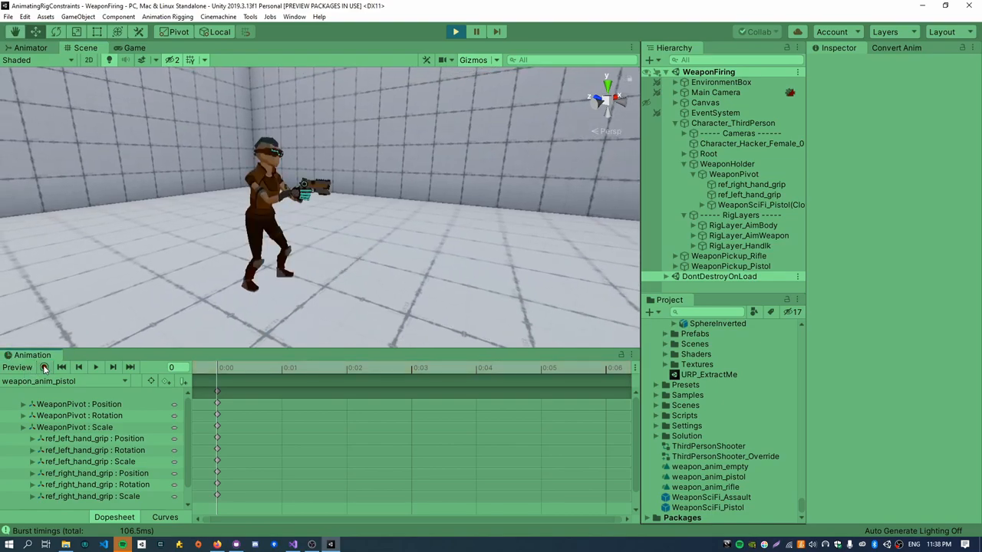
- Select Character_ThirdPerson and ping its CharactersAvatar asset from the Avatar field
click(45, 365)
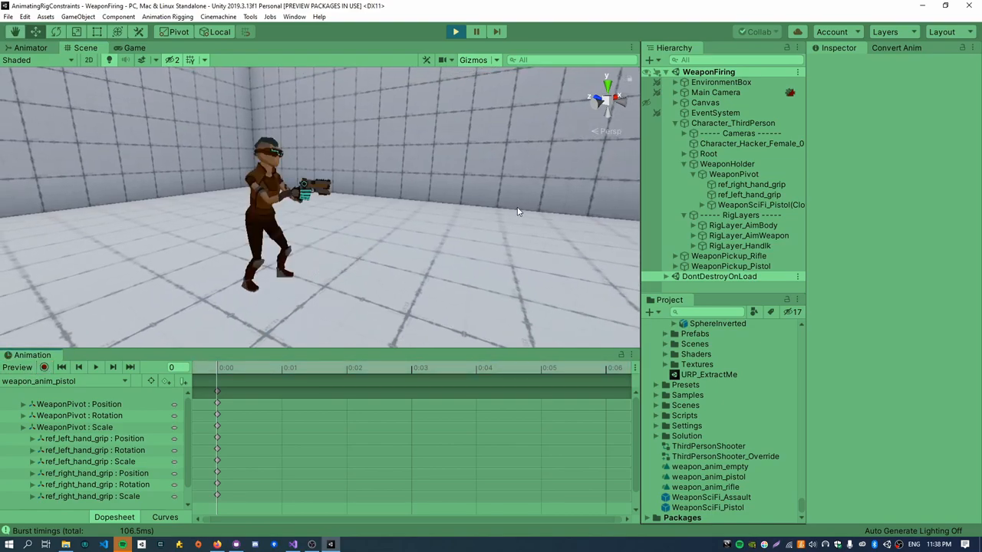
click(733, 123)
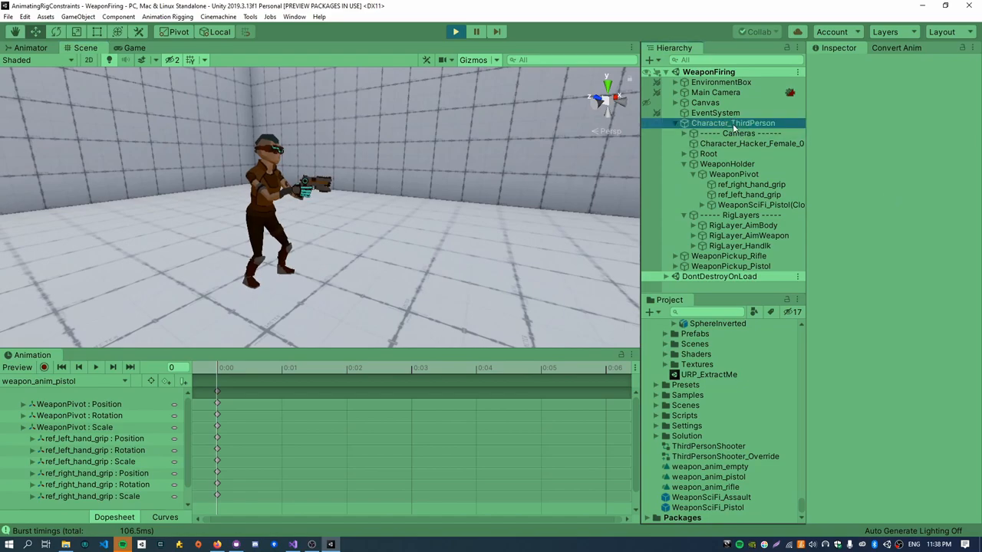
click(732, 122)
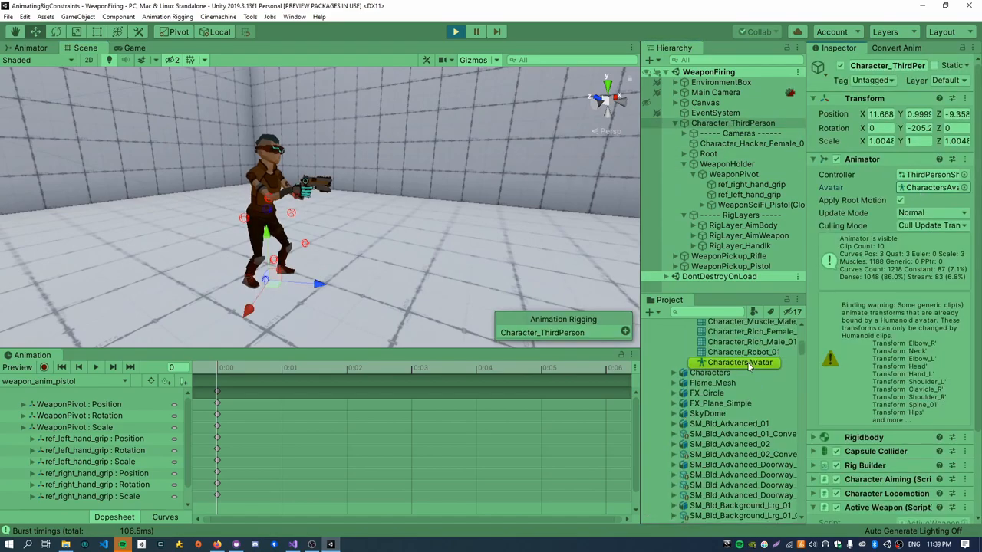
- Check a strafe clip's rig, then view the Characters model's Rig tab, keeping Humanoid
click(720, 393)
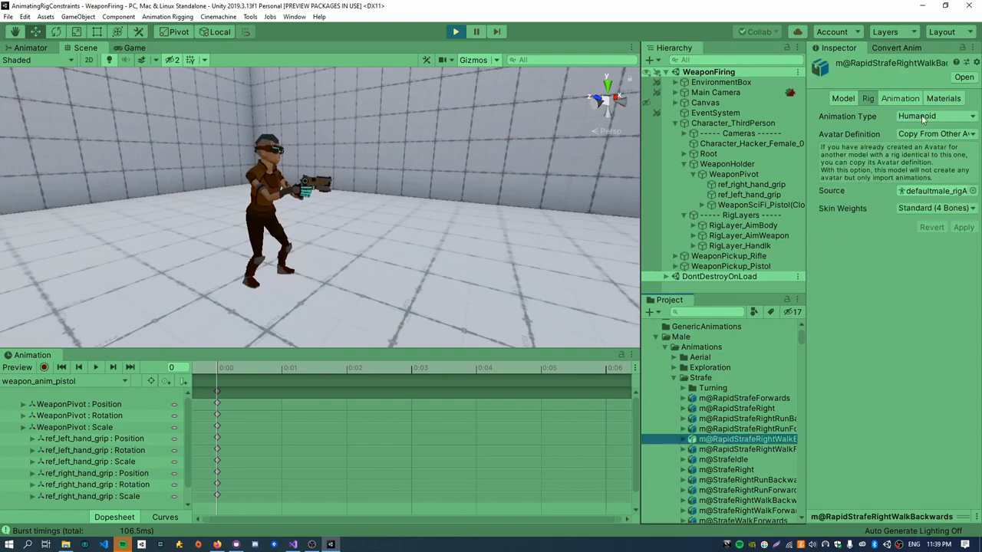
click(744, 462)
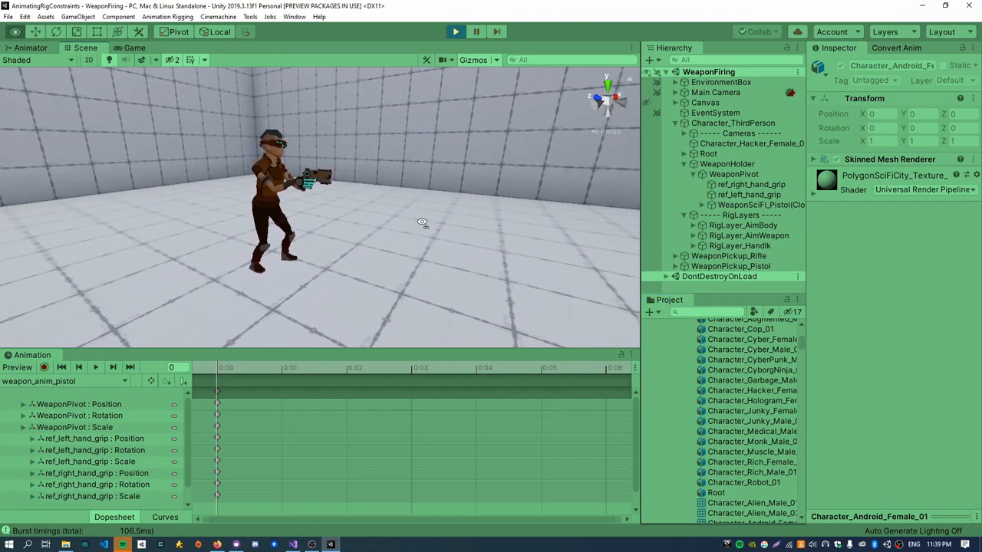
click(748, 411)
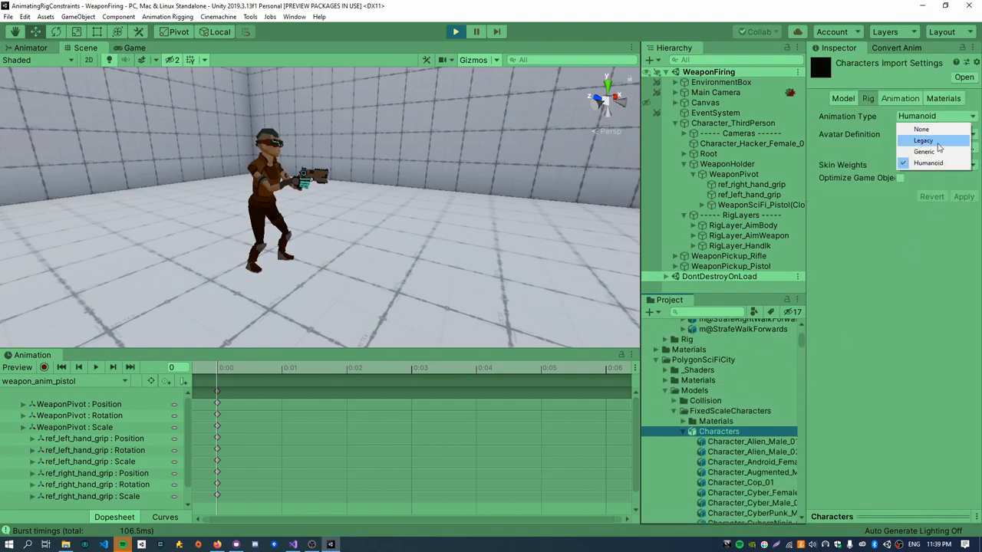
mouse_move(924, 151)
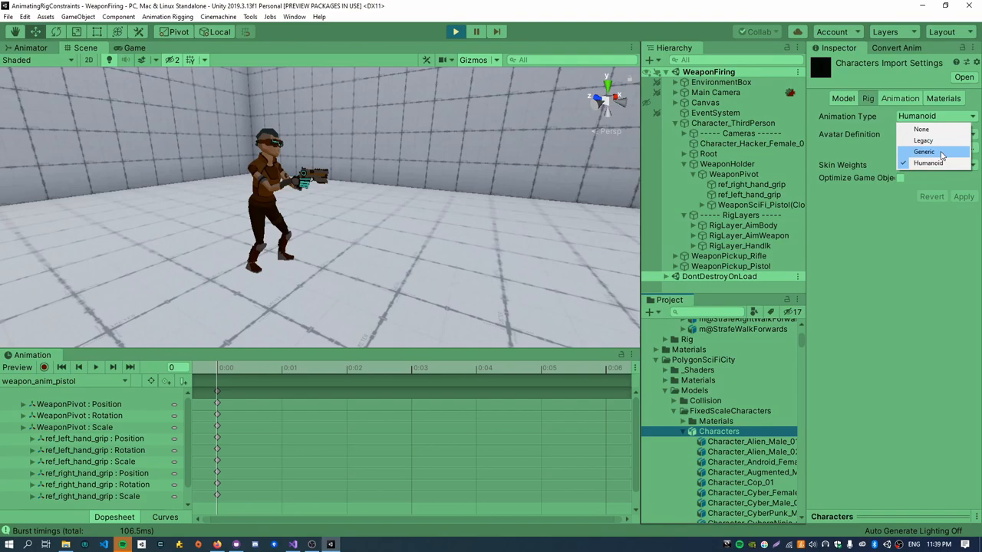
click(930, 161)
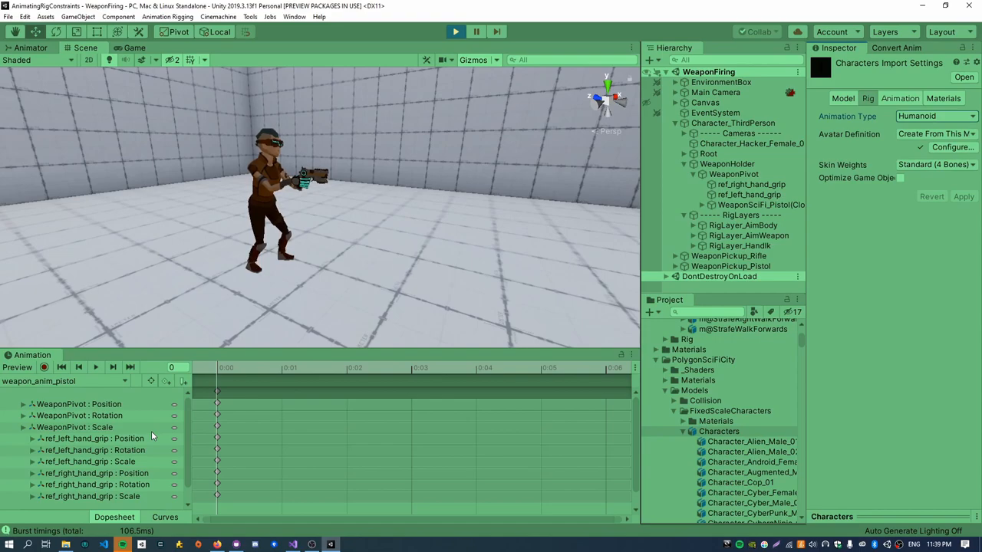
mouse_move(529, 349)
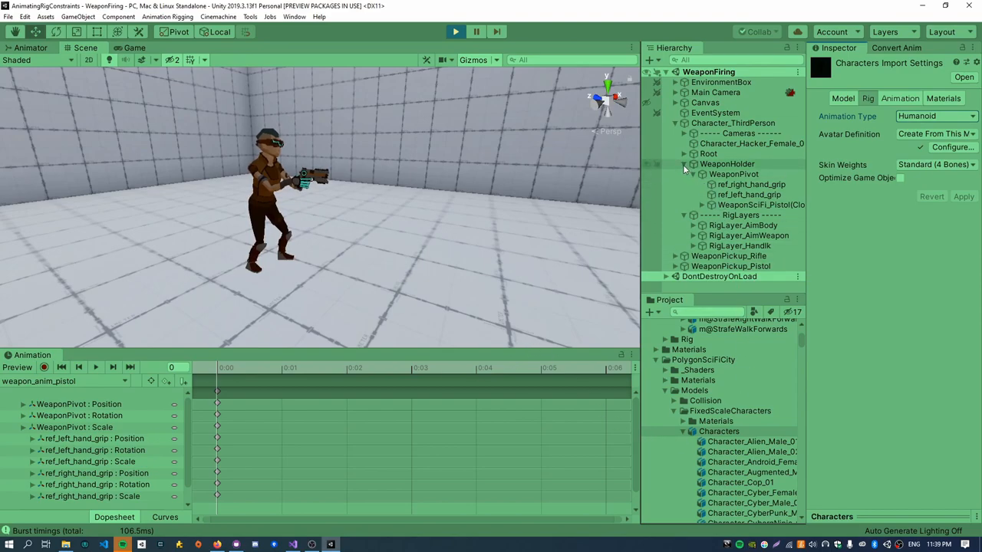
- Create a RigController animator controller and add an Animator using it to RigLayers
click(740, 173)
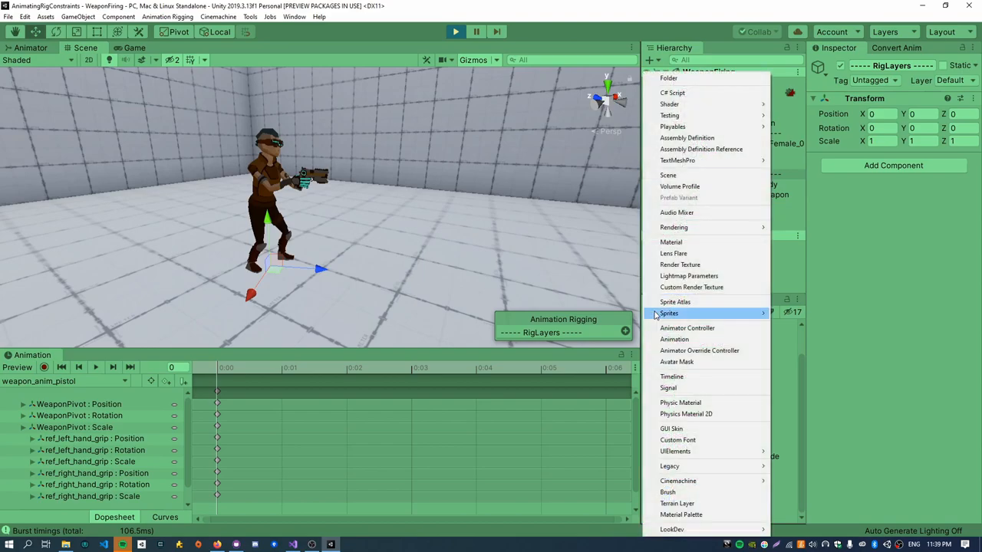
click(687, 327)
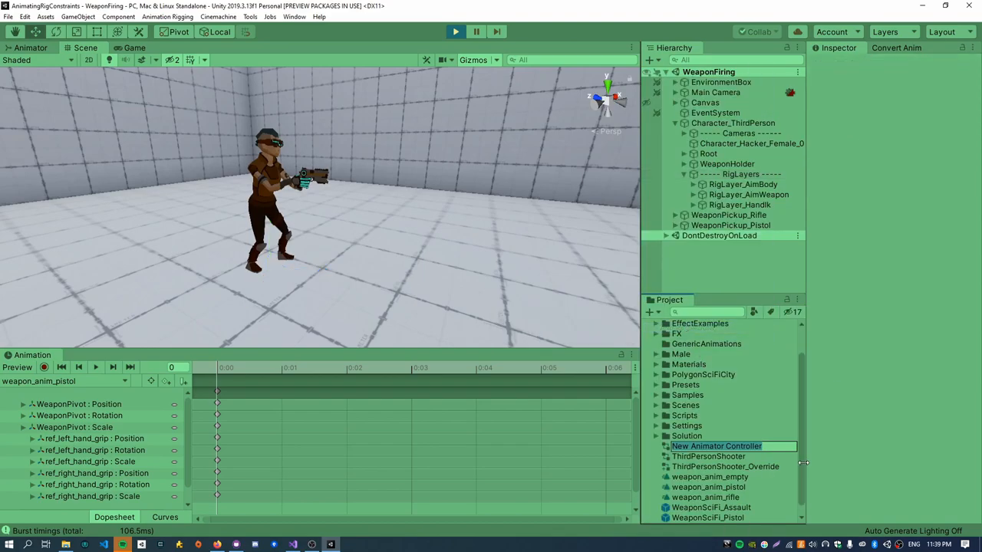
text(R)
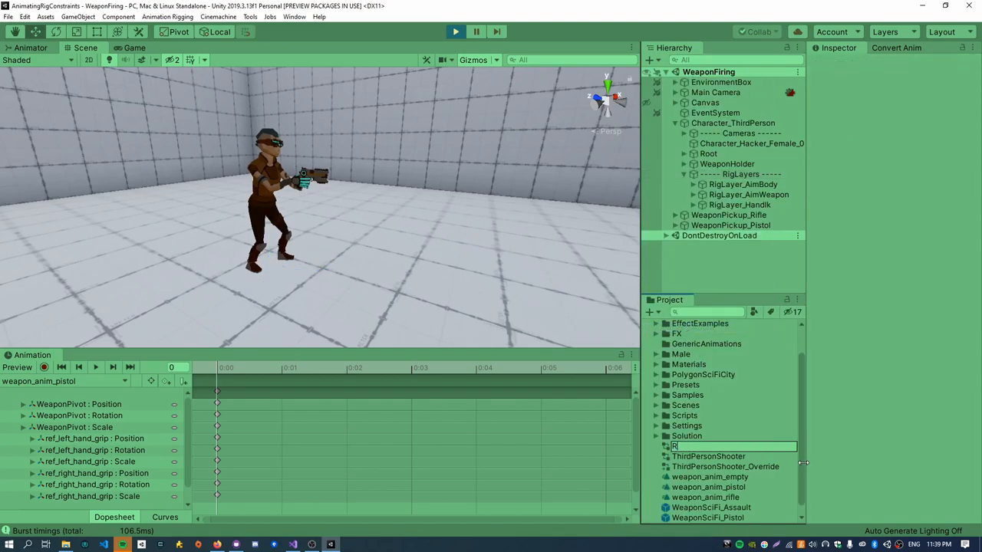
click(695, 446)
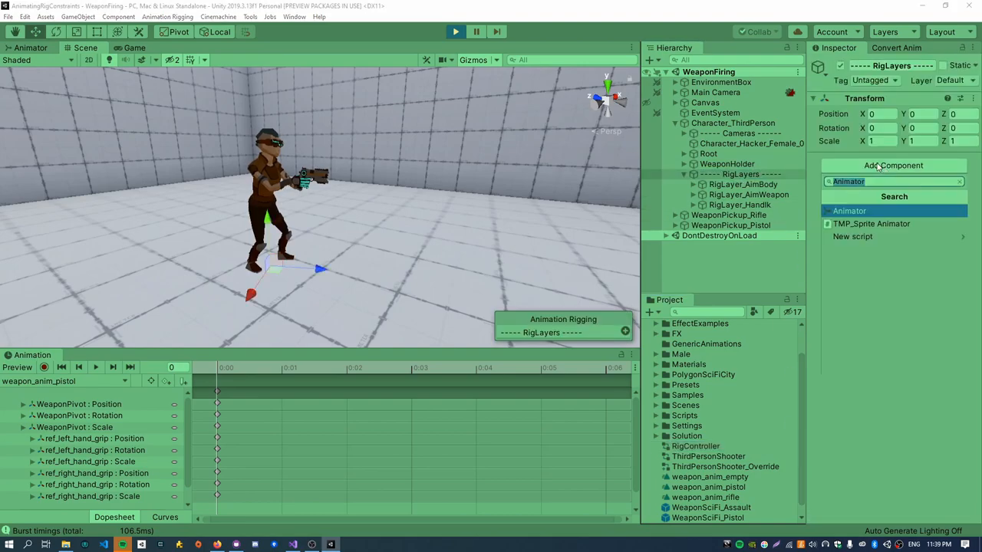
click(849, 211)
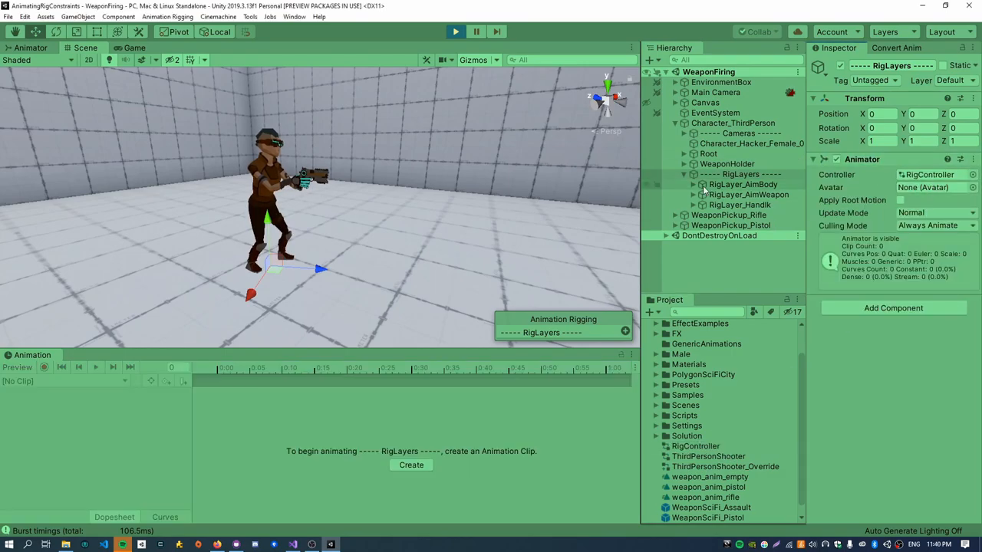
click(729, 123)
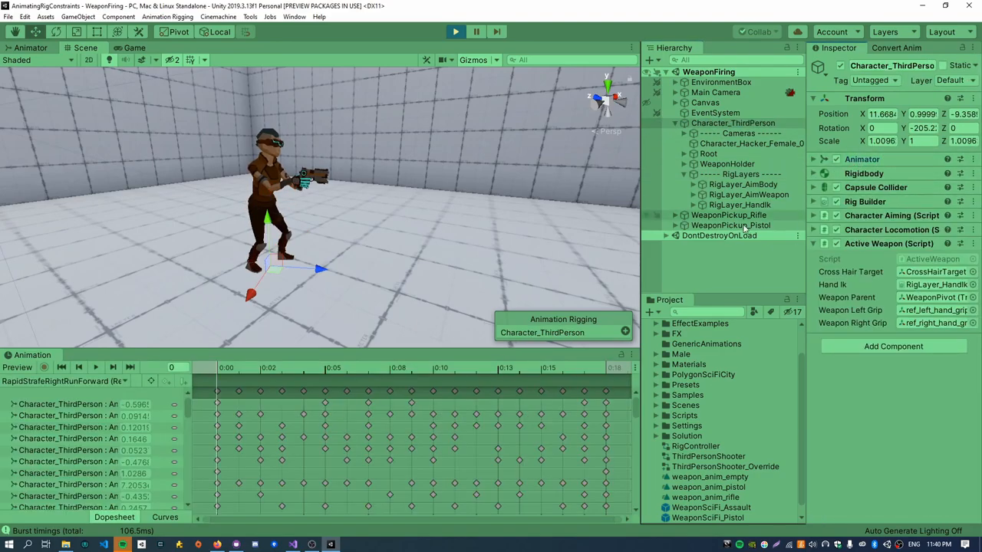
- Open RigController's state graph and select the weapon_anim_pistol state
click(732, 174)
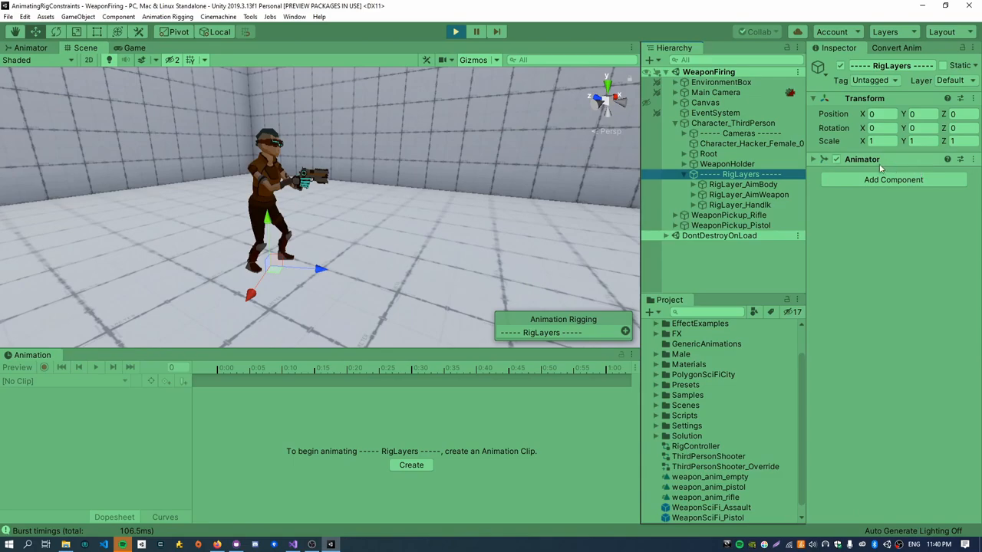
click(696, 446)
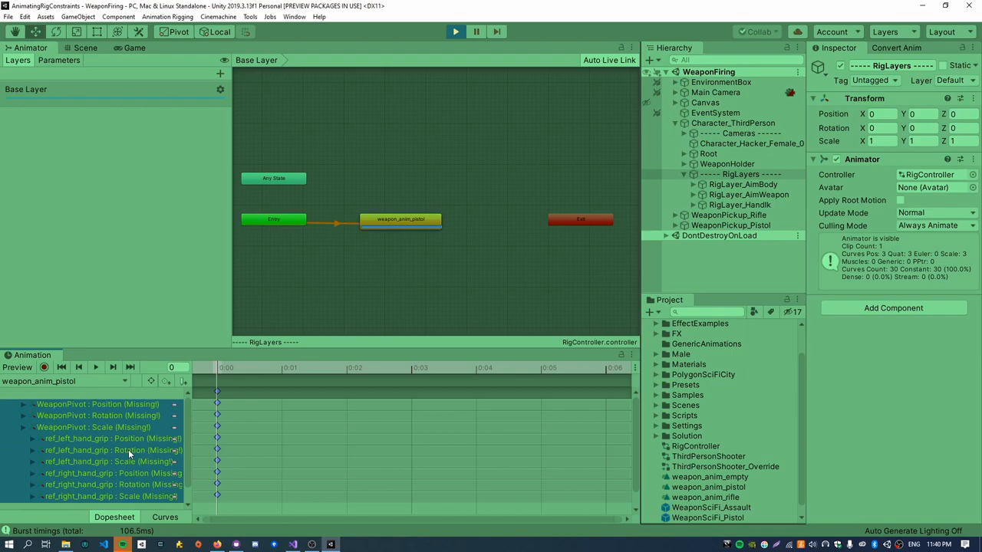
click(397, 220)
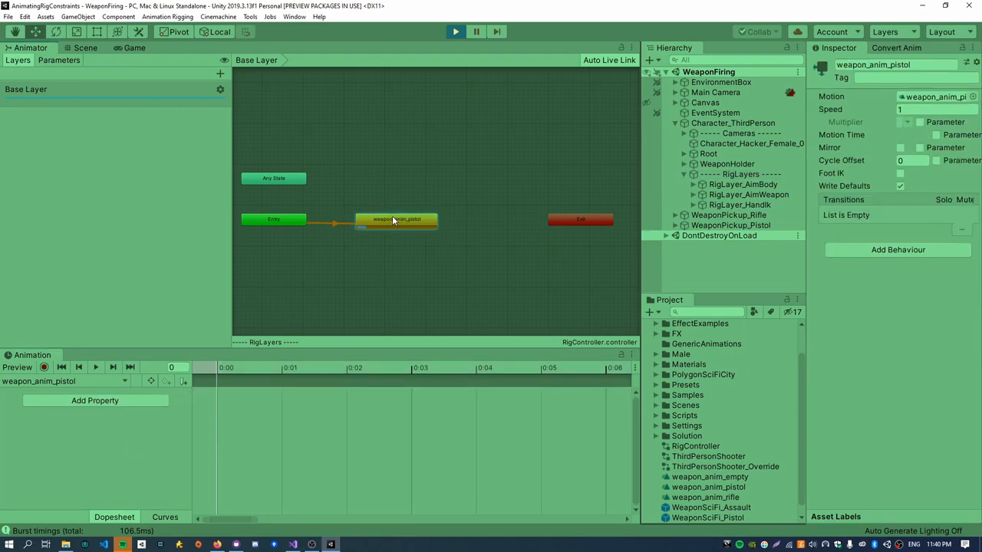
click(74, 47)
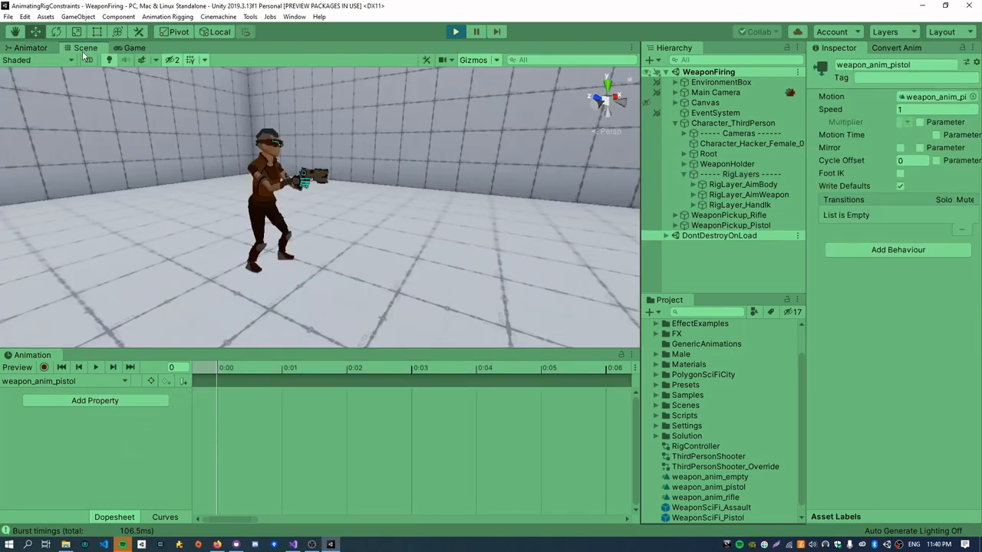
- Clear missing properties and key RigLayer_HandIk's rig weight with its Weight slider
click(744, 174)
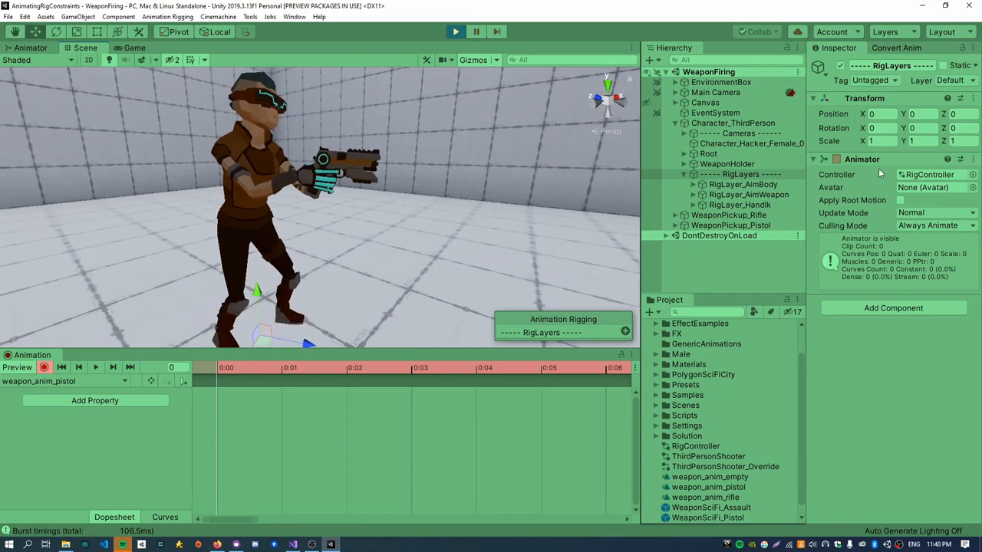
click(736, 205)
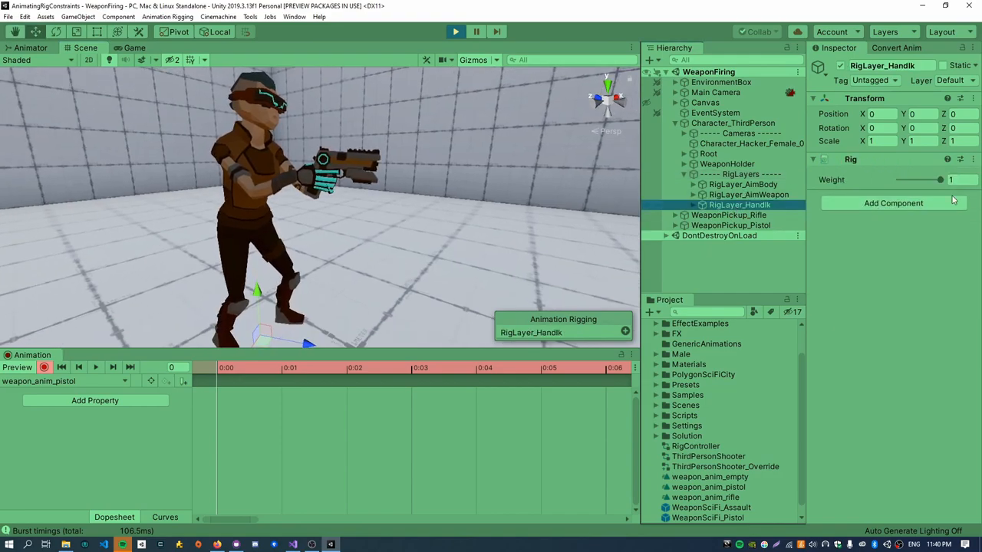
drag(951, 179, 932, 179)
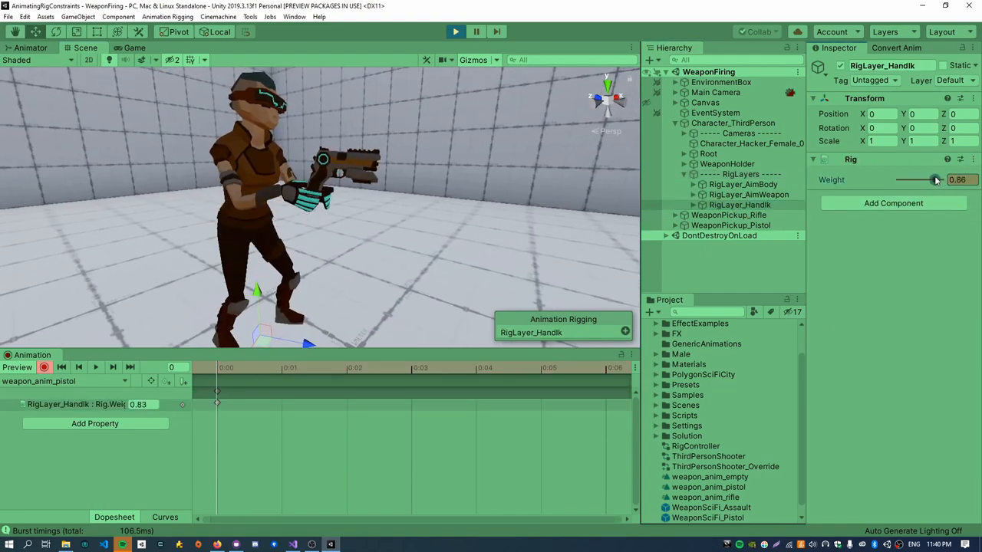
drag(934, 180, 955, 180)
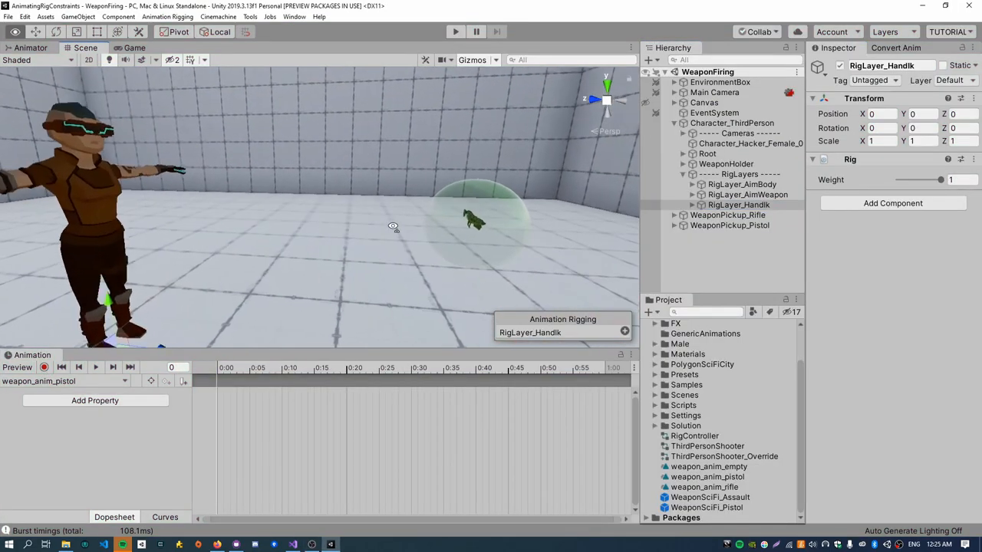
- Switch from Unity to ActiveWeapon.cs in Visual Studio
click(732, 123)
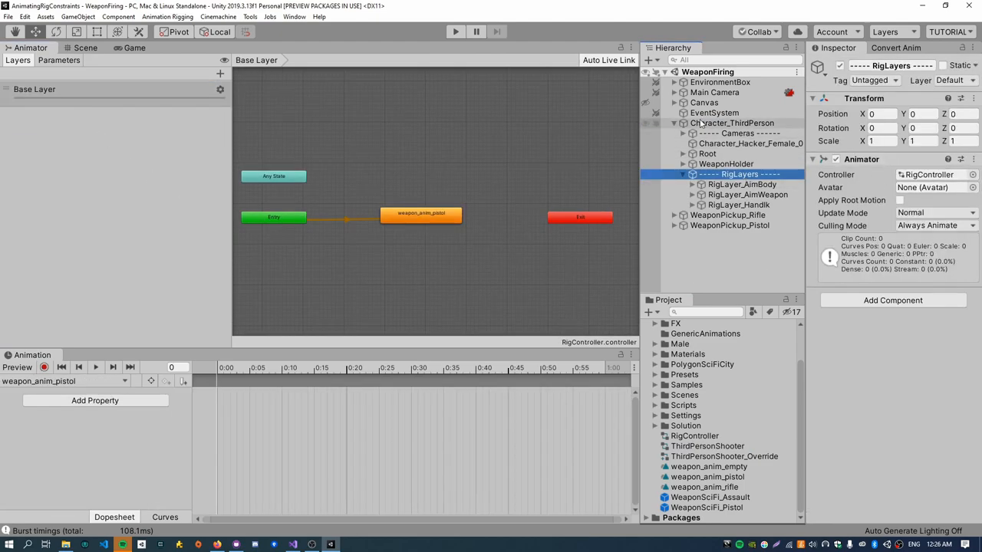
click(731, 123)
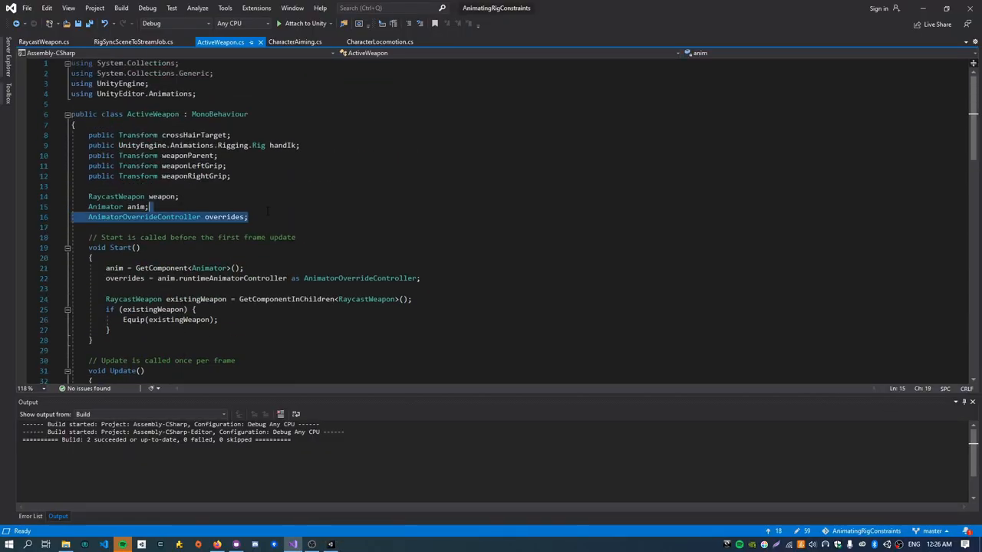
- In ActiveWeapon.cs, delete the override code and rename anim to public Animator rigController
key(Delete)
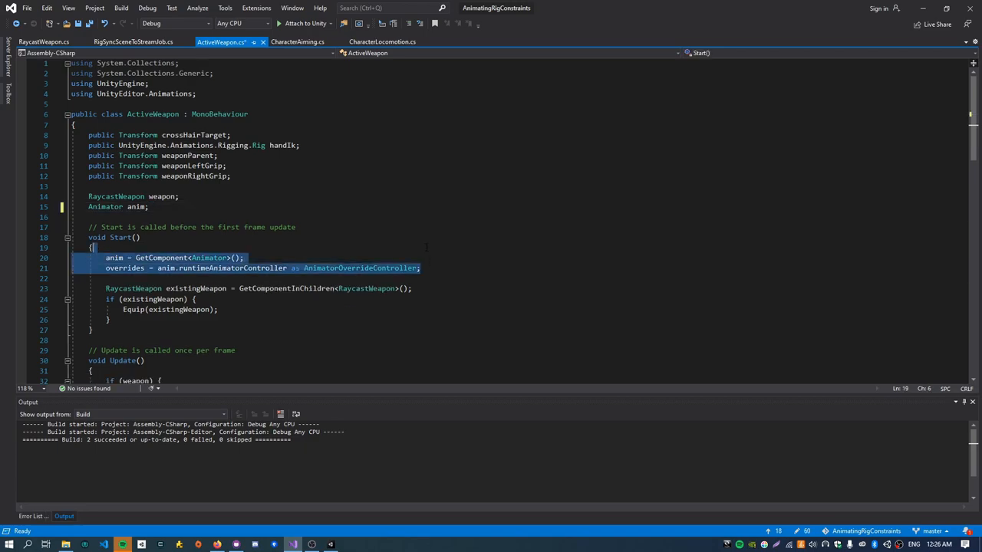
key(Delete)
text(public )
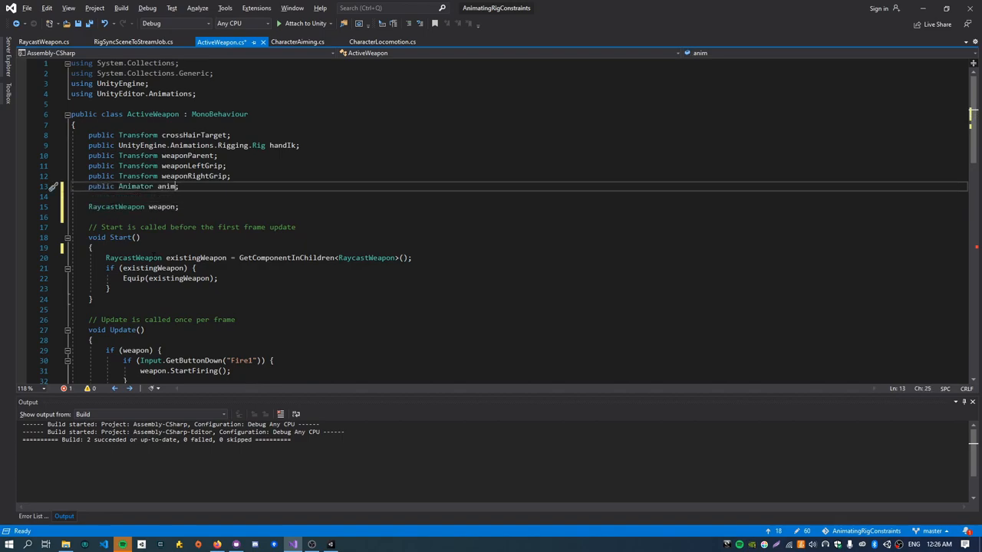
text(rigController)
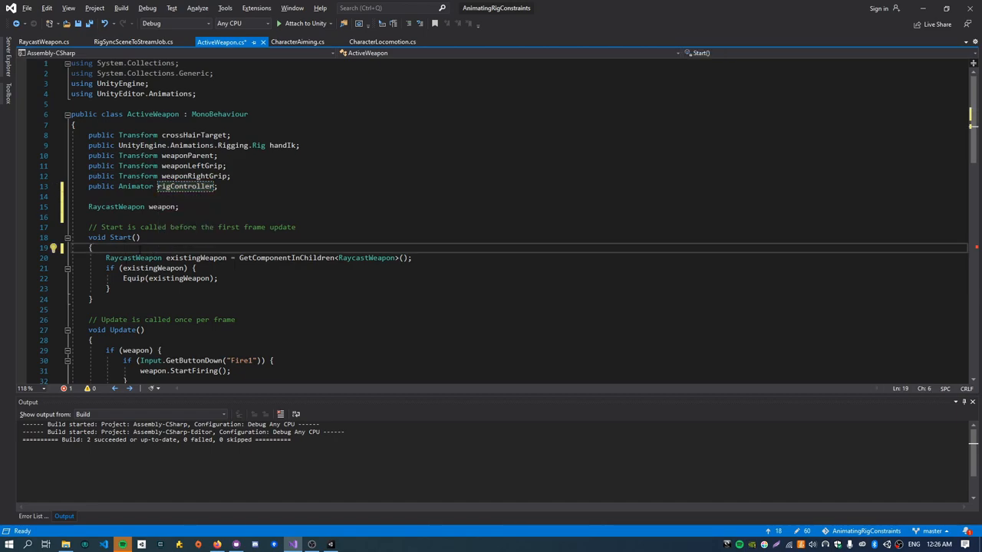
scroll(down, 3)
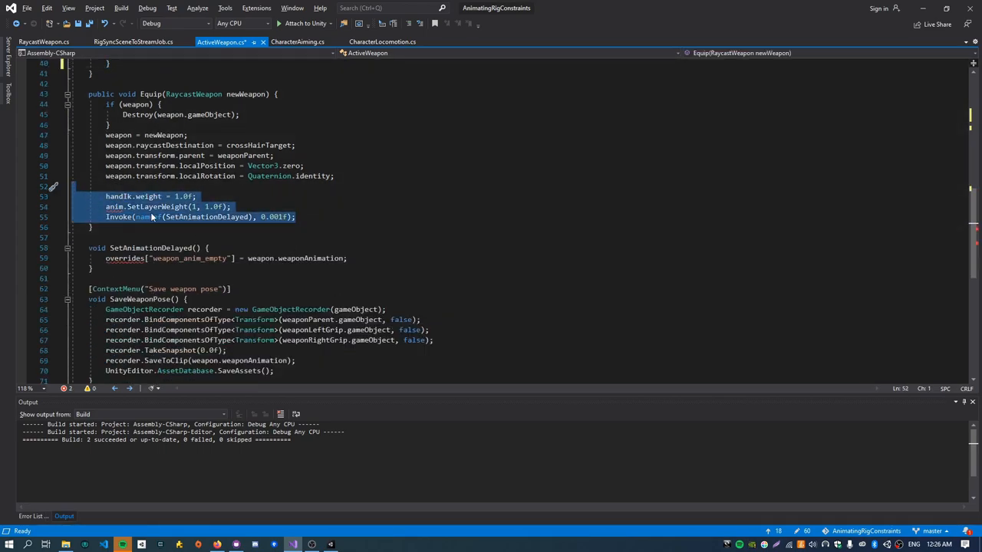
key(Delete)
text(public Animator rigController;)
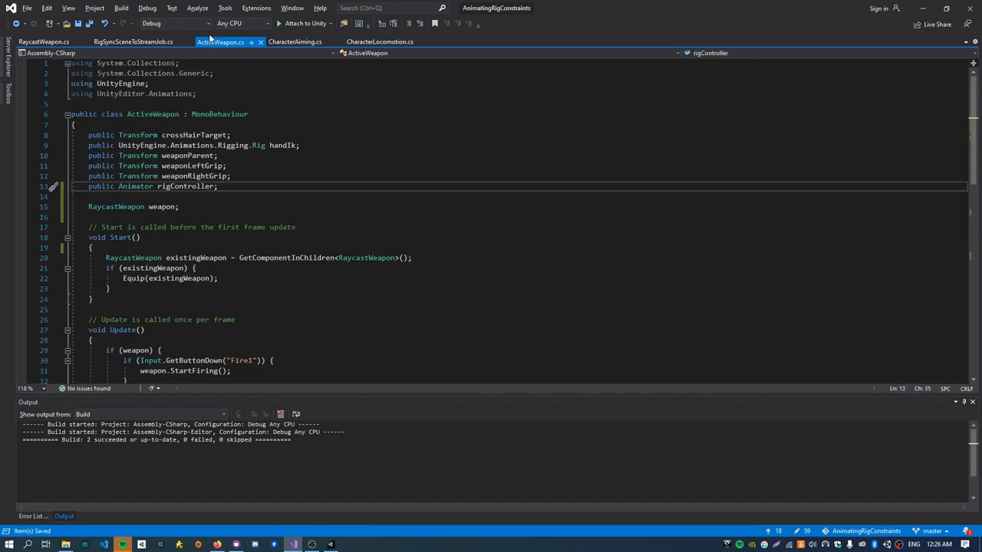
- Remove the aimLayer field from CharacterAiming.cs and return to Unity
click(301, 42)
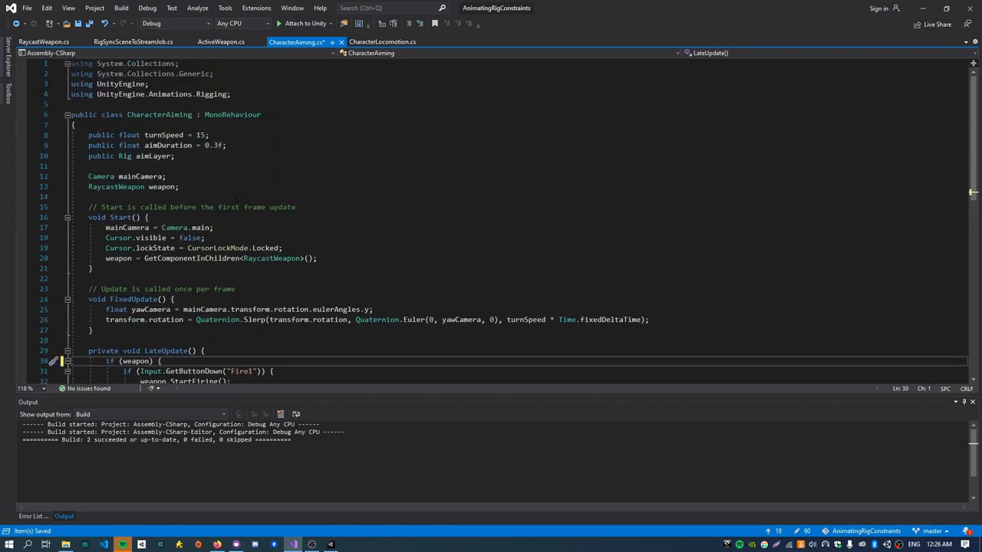
key(Delete)
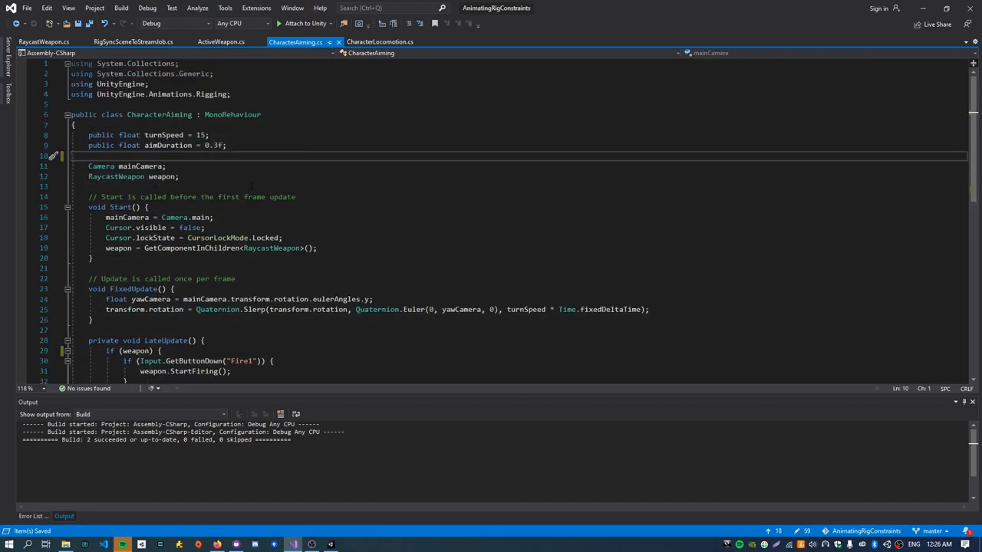
scroll(down, 3)
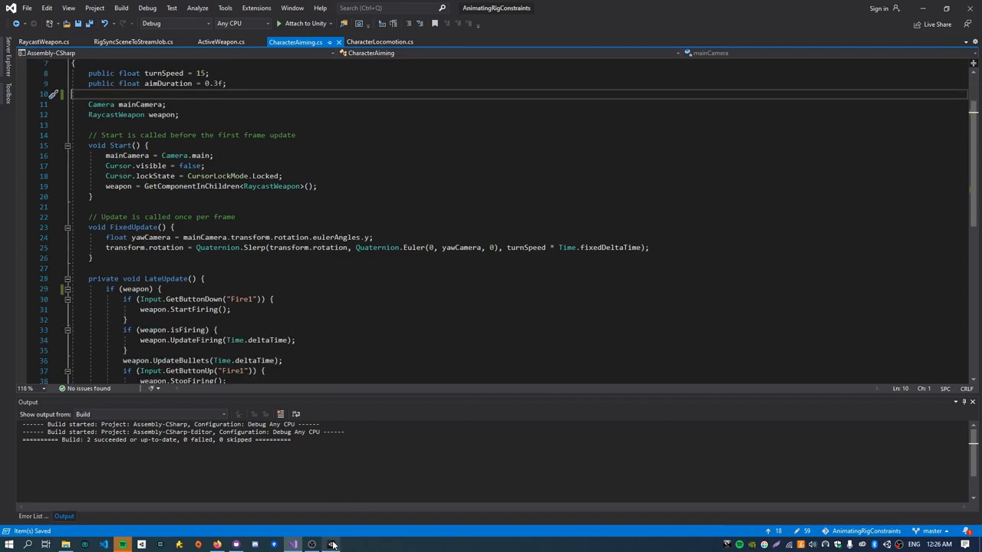
click(330, 543)
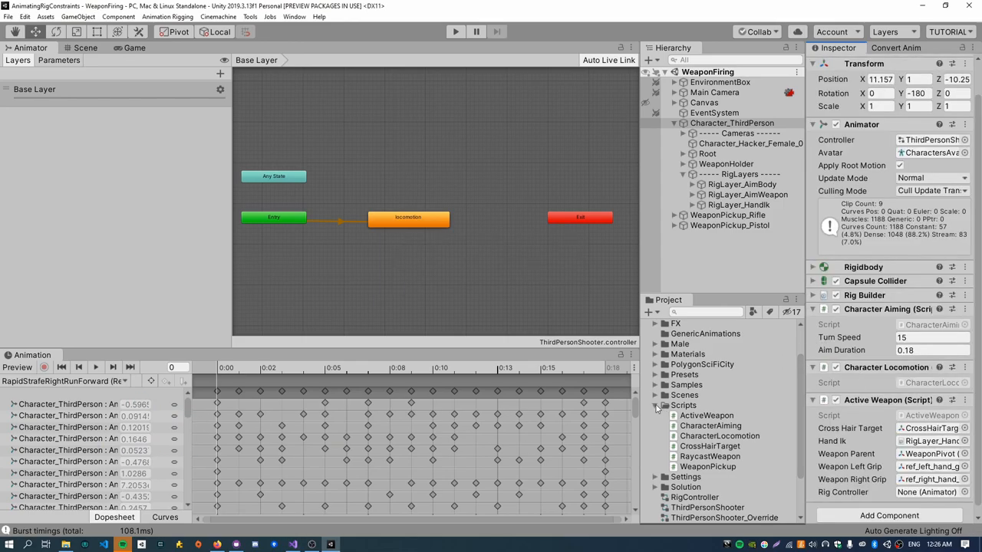
- Delete the weapon_anim_empty clip and inspect the weapon_anim_pistol state in RigController
click(724, 456)
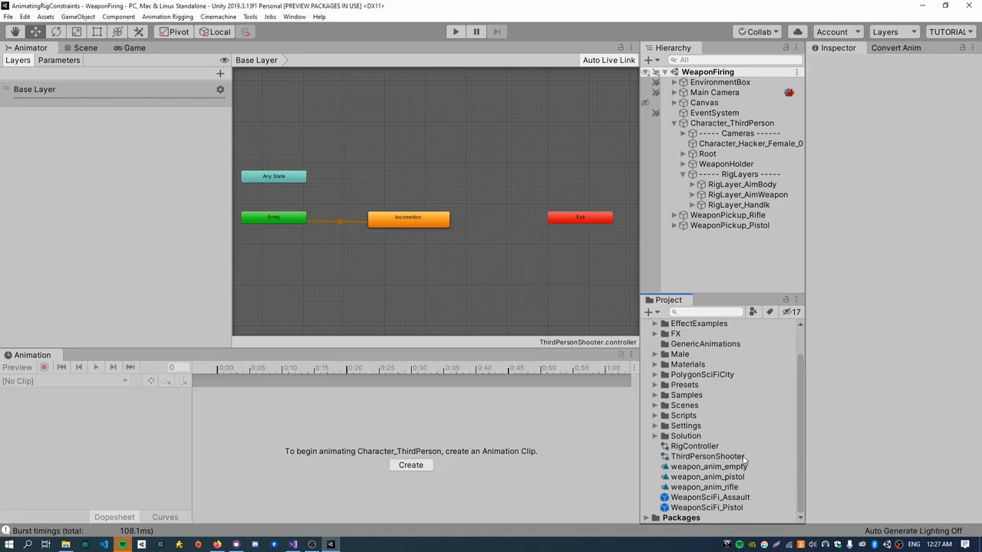
click(731, 123)
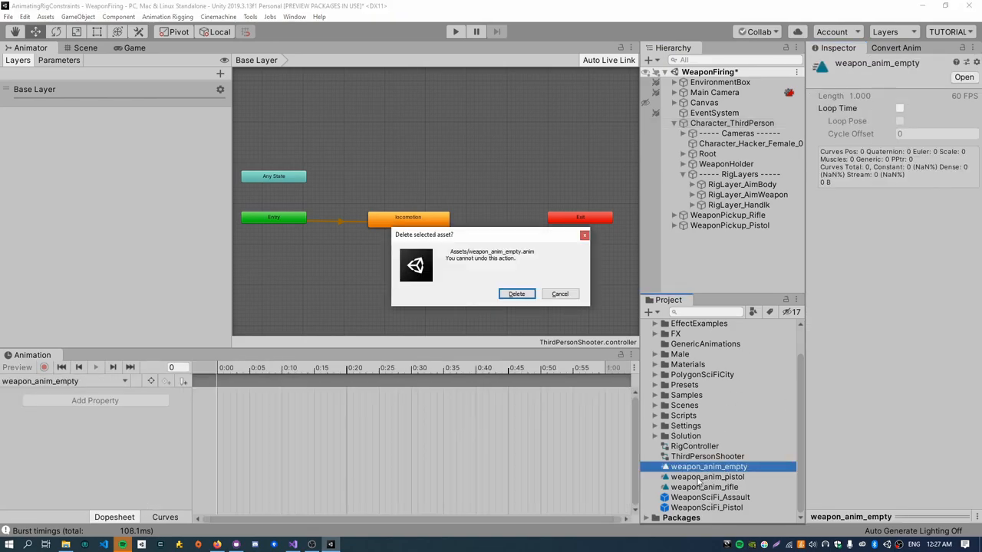
click(516, 294)
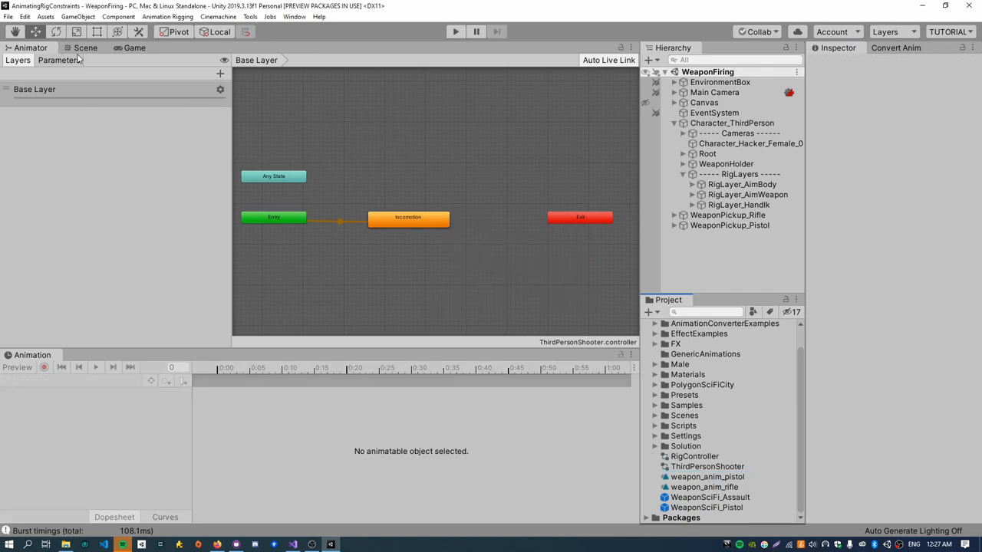
click(695, 456)
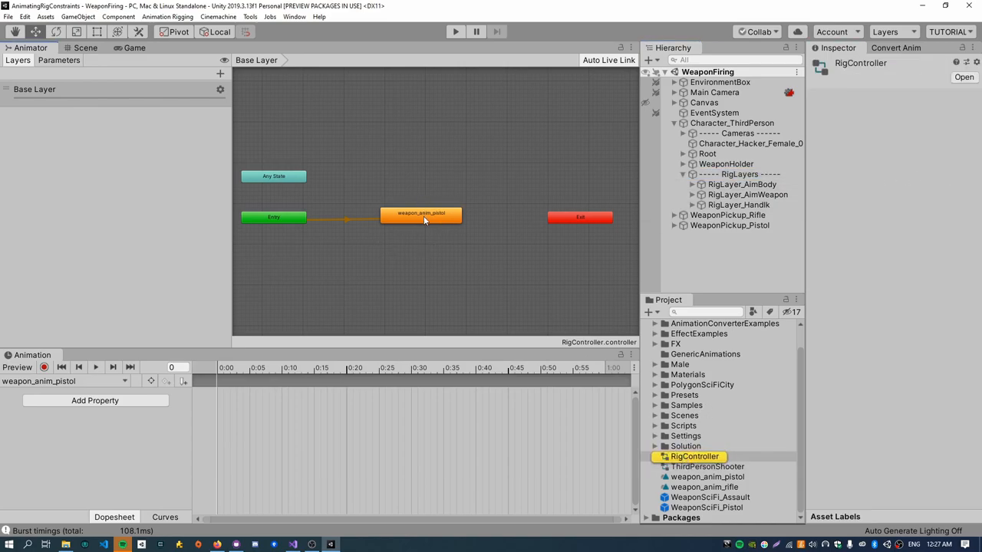
click(421, 214)
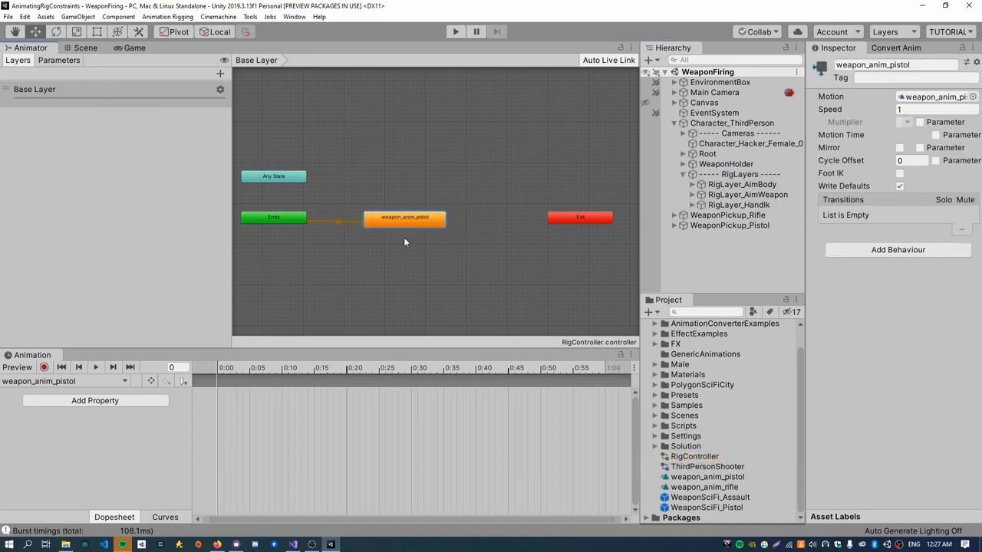
click(732, 123)
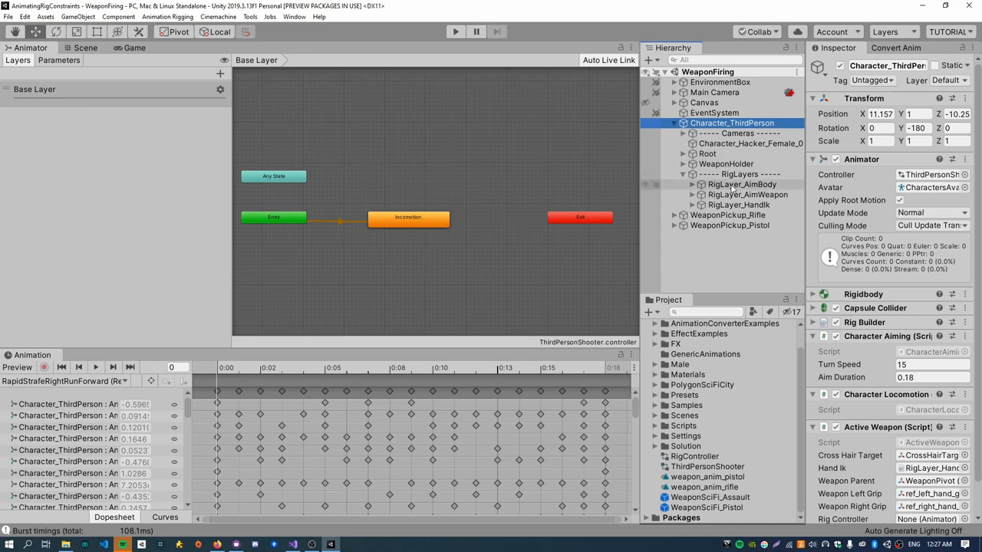
- Make WeaponHolder a child of RigLayers and check its WeaponPivot child
click(746, 174)
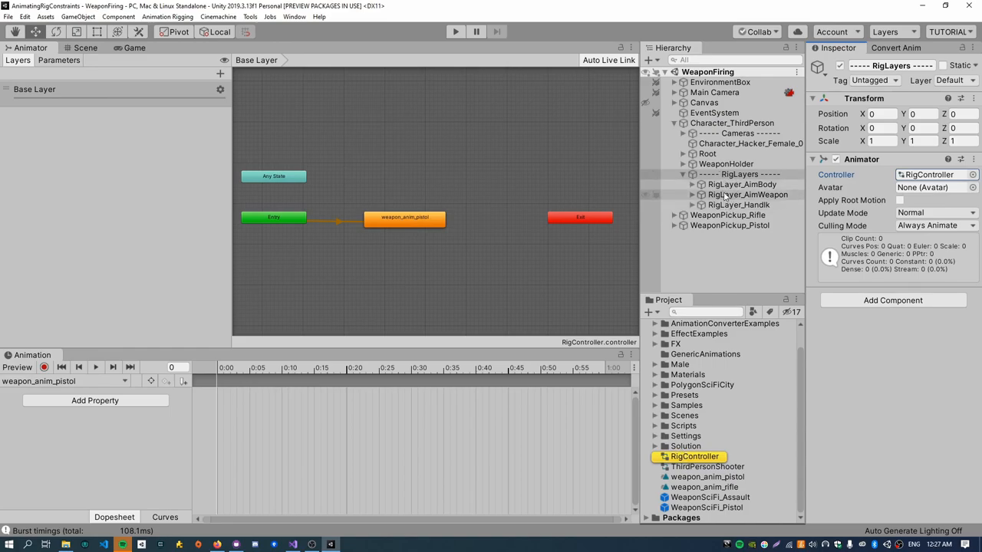
click(724, 163)
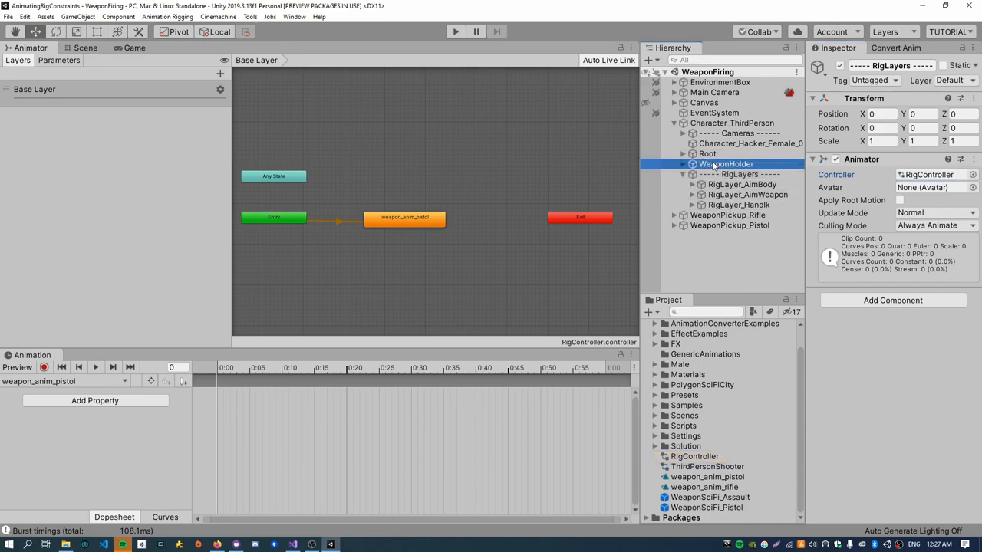
click(734, 173)
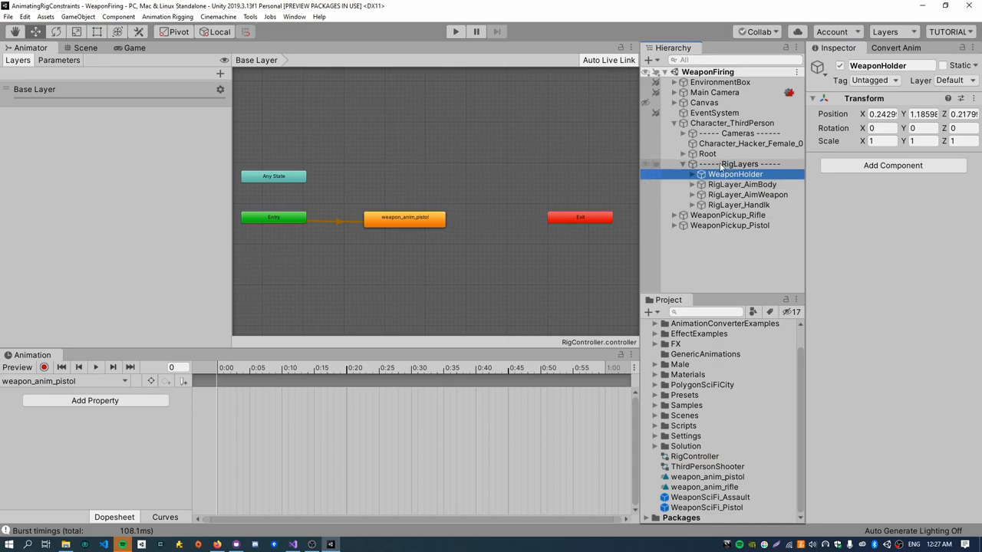
click(739, 164)
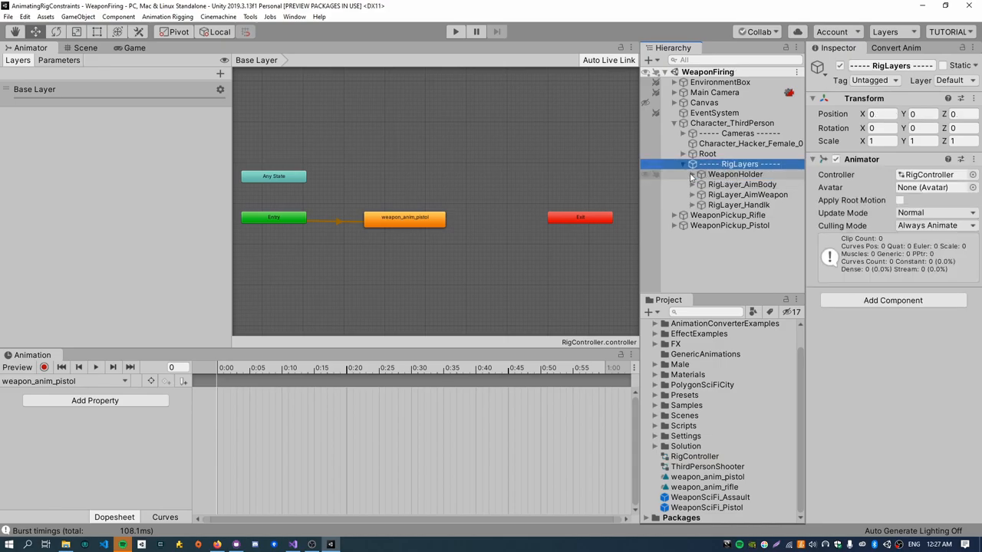
click(738, 184)
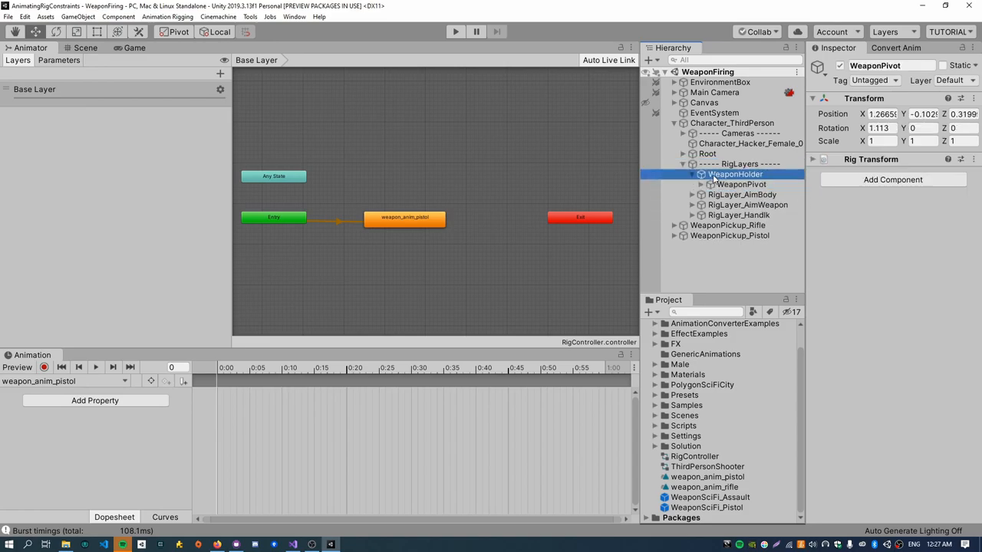
click(738, 163)
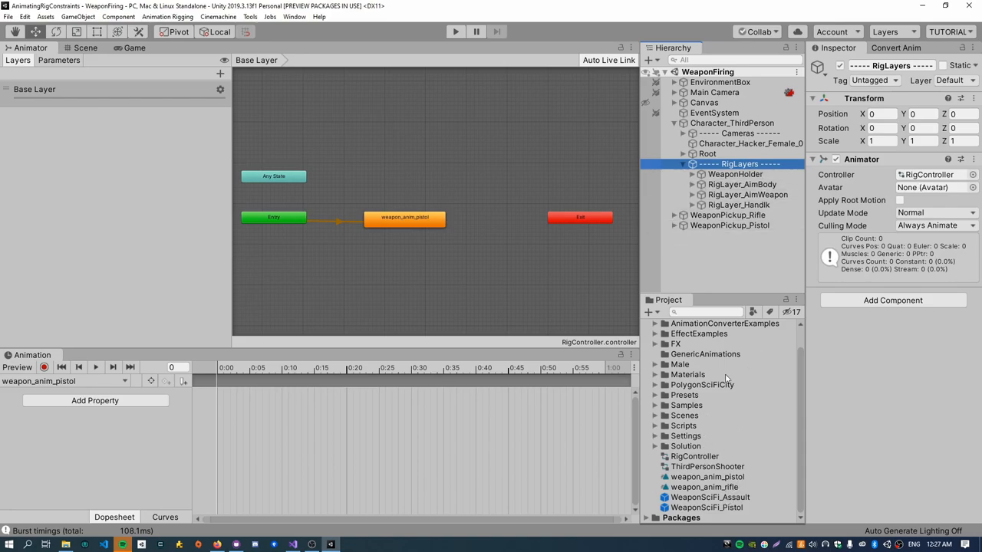
click(134, 48)
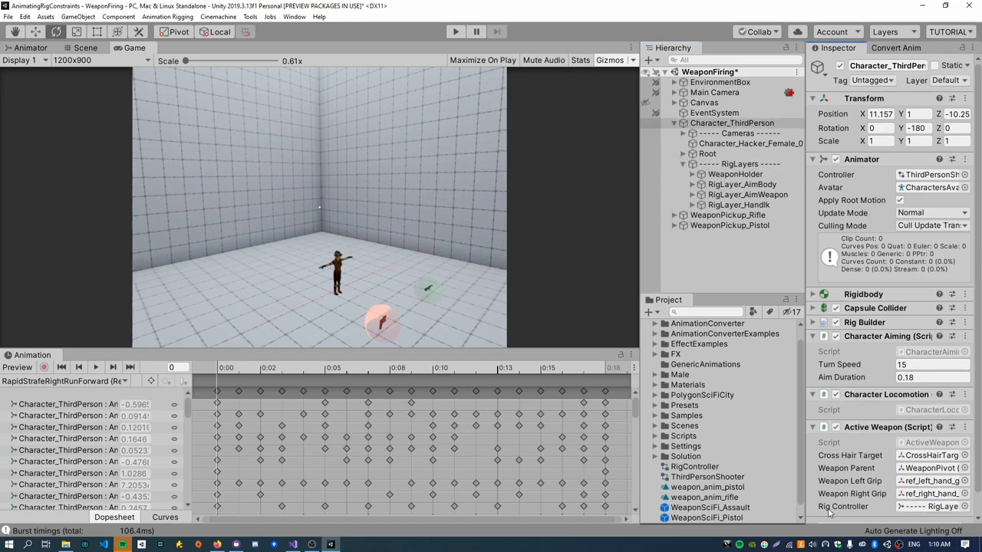
mouse_move(880, 514)
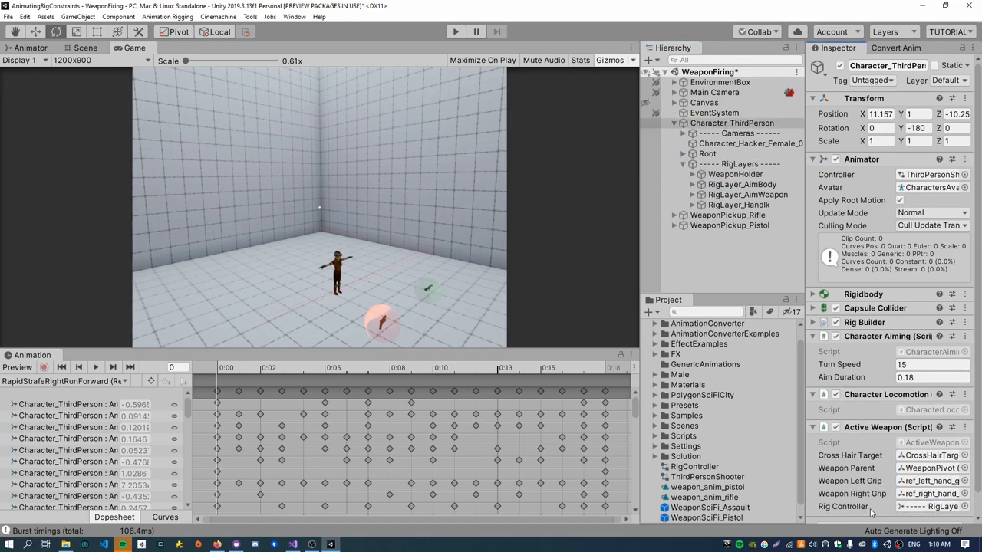
- Ping RigLayers from the Rig Controller field, then reselect Character_ThirdPerson
click(738, 164)
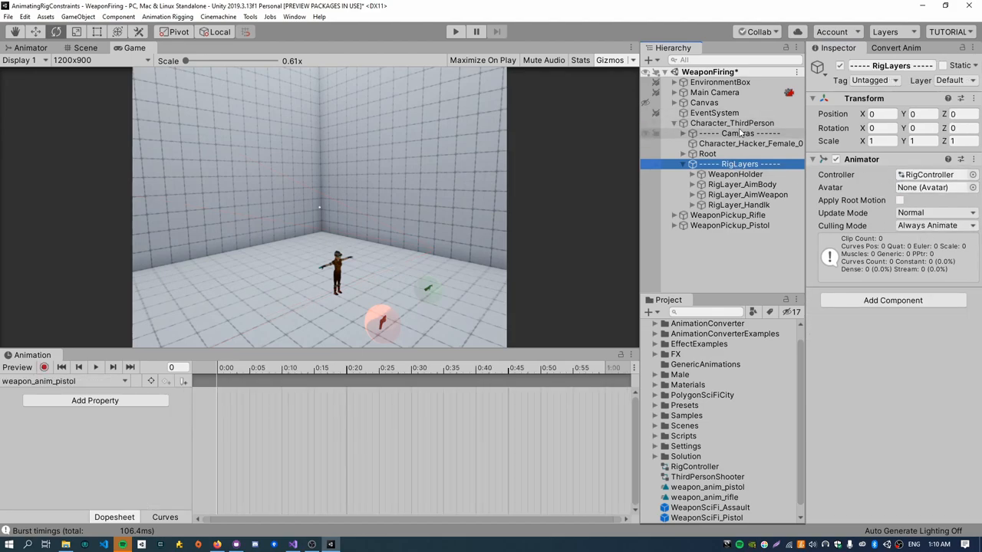
click(733, 123)
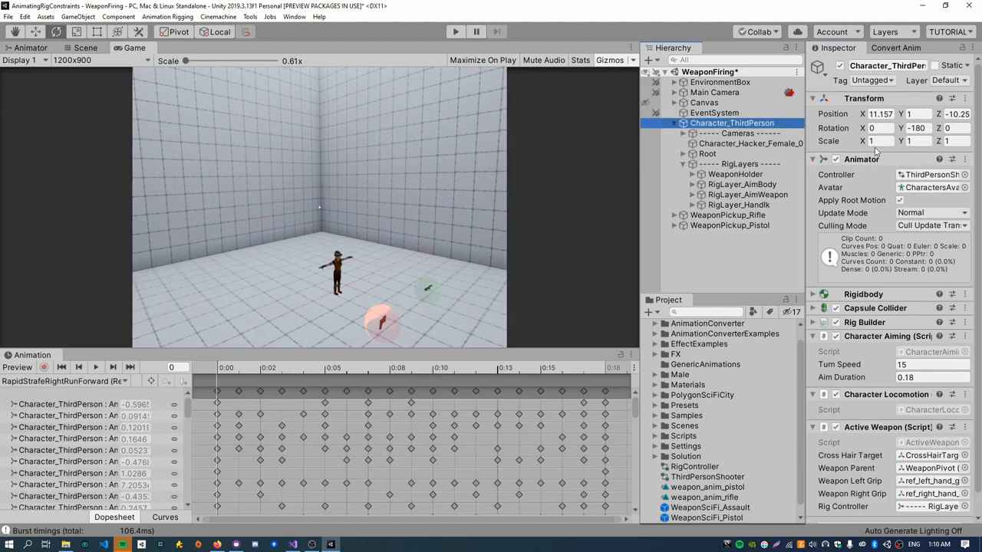
- Play the game and watch RigLayers' animator on the weapon_anim_pistol state
click(448, 31)
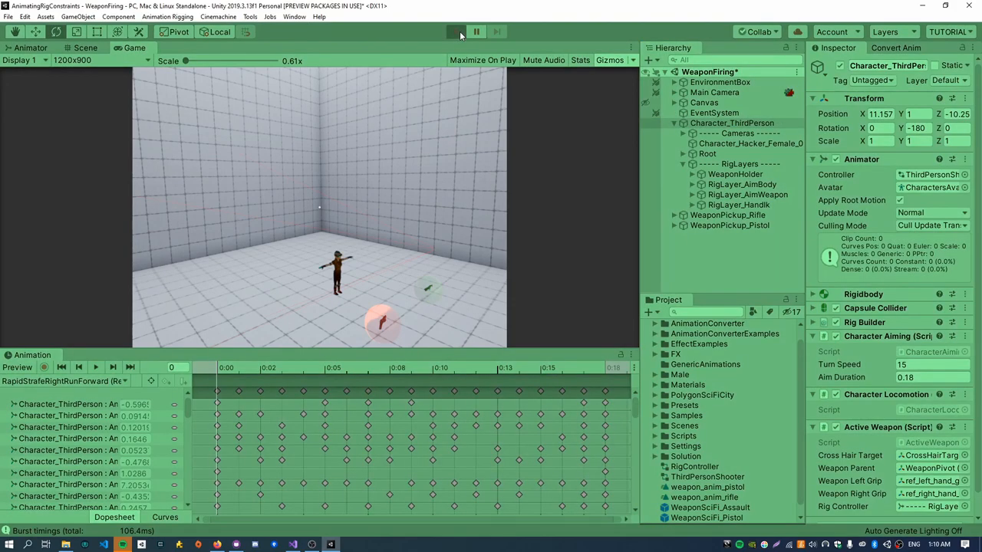
click(452, 31)
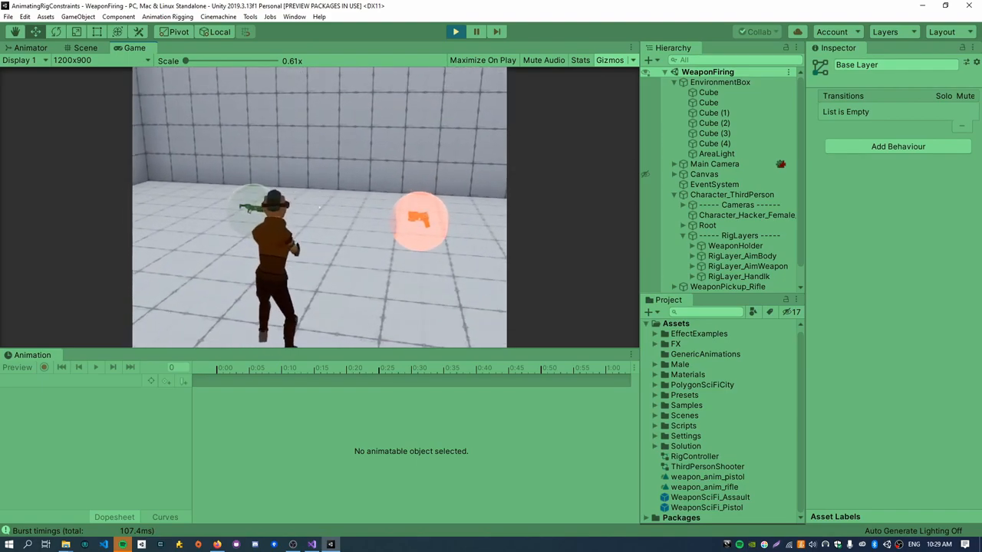
click(731, 235)
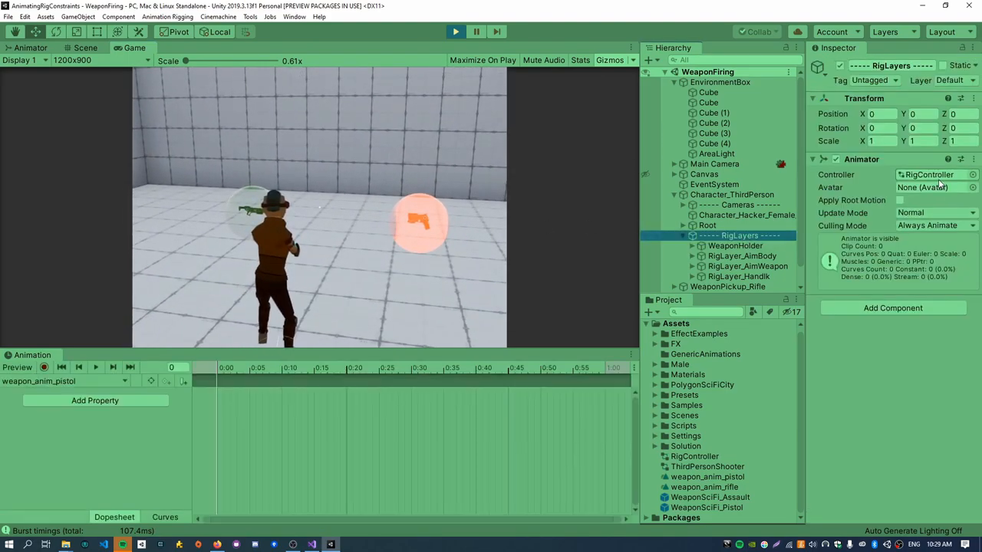
click(694, 457)
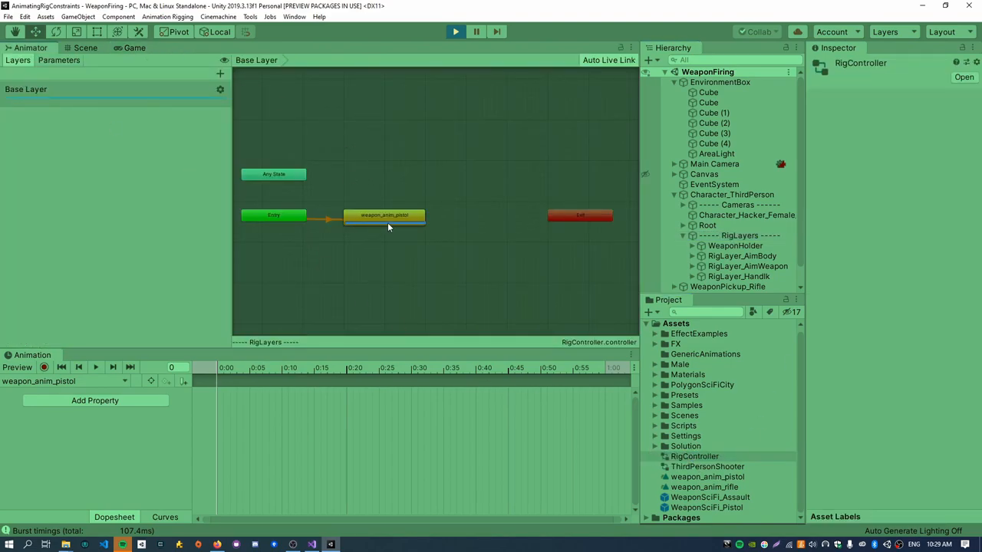
click(384, 215)
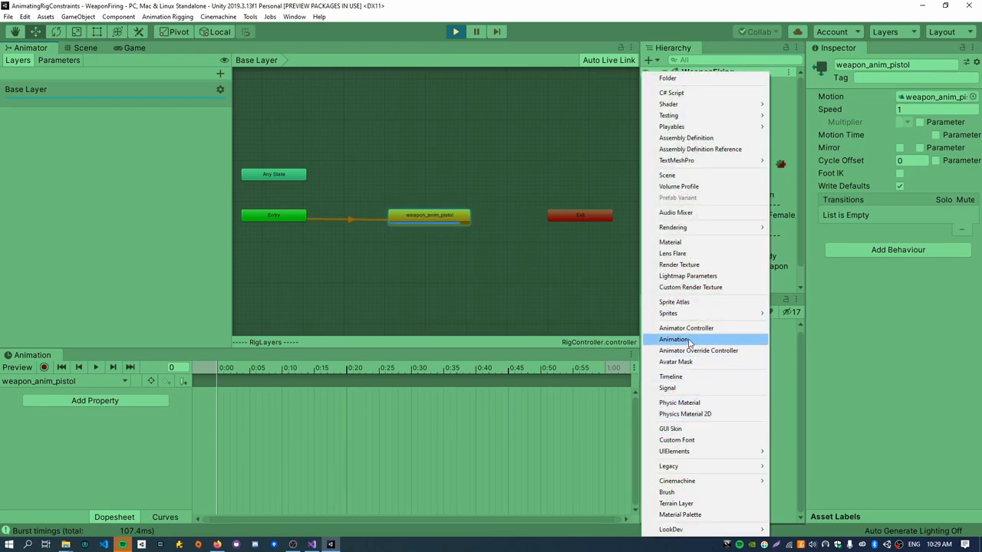
- Create a weapon_unarmed clip and set it as RigController's default state
click(680, 339)
text(weapon_unar)
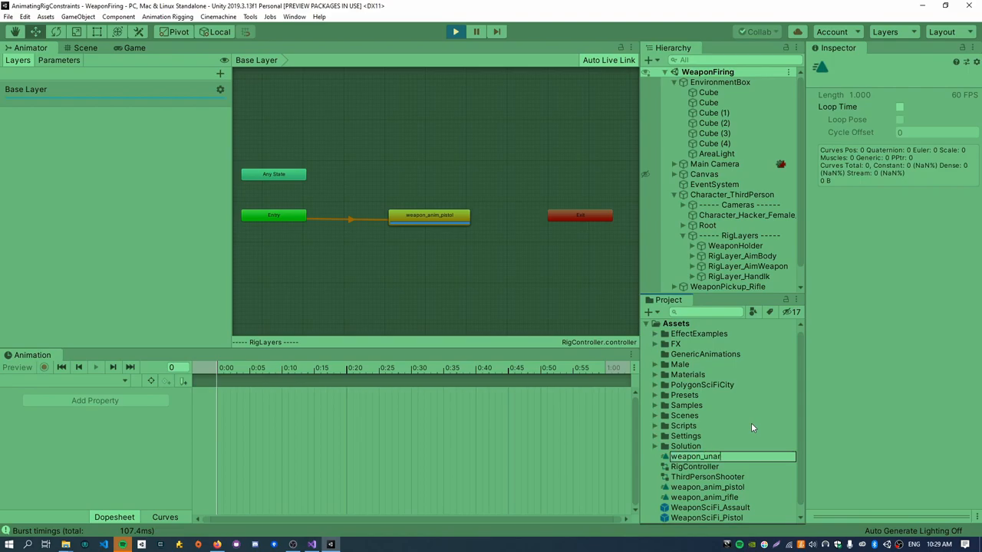
click(707, 487)
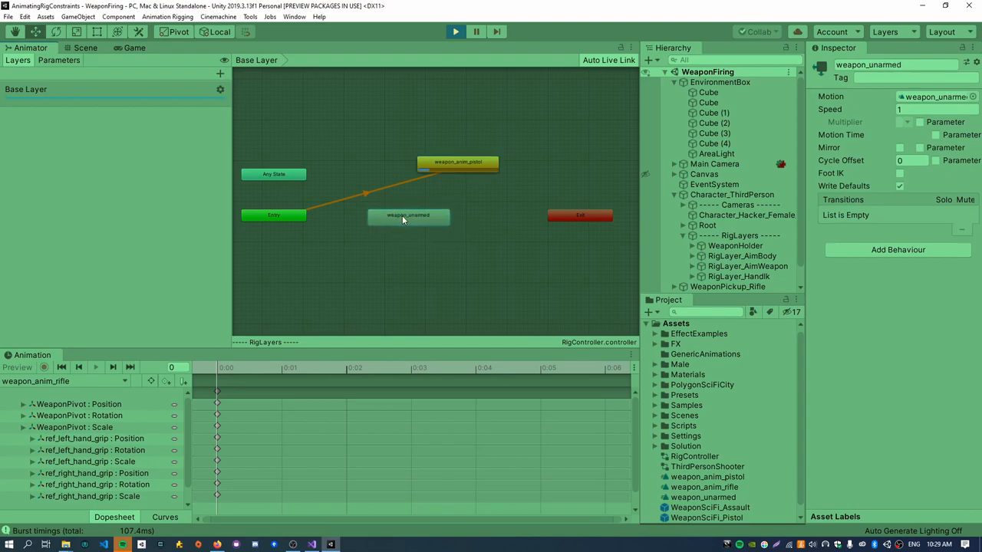
click(407, 215)
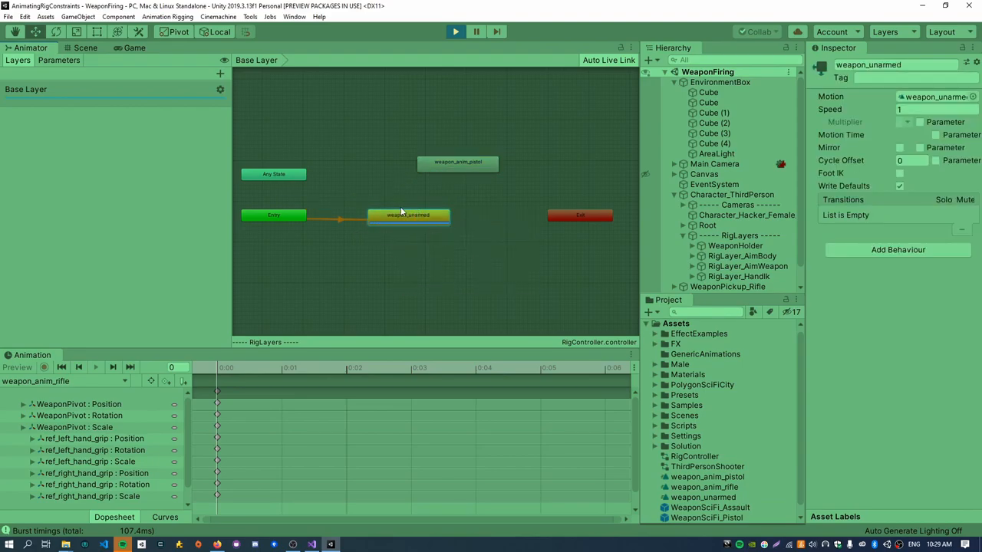
- Record a rig weight 0 key on RigLayer_HandIk in the weapon_unarmed clip
click(87, 50)
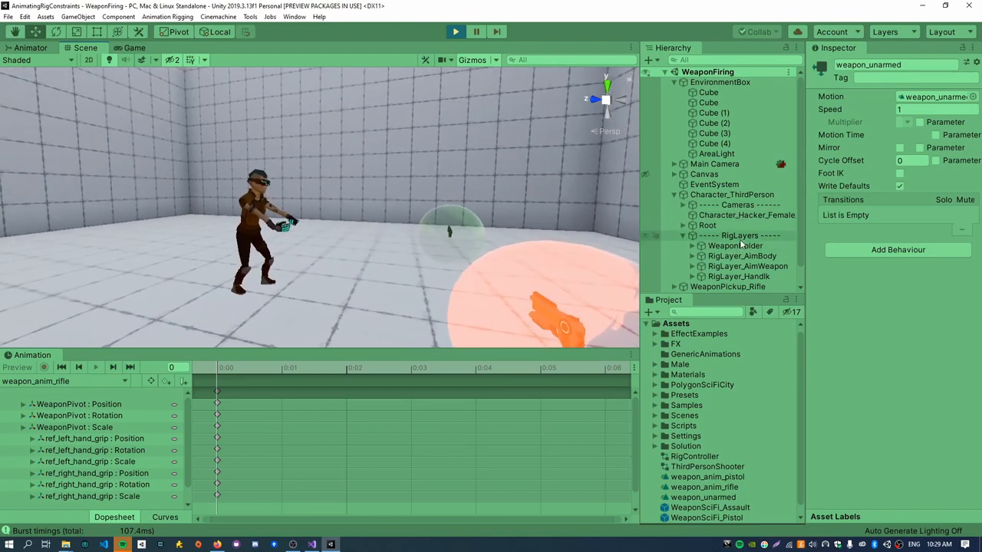
click(740, 235)
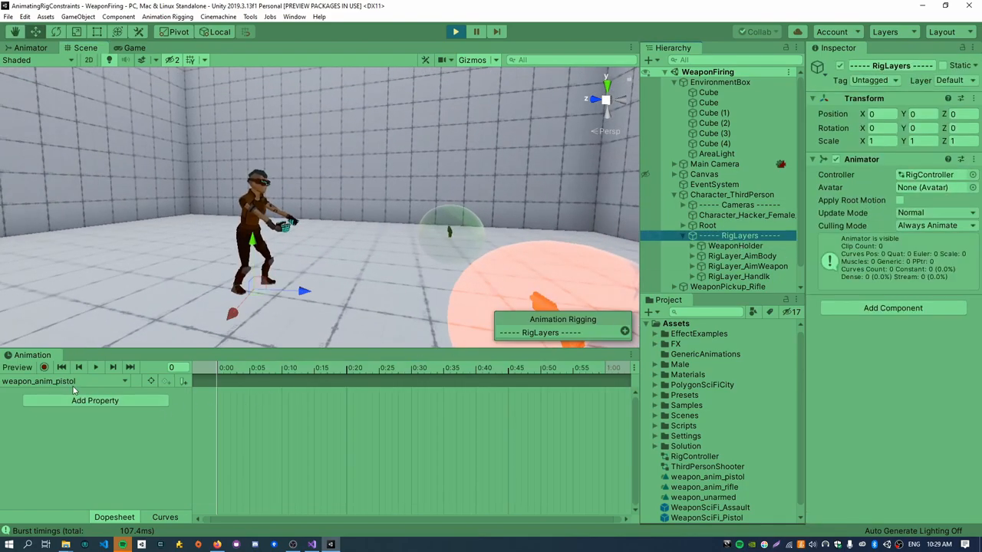
click(65, 381)
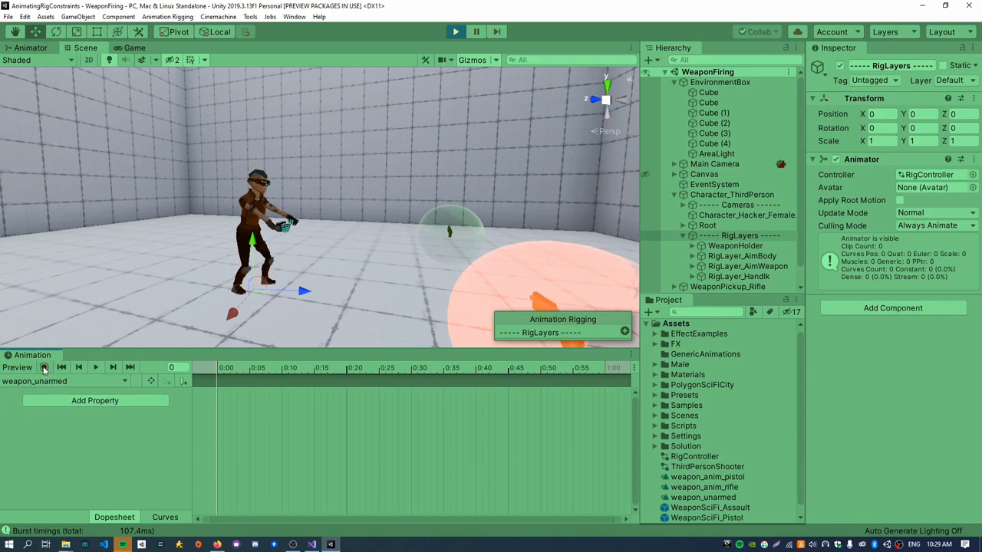
click(44, 367)
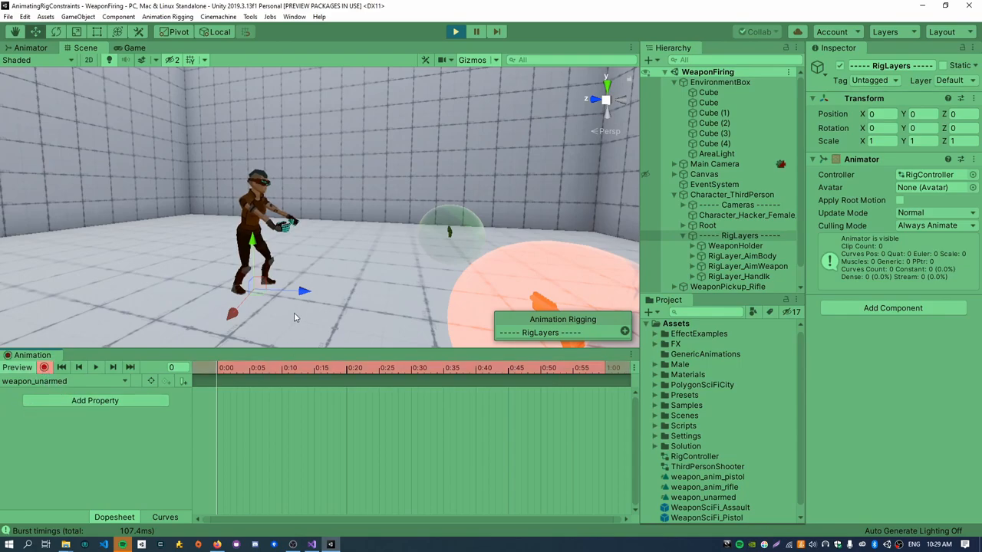
click(743, 276)
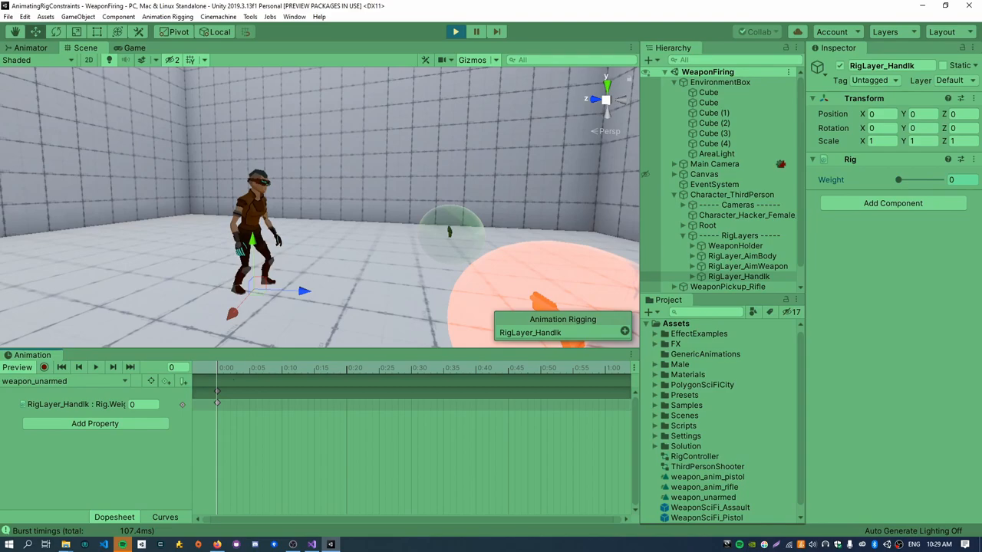
click(454, 32)
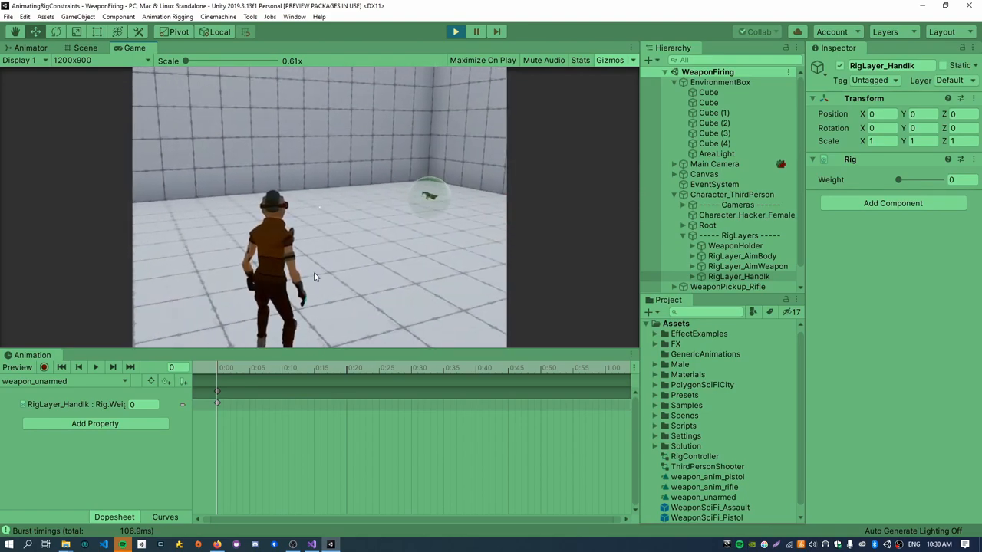
- Check the weapon_unarmed state in the Animator graph, then exit Play mode
click(31, 47)
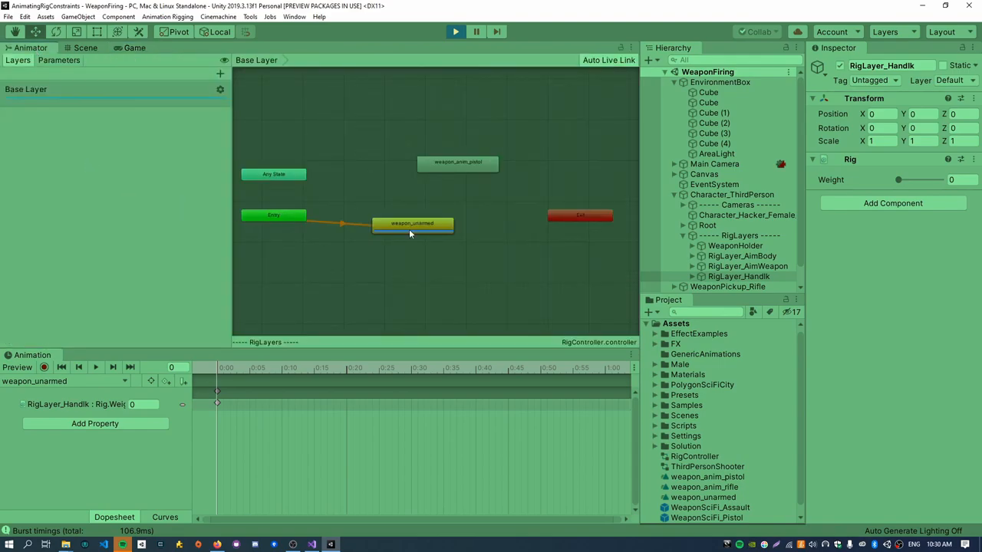
click(412, 224)
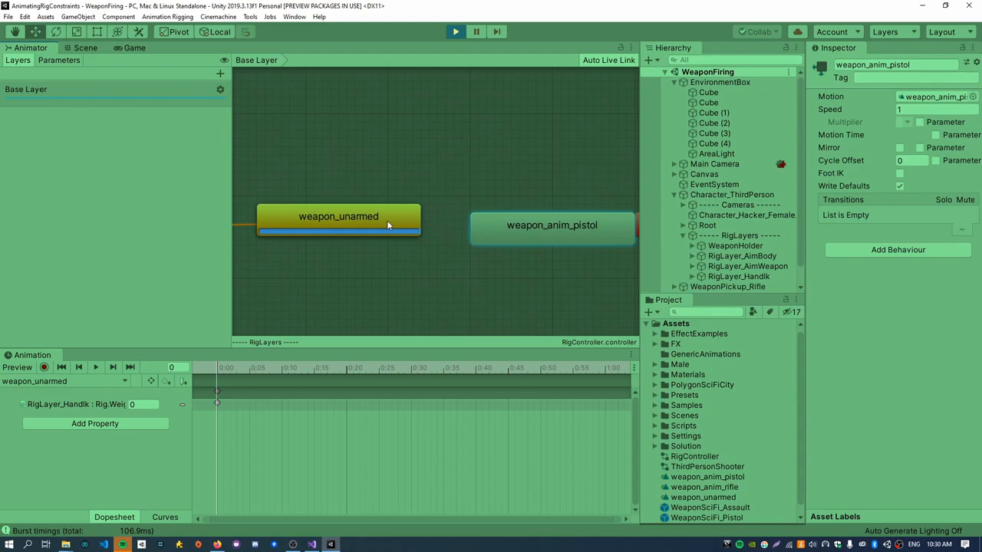
click(553, 226)
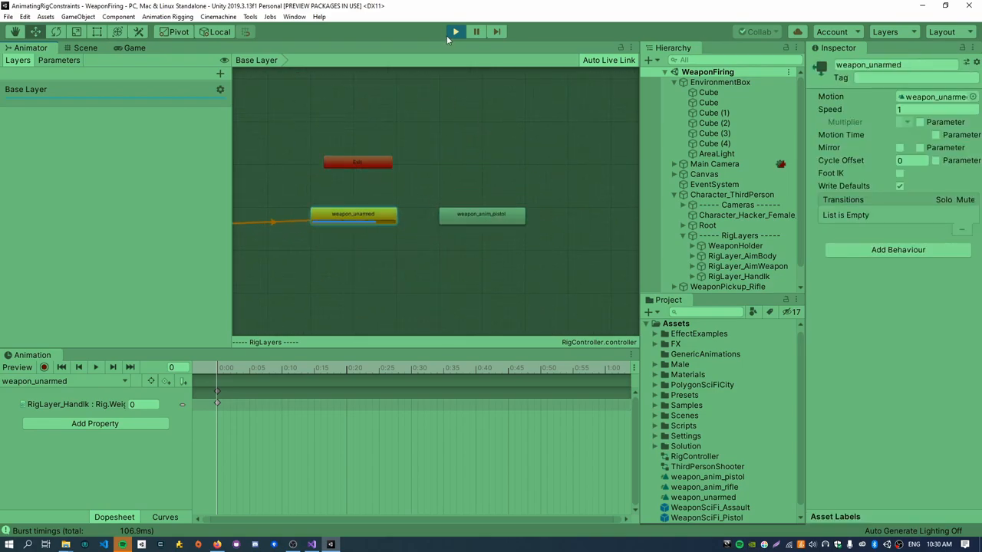
click(83, 48)
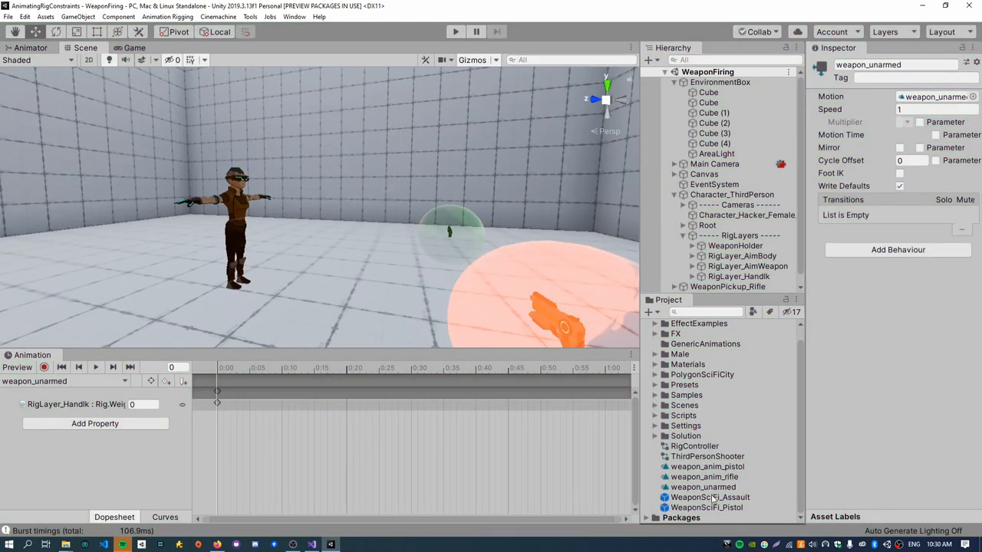
click(711, 497)
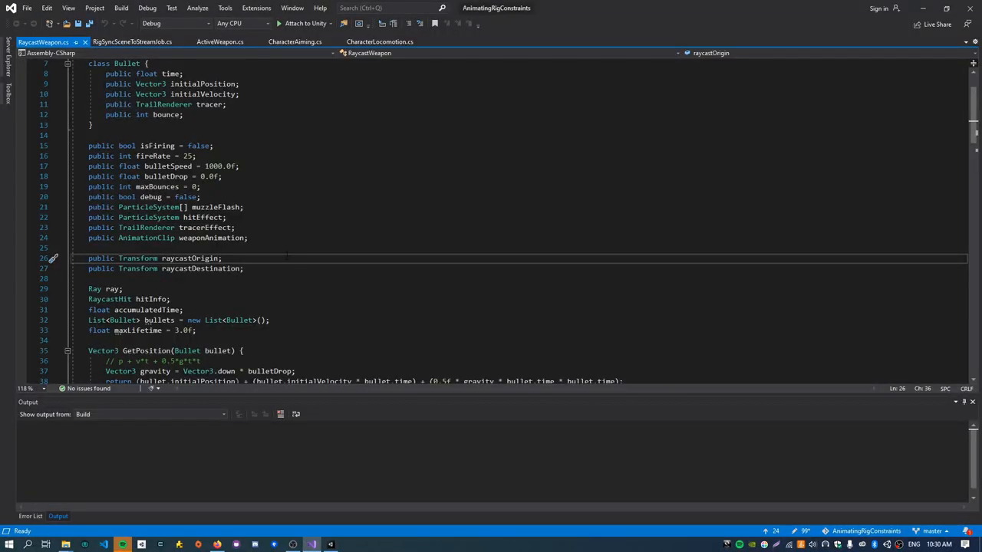
- Replace weaponAnimation with string weaponName, make Equip play "equip_" + weaponName, and save
double_click(145, 238)
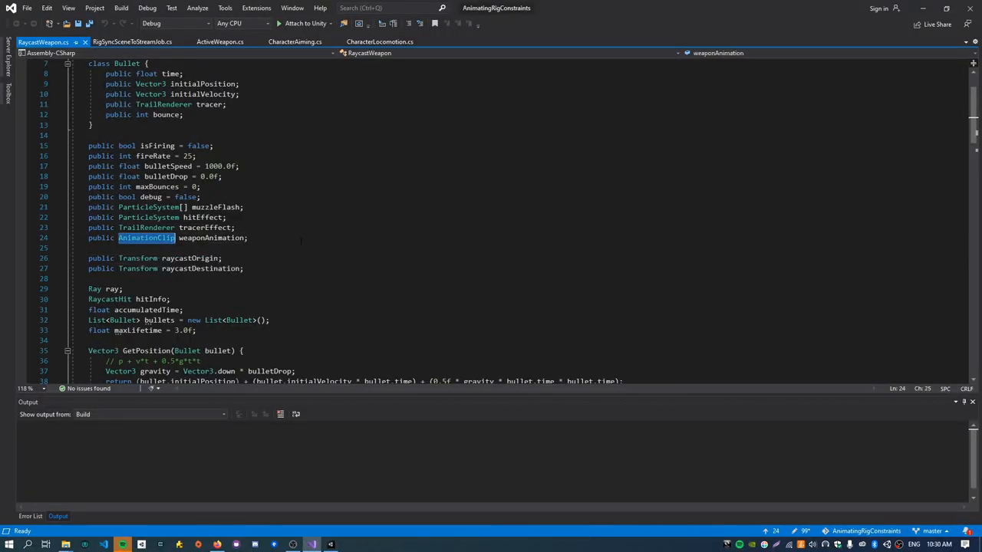
text(string weaponName;)
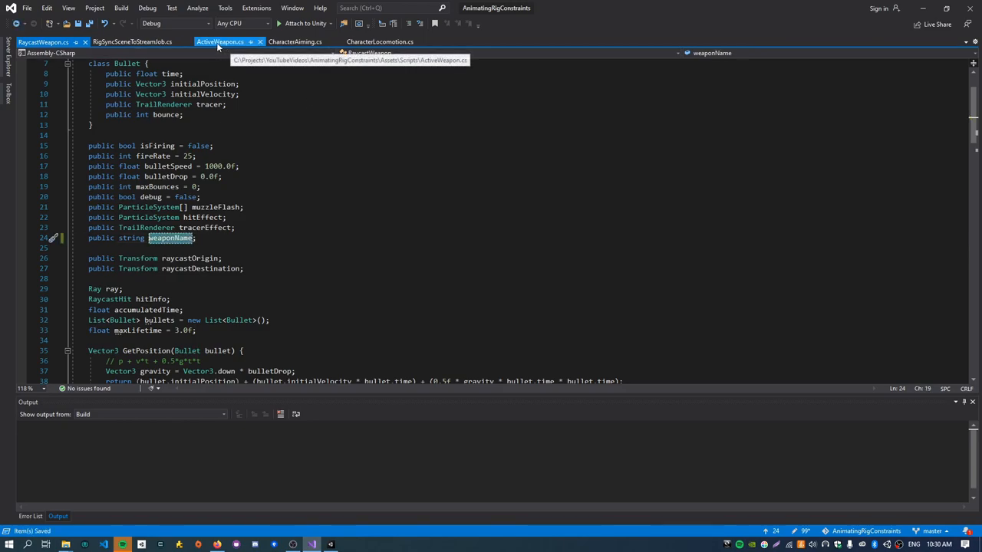
scroll(down, 3)
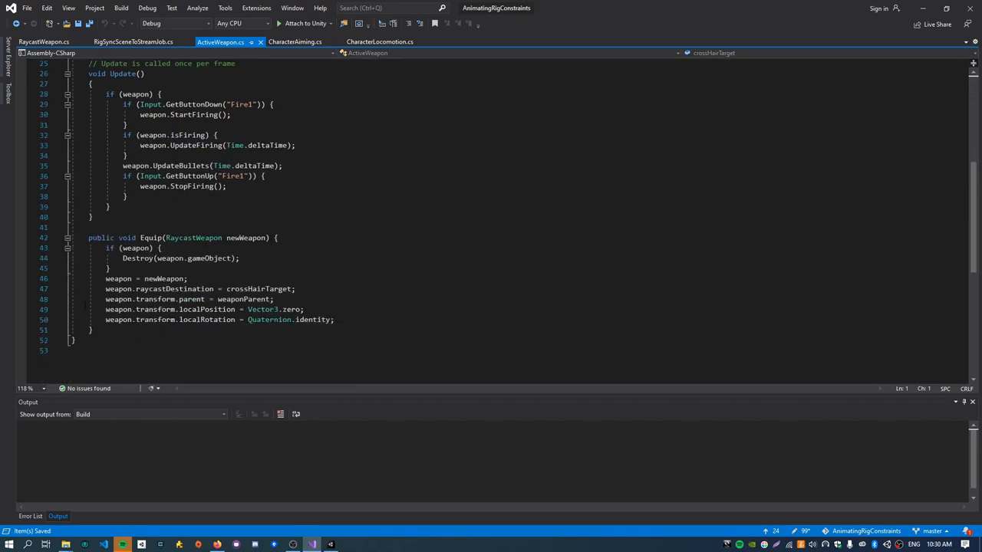
text(we)
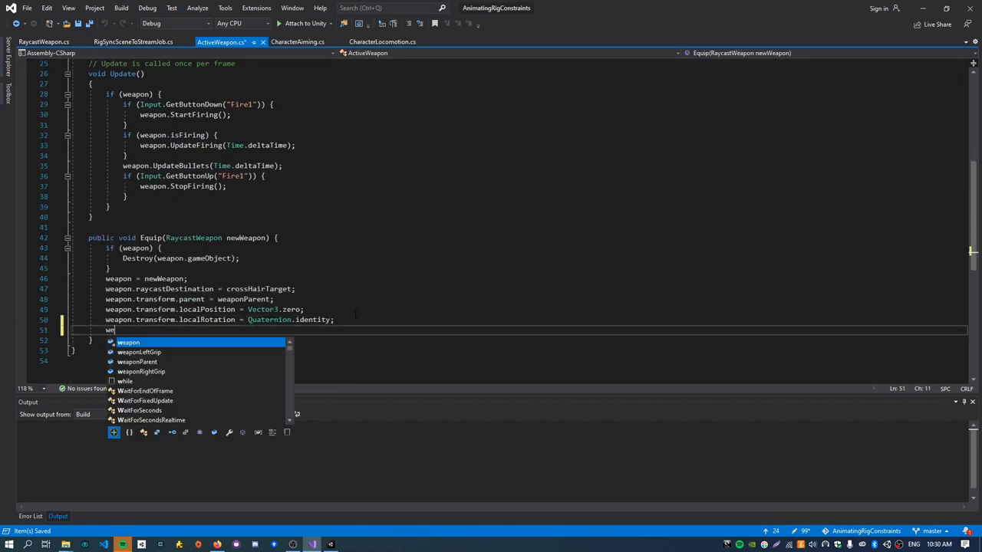
text(rigC)
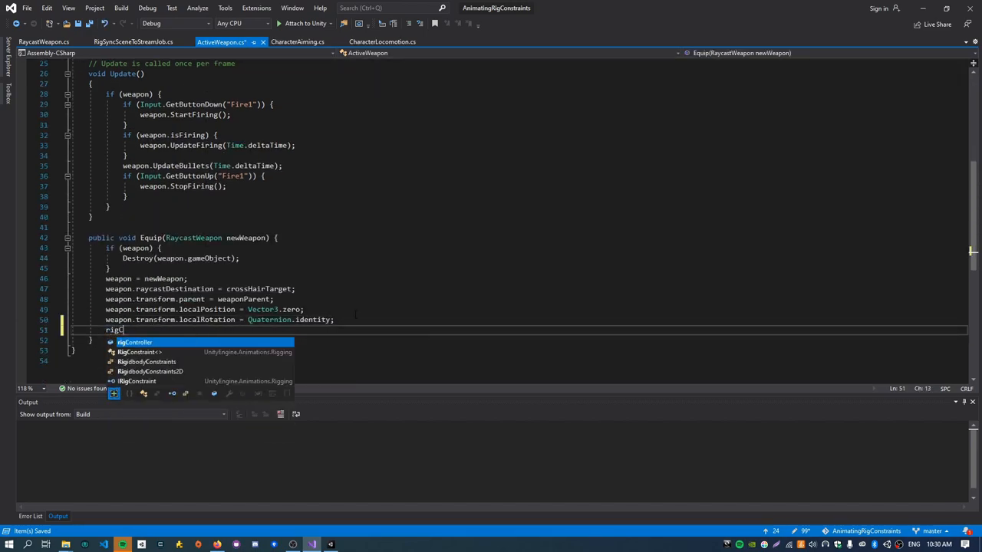
text(Controller.Play)
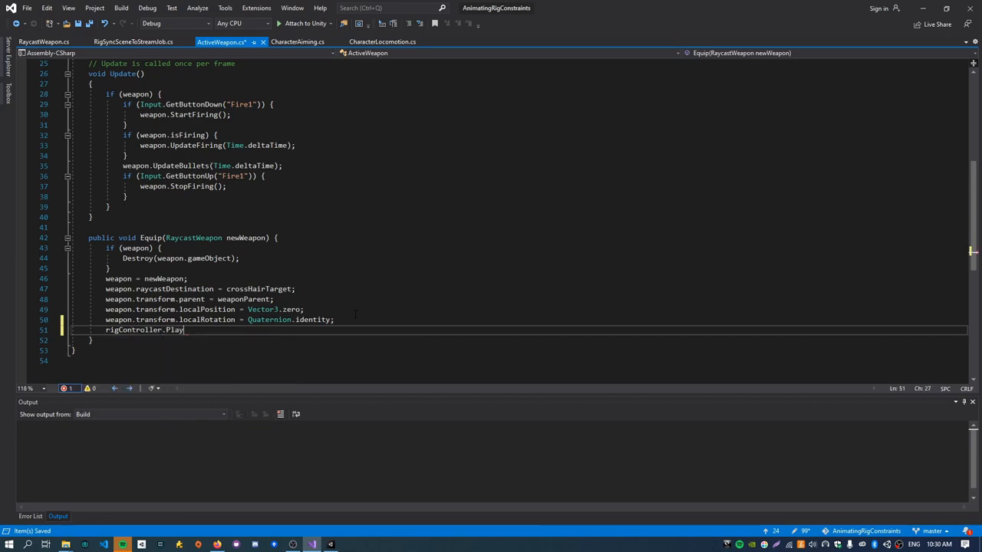
text(("equip"))
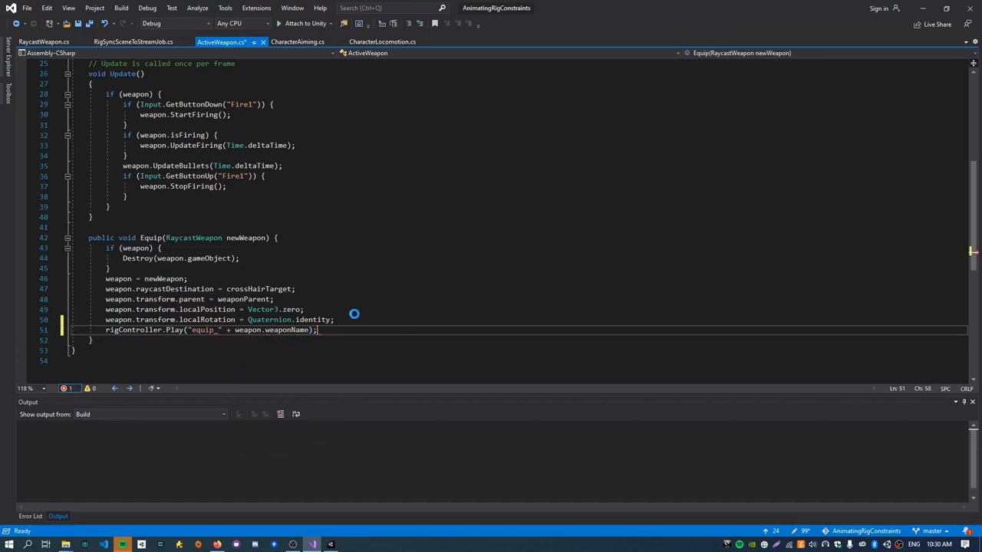
key(Ctrl+S)
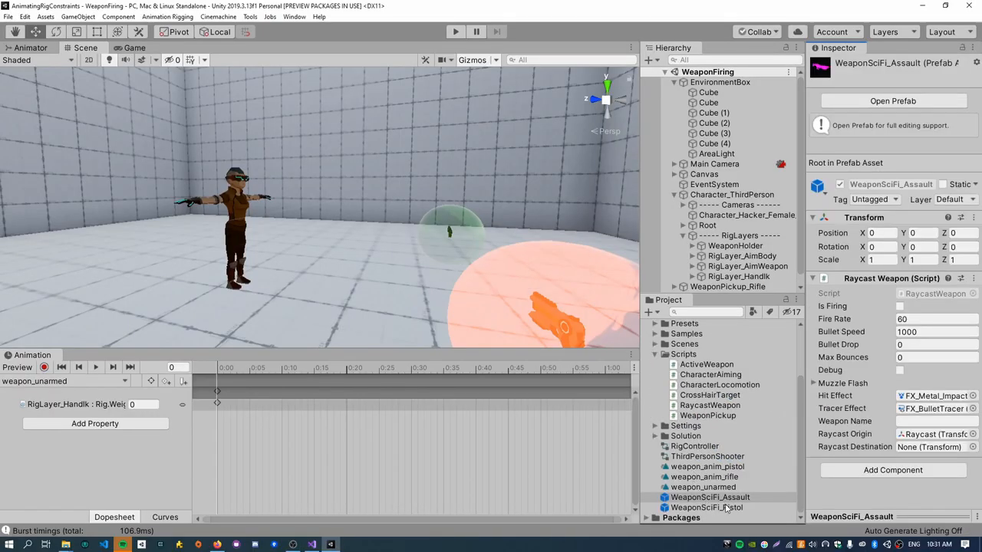
- Set Weapon Name to 'rifle' on WeaponSciFi_Assault and 'pistol' on WeaponSciFi_Pistol
click(936, 422)
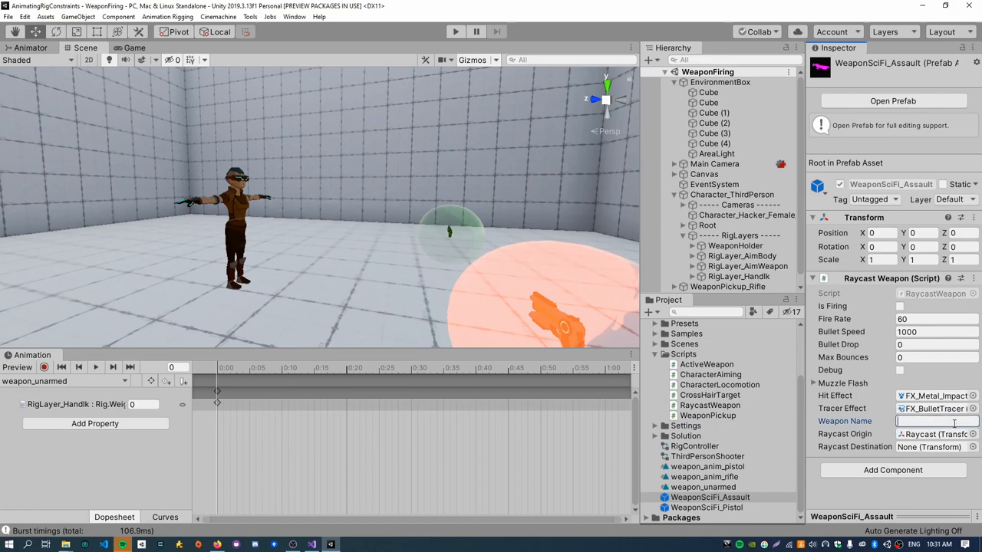
text(rifle)
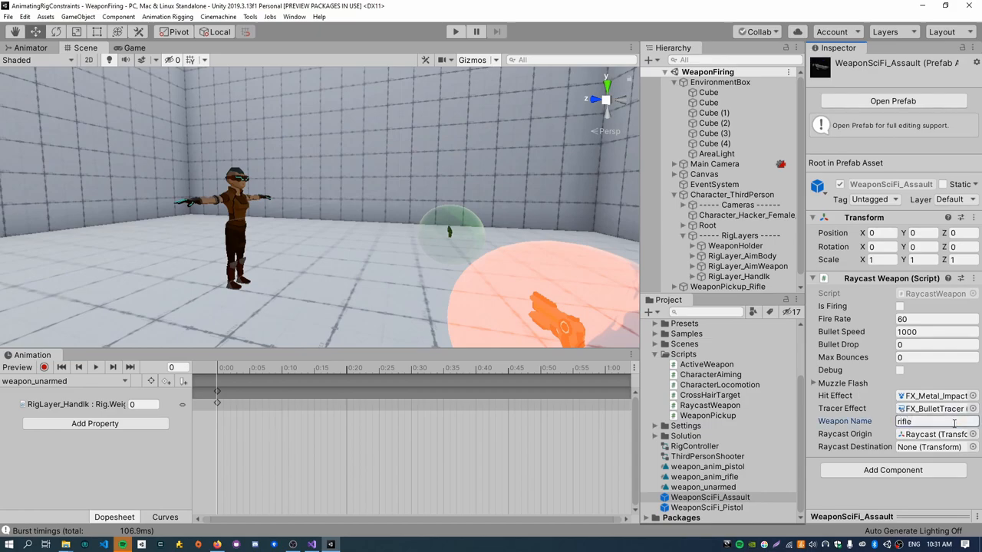
click(711, 507)
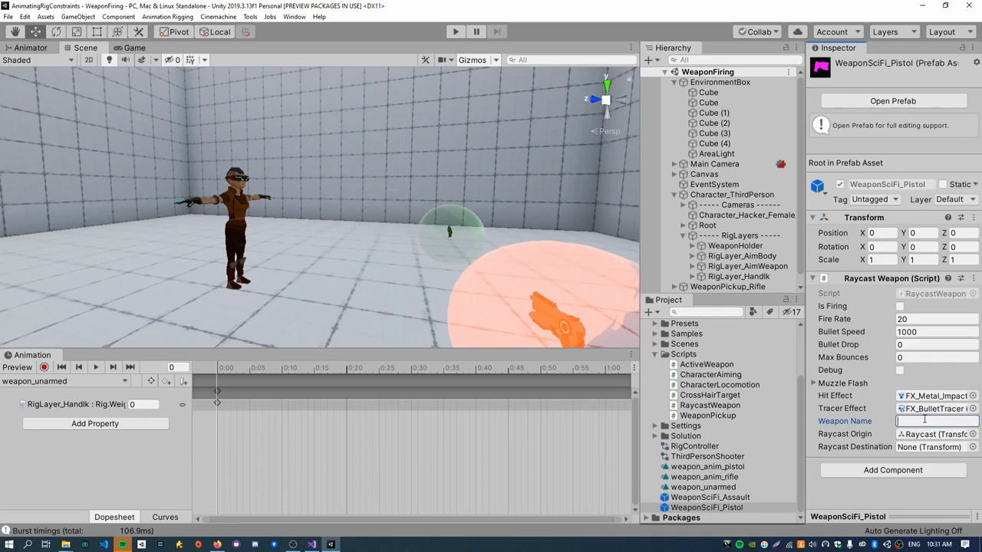
text(pistol)
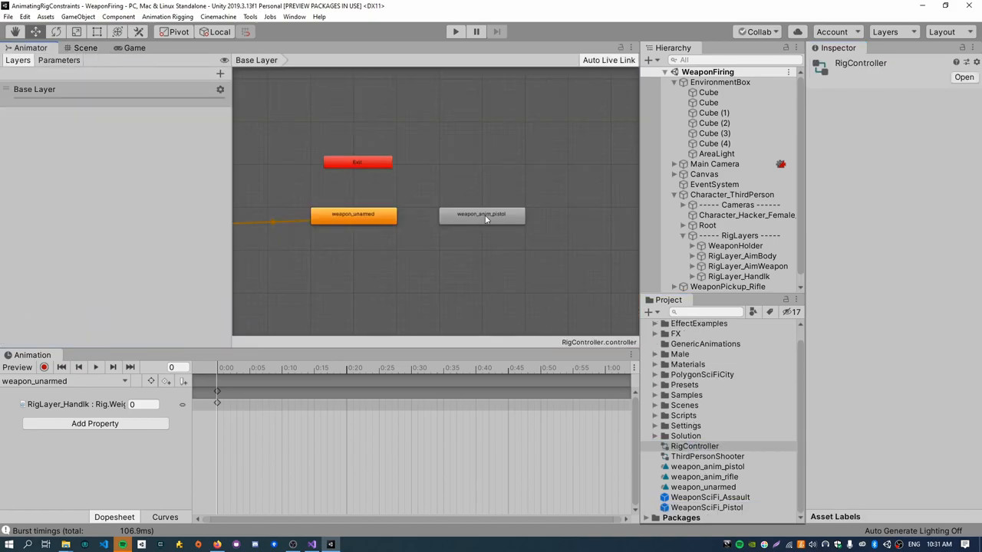
- Rename the pistol state to equip_pistol, then select RigLayers and show its animation timeline
click(482, 215)
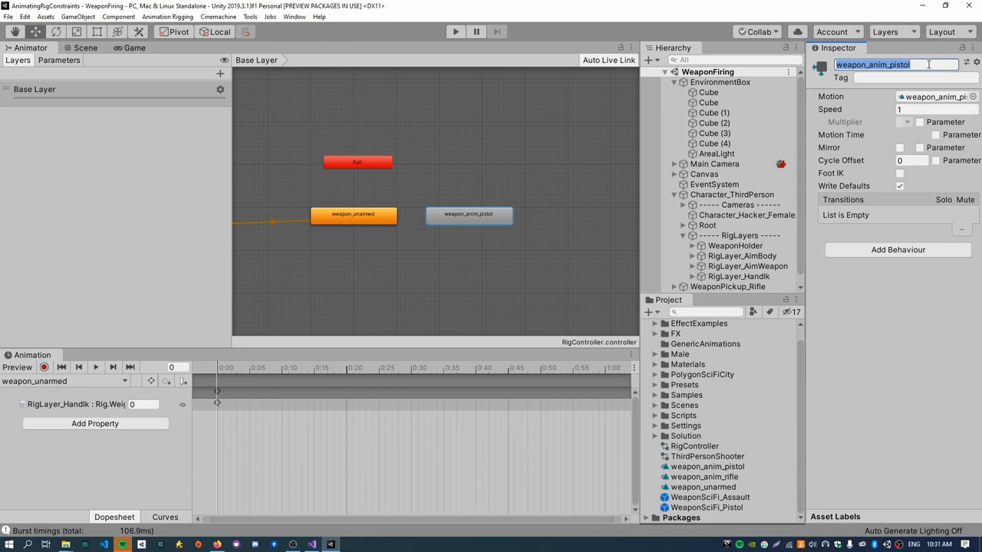
text(equip_)
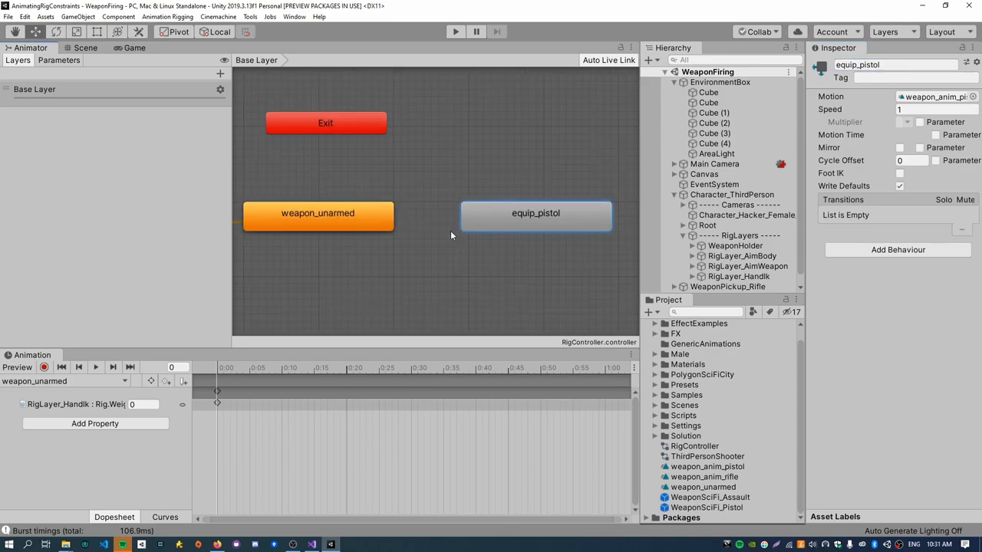
mouse_move(516, 268)
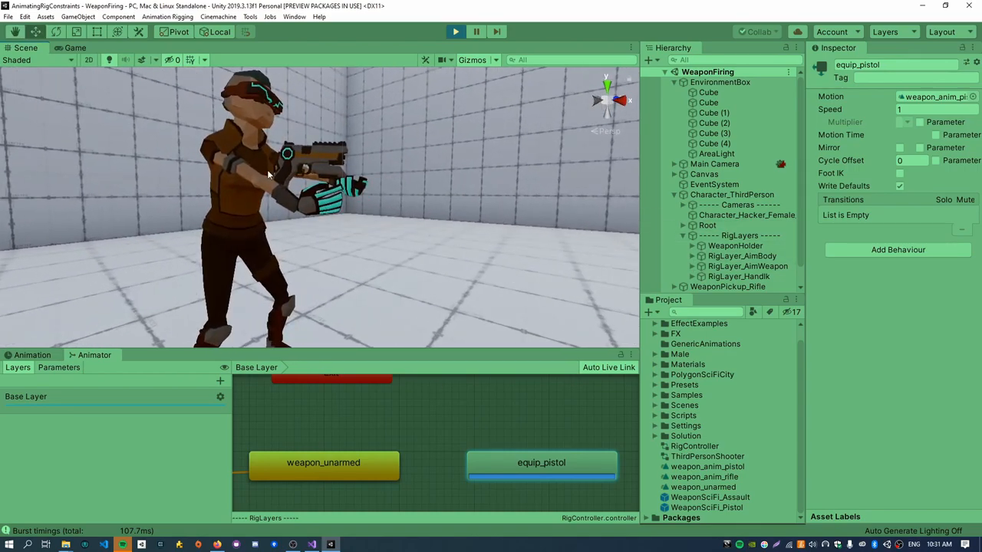
click(744, 236)
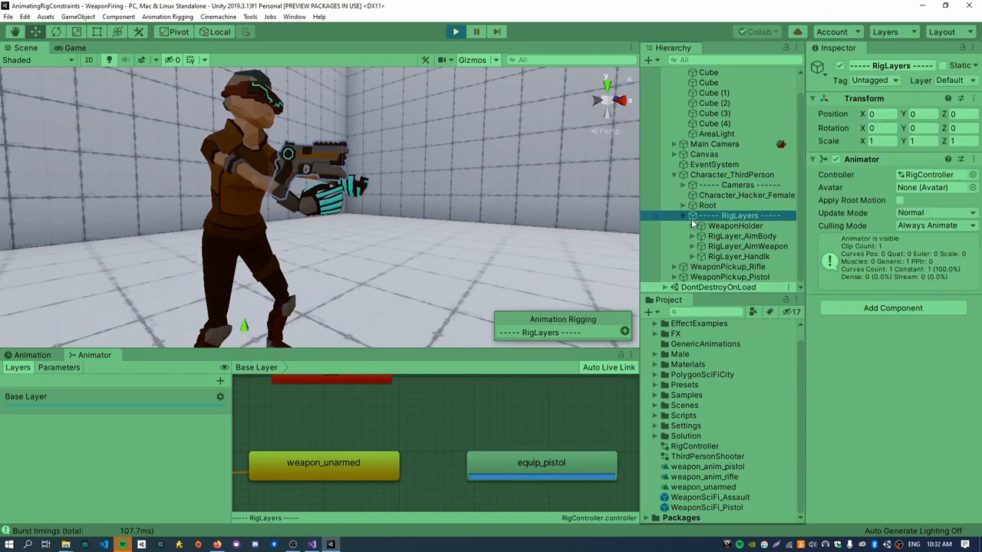
click(739, 226)
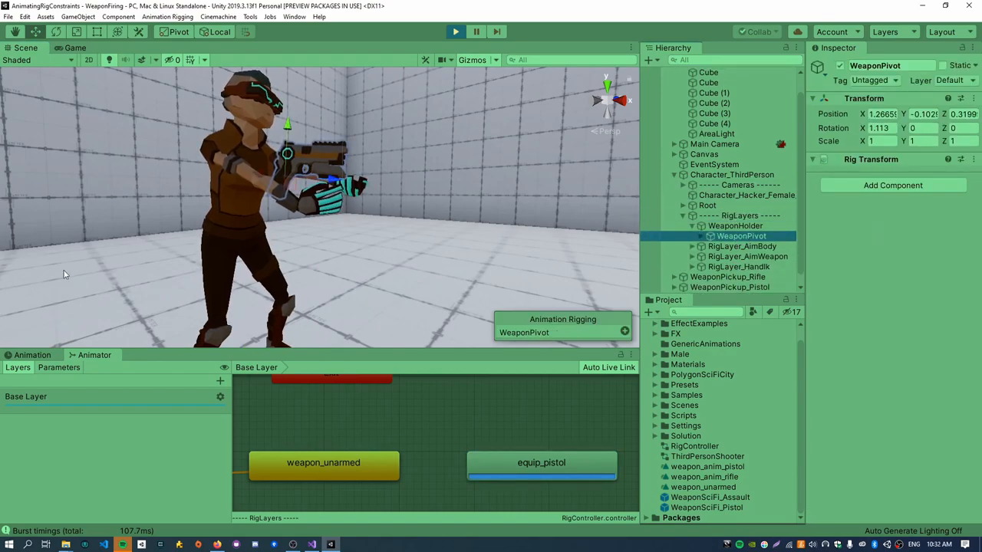
click(751, 214)
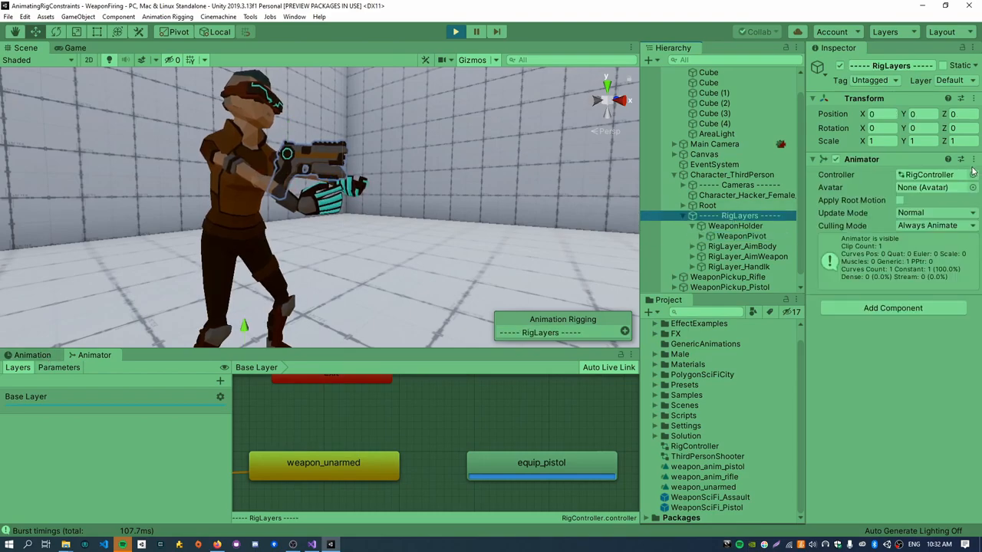
click(31, 355)
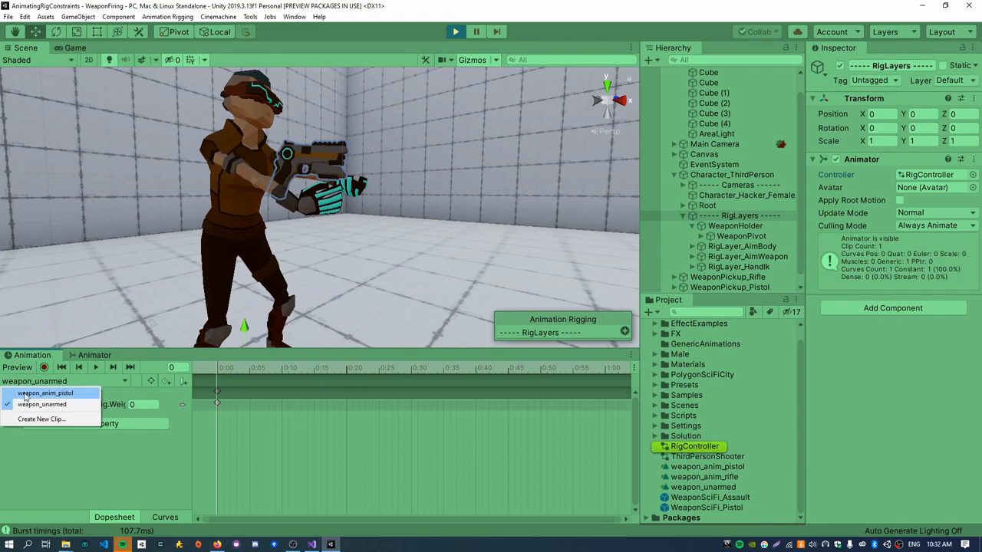
- Switch to weapon_anim_pistol and record frame-0 keys for WeaponPivot and both hand grips
click(46, 393)
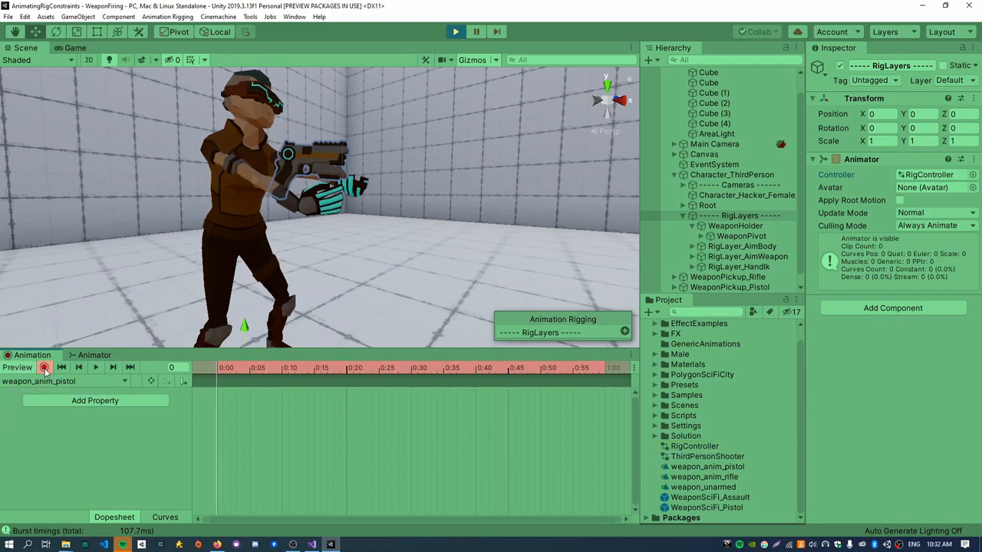
click(738, 235)
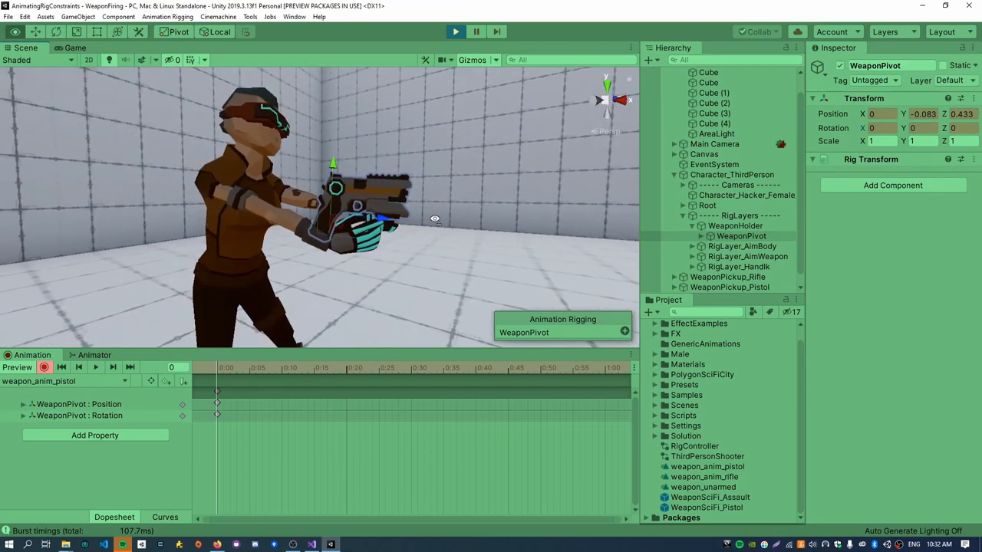
click(743, 246)
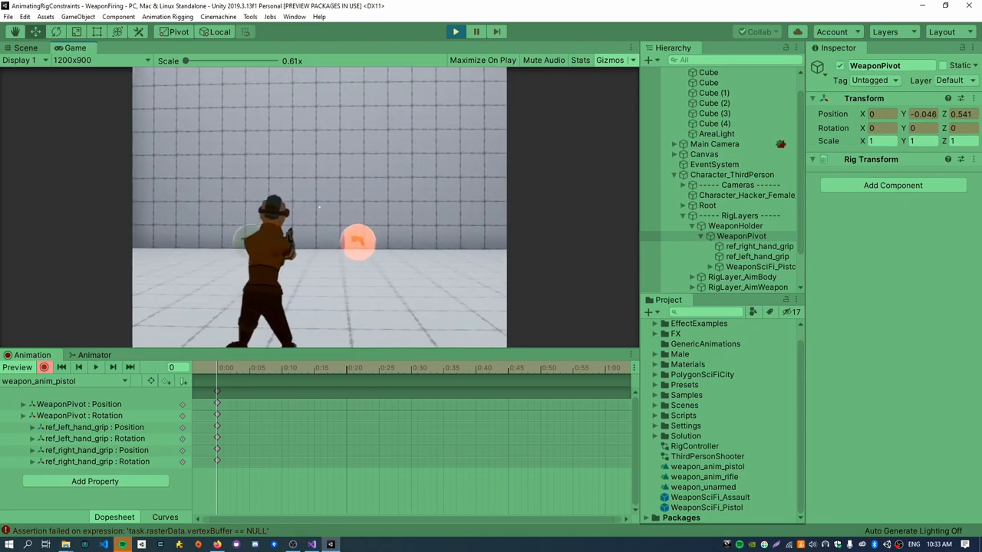
click(23, 50)
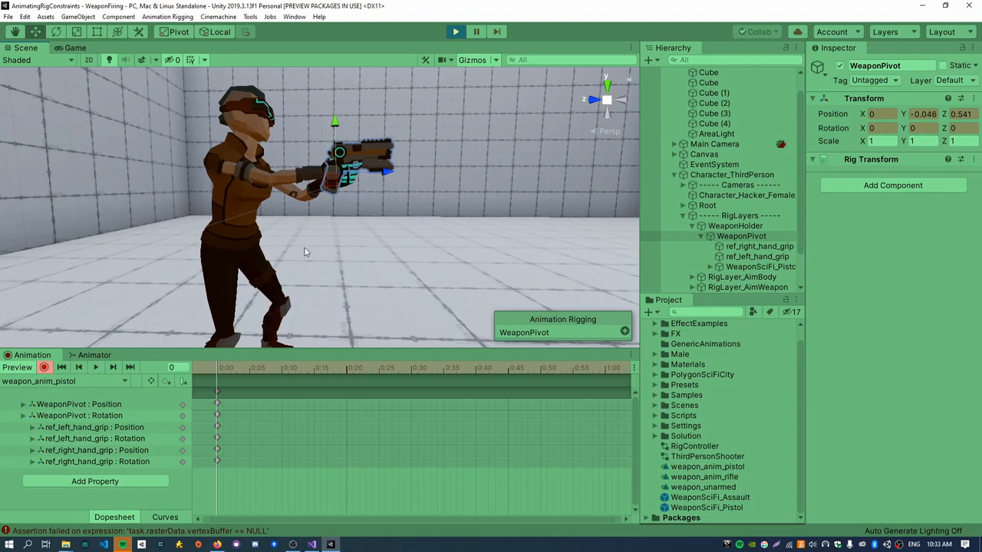
mouse_move(207, 291)
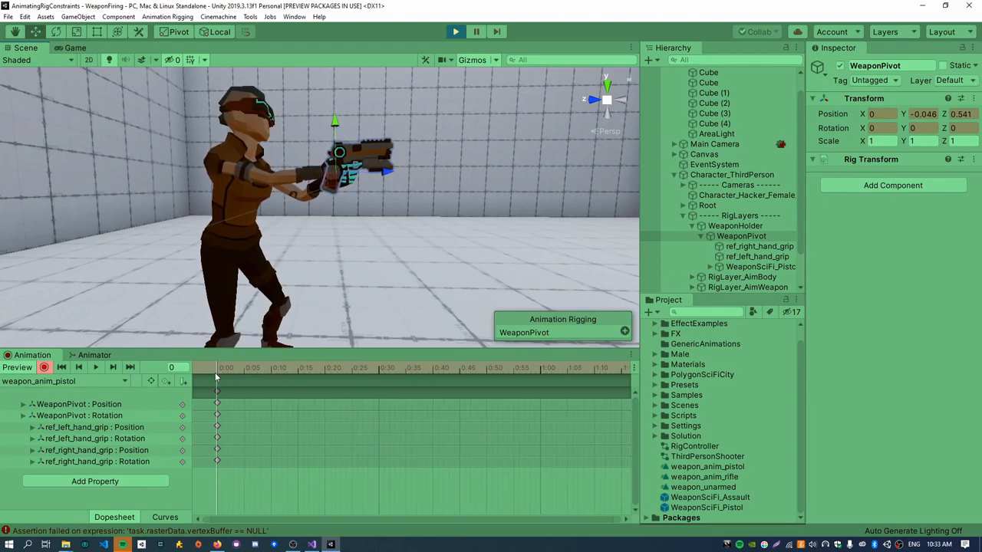
- At frame 30, rotate WeaponPivot so the pistol sits lowered beside the hip
click(378, 372)
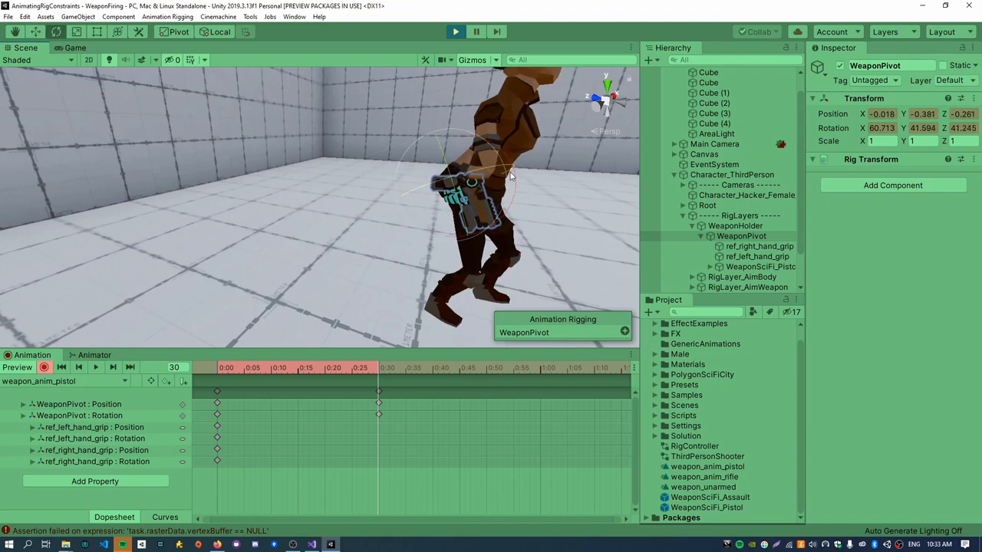
drag(510, 176, 560, 230)
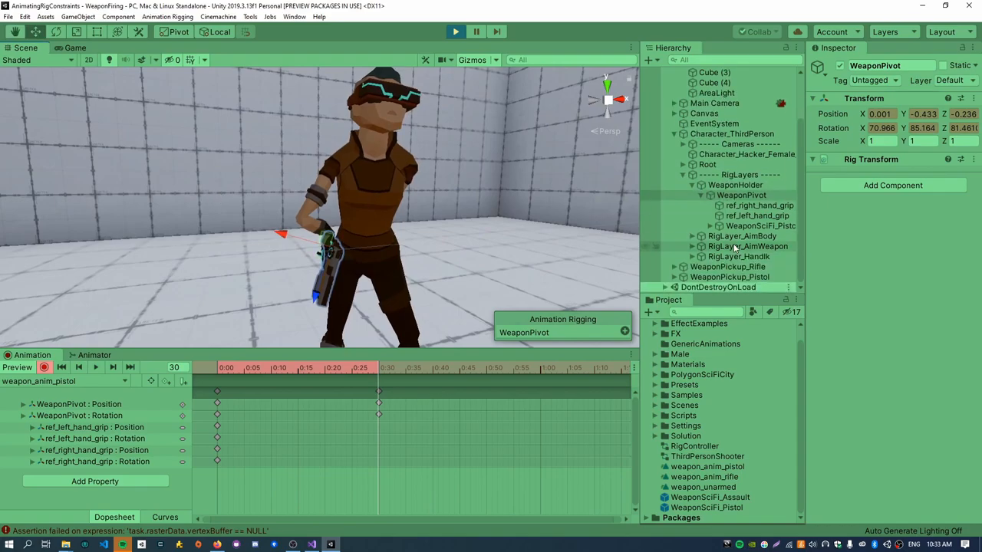
- Key the LeftHandIk weight down to 0 and select the Hint_R elbow hint
click(740, 256)
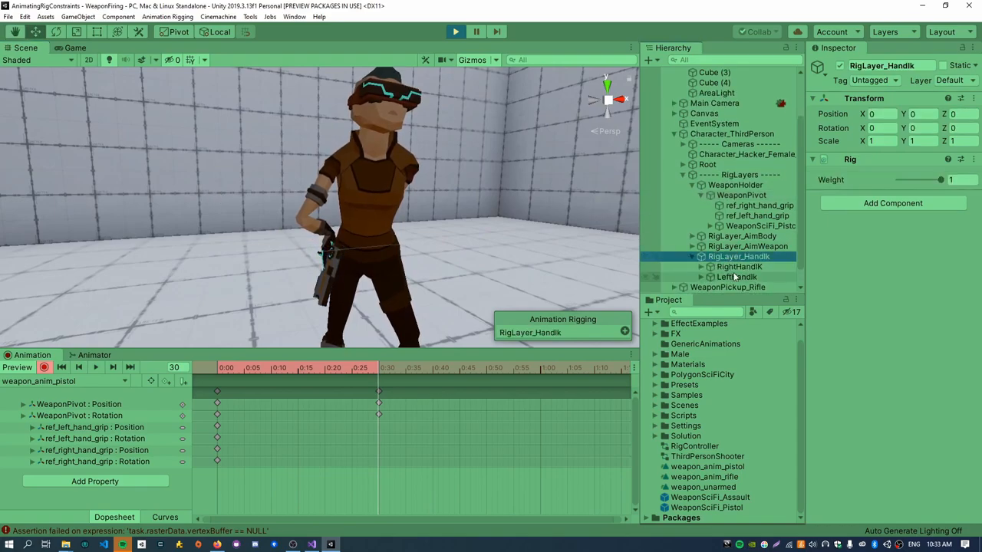
click(736, 277)
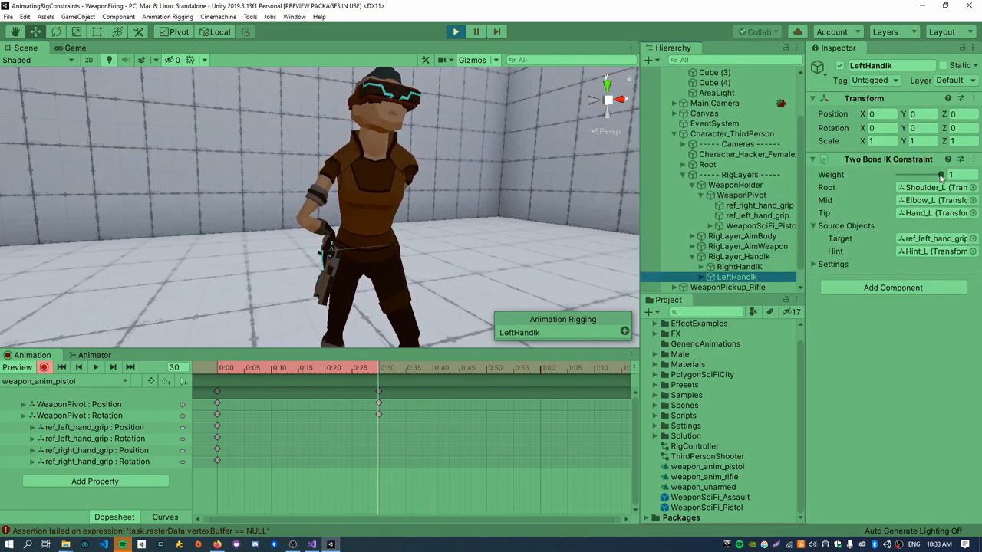
drag(943, 174, 897, 174)
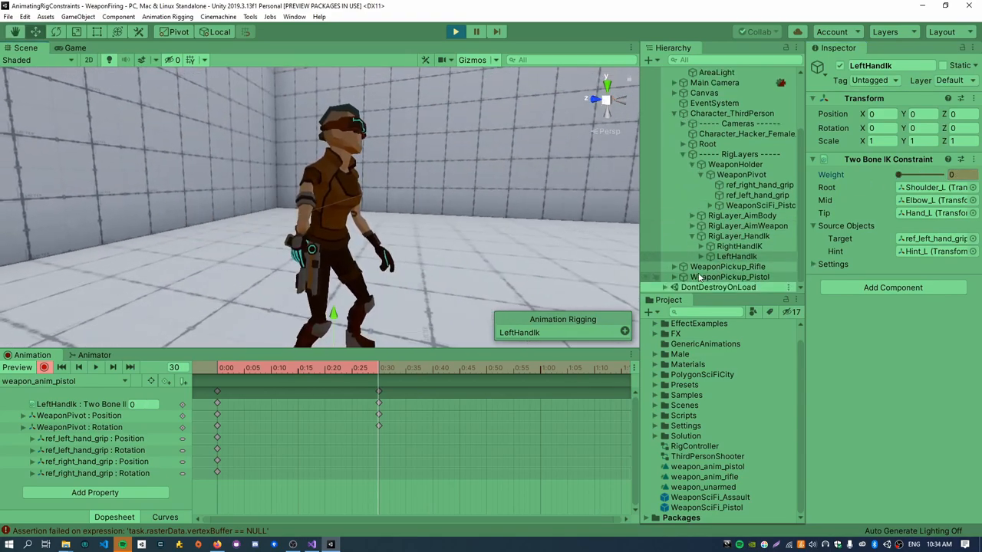
click(737, 266)
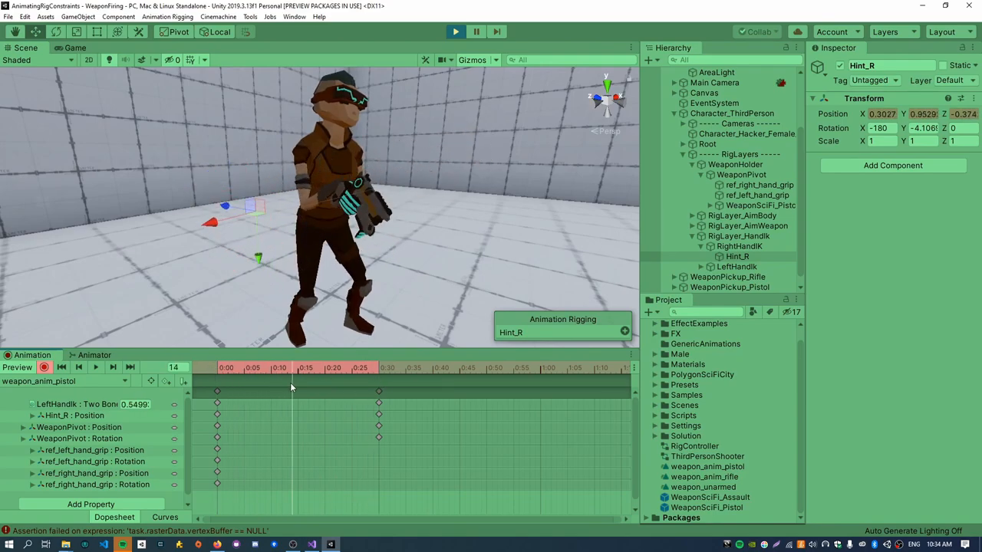
- Add an in-between WeaponPivot rotation key at frame 16 and stop recording
click(307, 367)
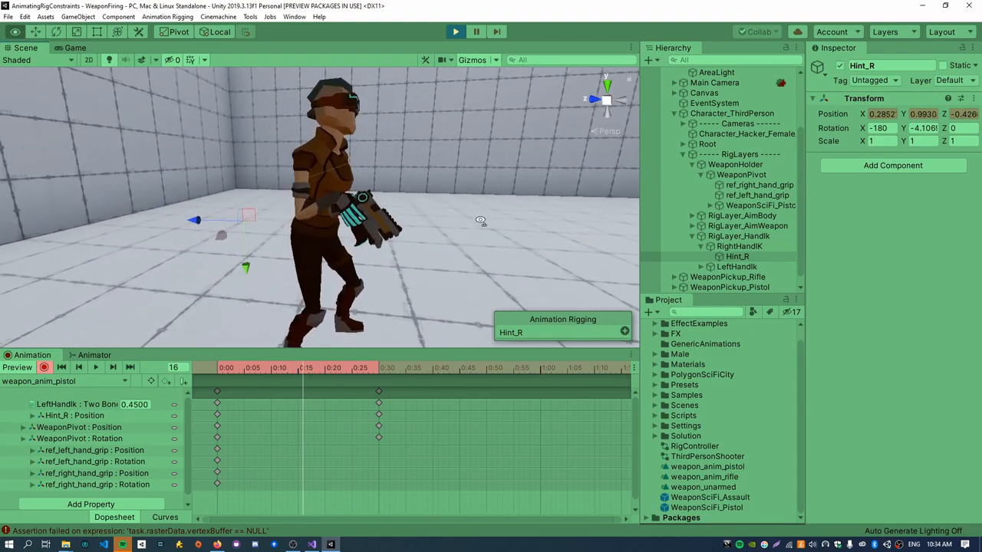
click(740, 175)
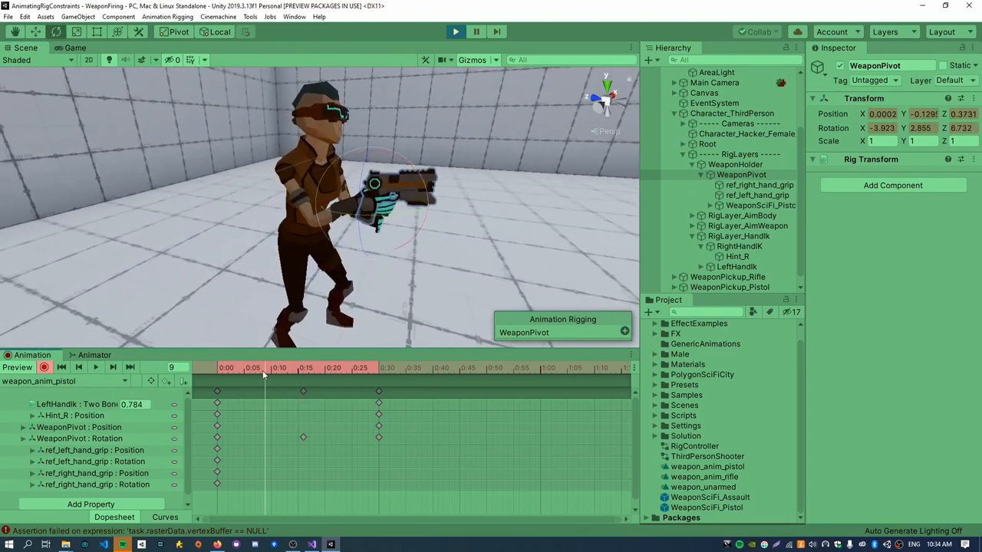
click(301, 368)
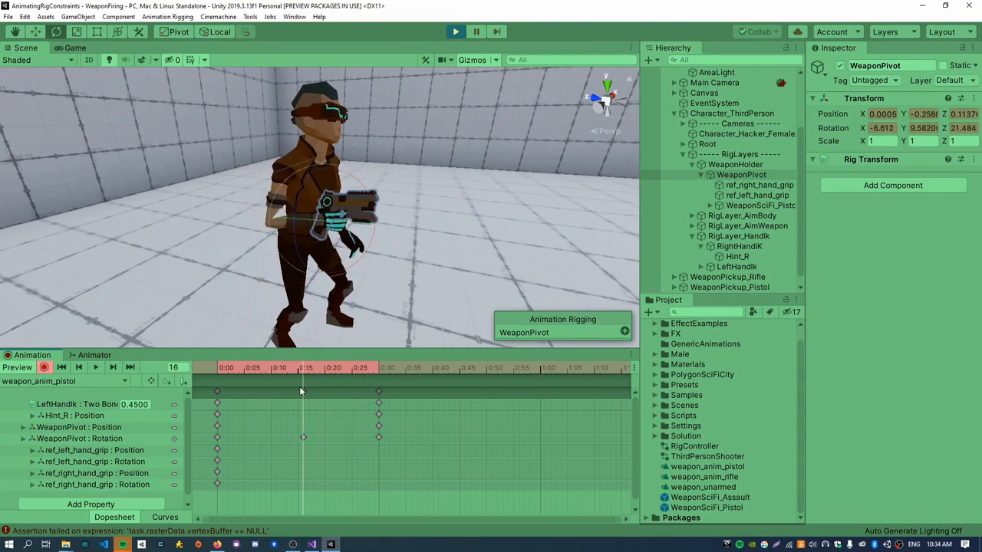
click(378, 368)
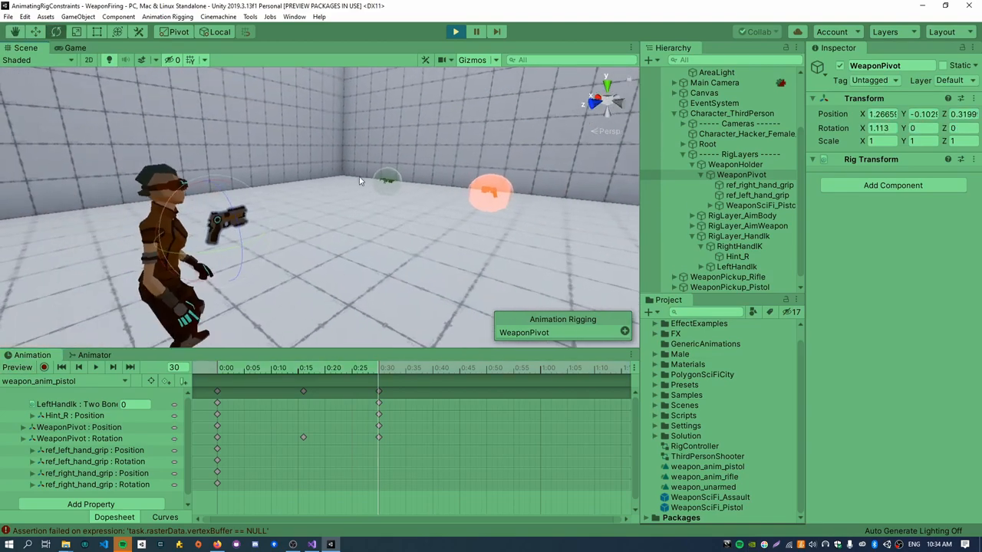
- Set the equip_pistol state's Speed to -1 in the Animator graph
click(93, 355)
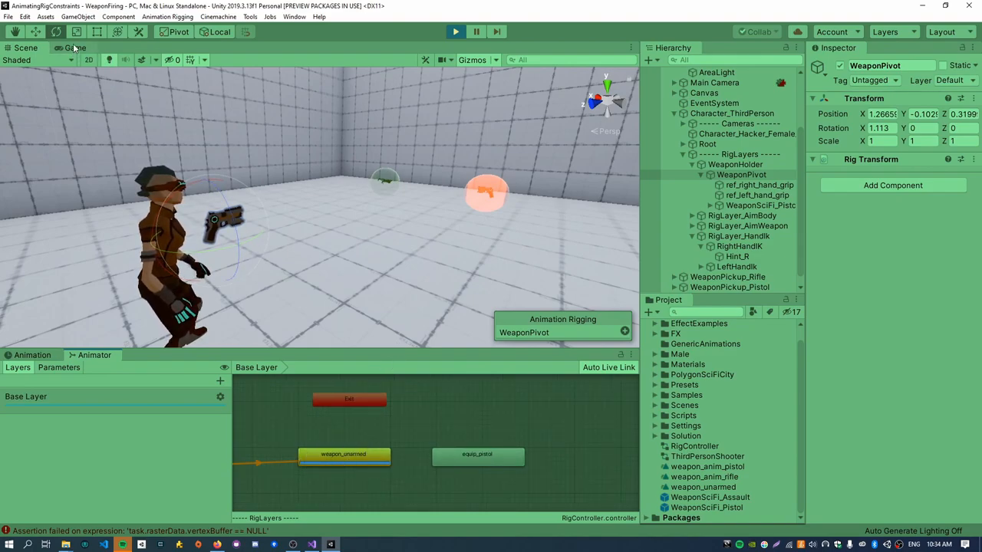
click(74, 47)
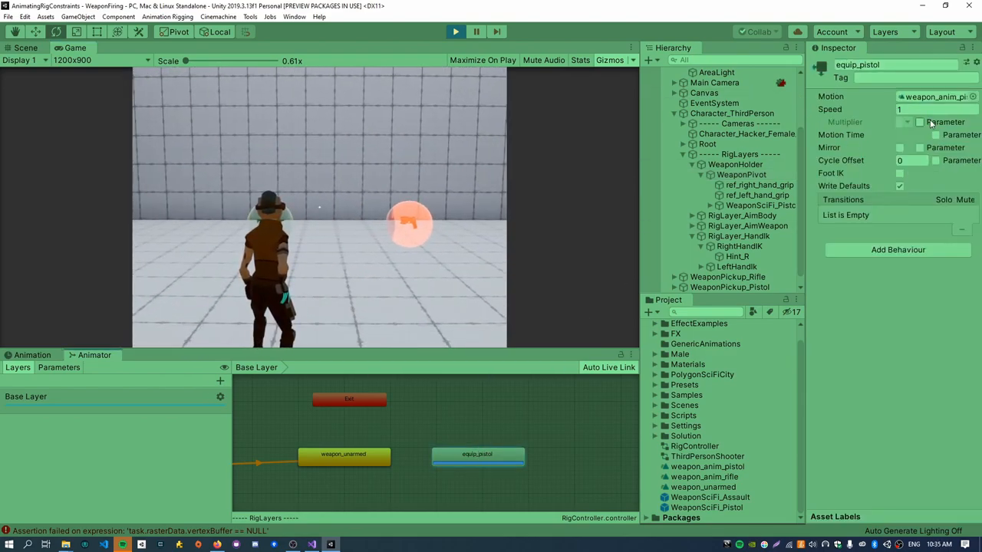
text(-1)
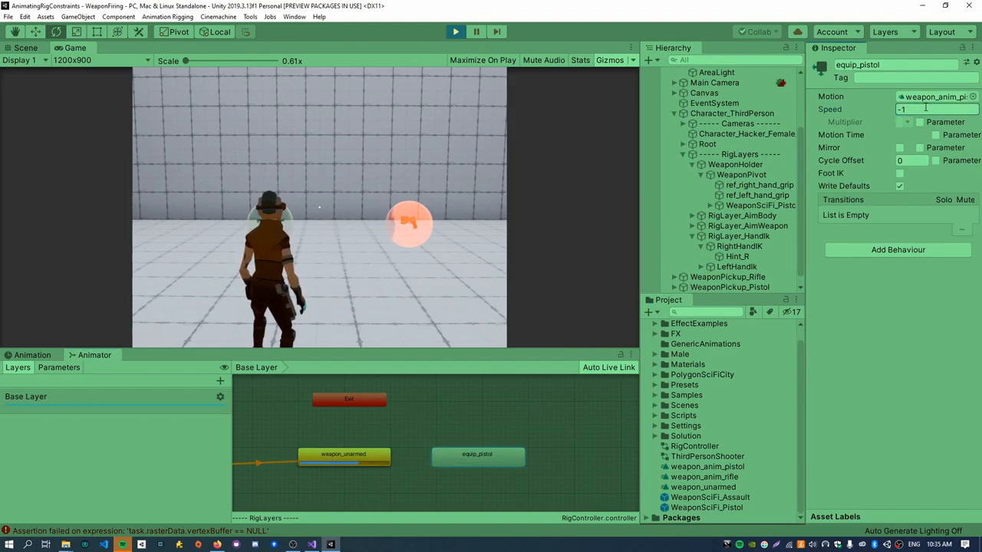
mouse_move(414, 444)
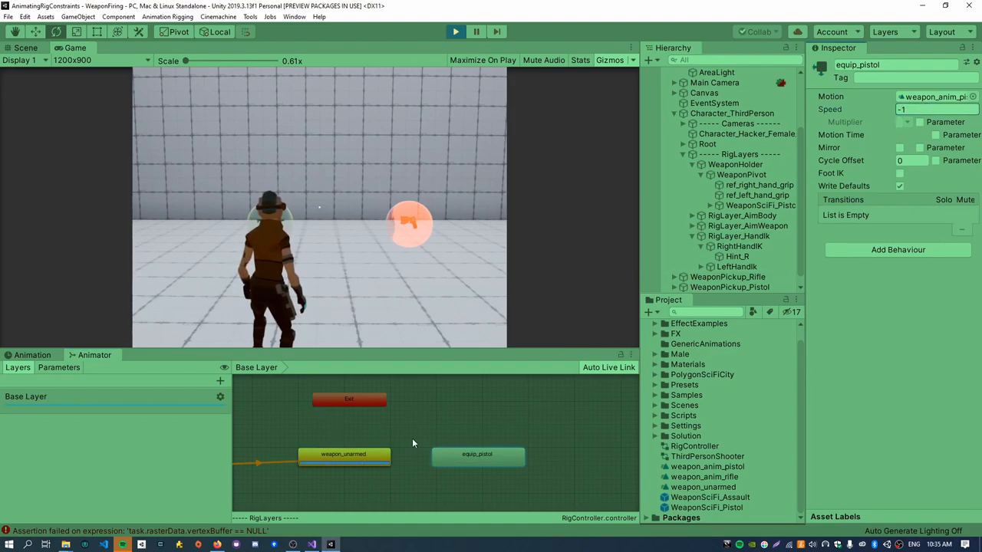
click(453, 32)
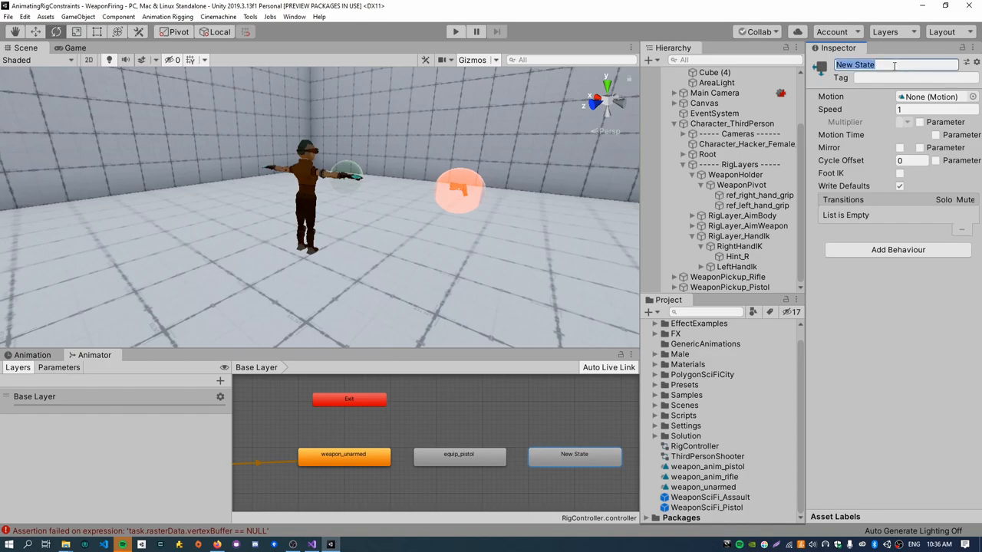
- Name the new state holster_pistol and start a transition from equip_pistol to it
text(holster_pistol)
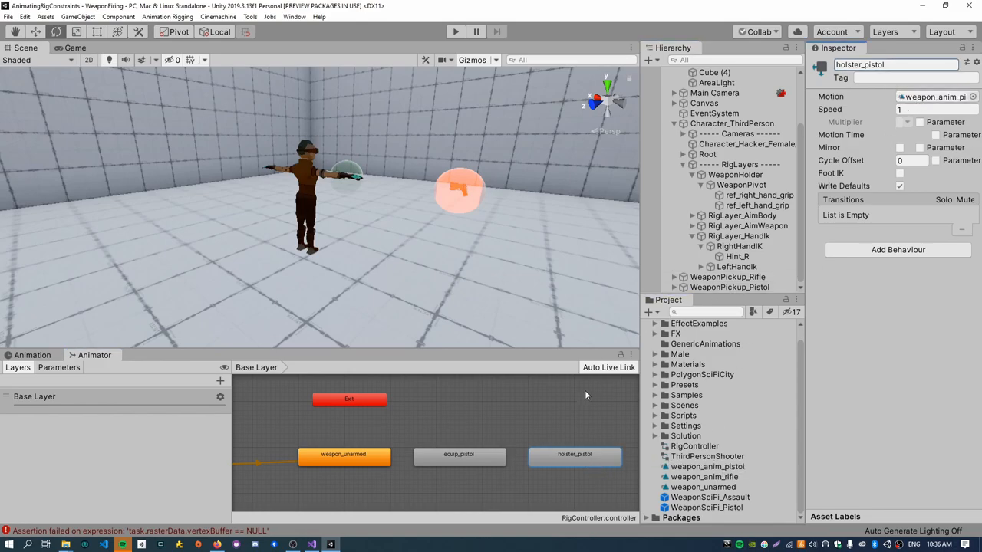
click(460, 456)
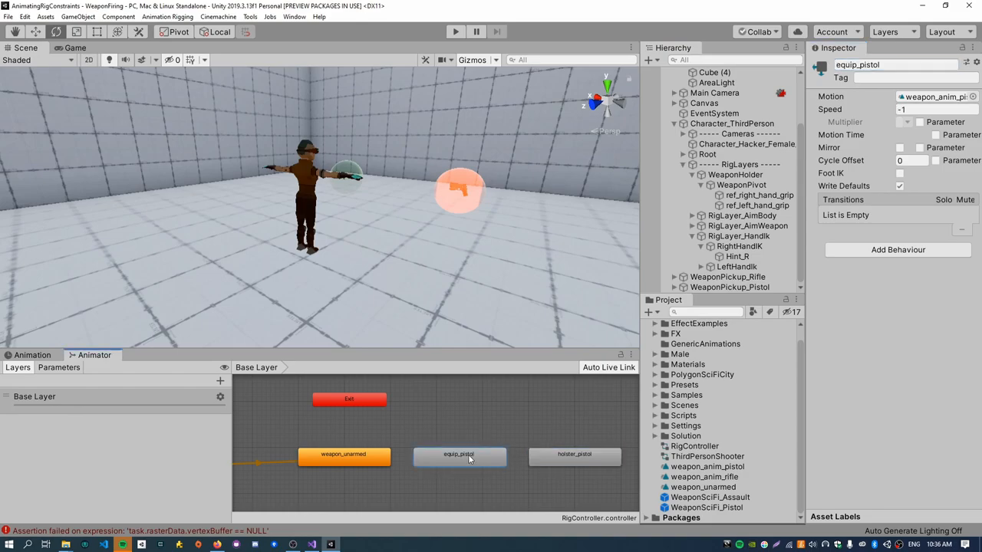
click(574, 454)
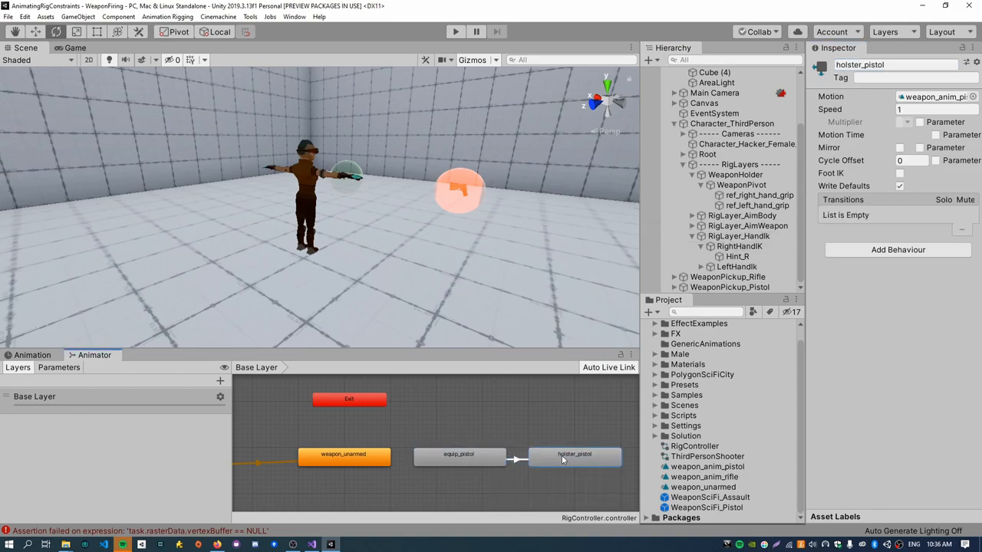
- Create the transition to holster_pistol and add a Bool parameter named holster_weapon
click(514, 456)
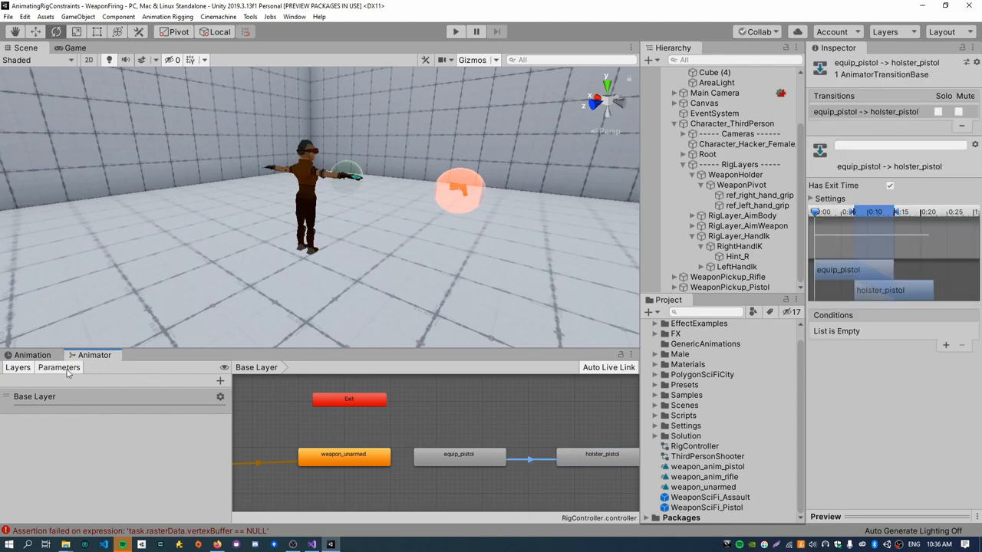
click(219, 381)
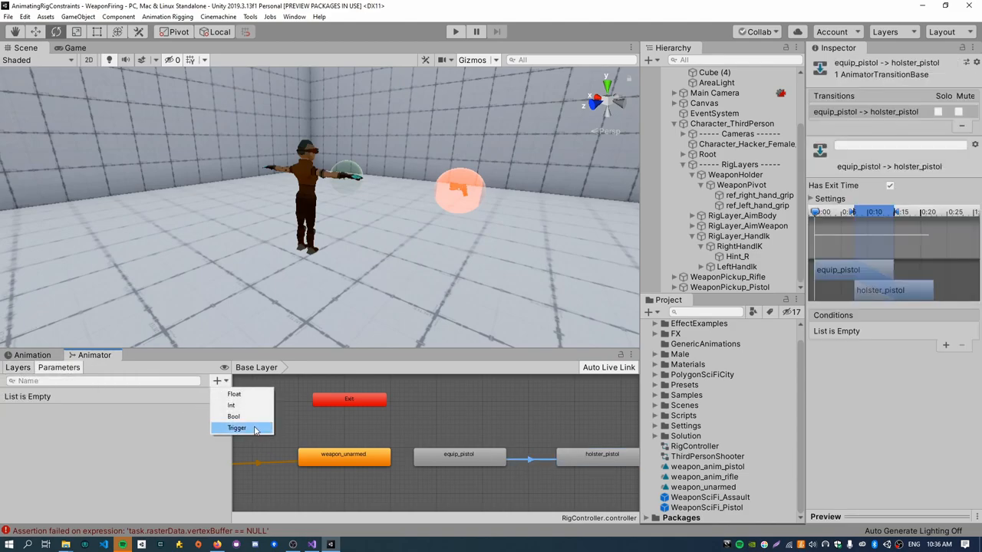
click(233, 416)
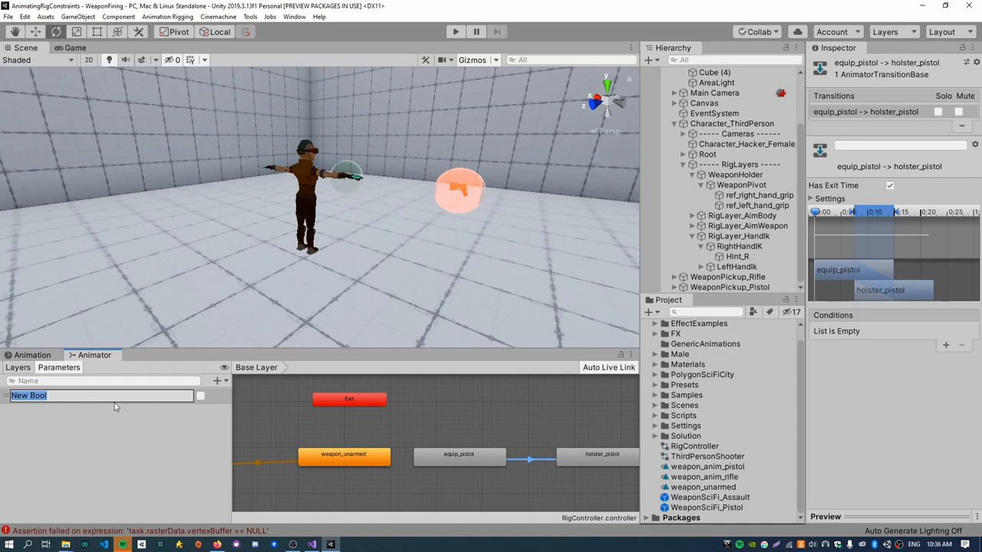
text(holster_weapon)
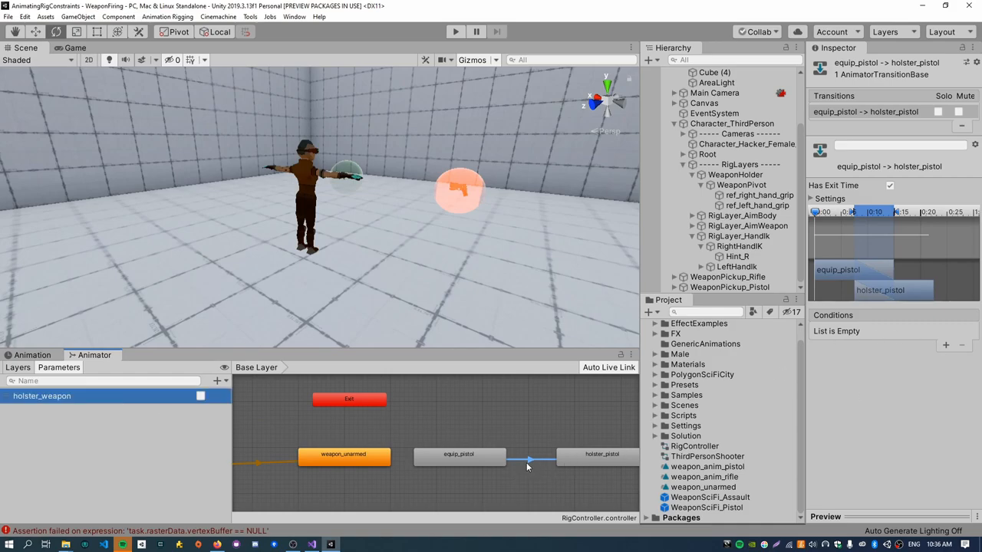
- Make equip_pistol→holster_pistol require holster_weapon true, and the return transition require false
click(889, 185)
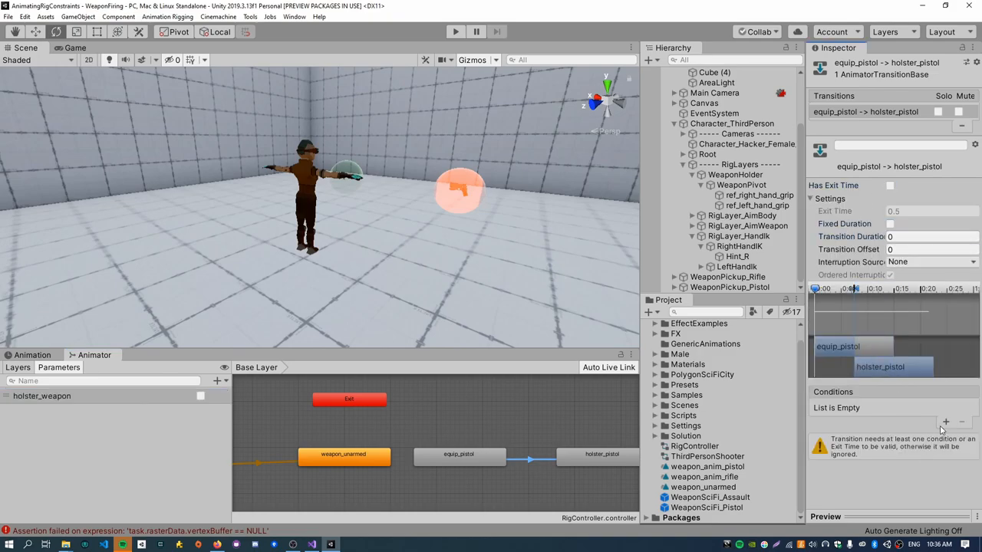
click(947, 408)
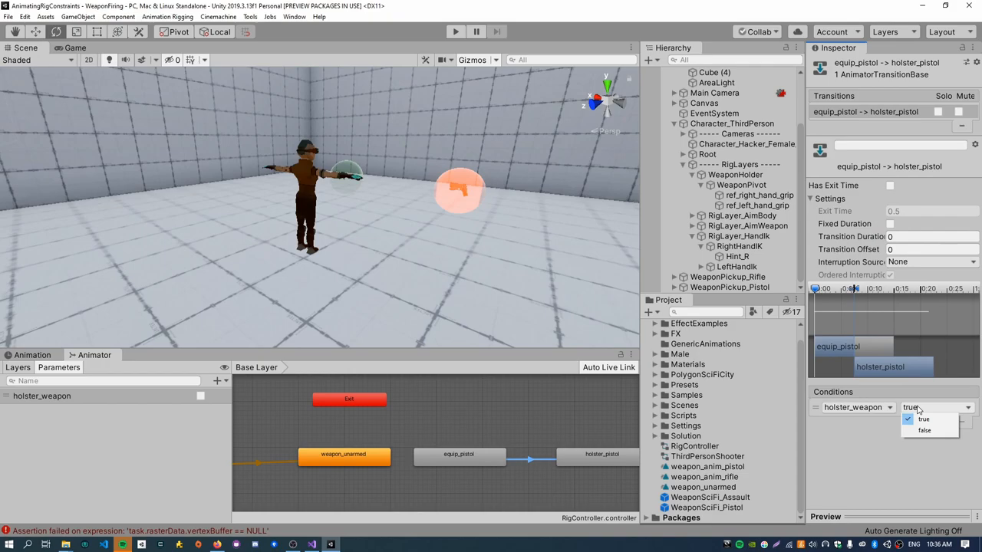
click(925, 420)
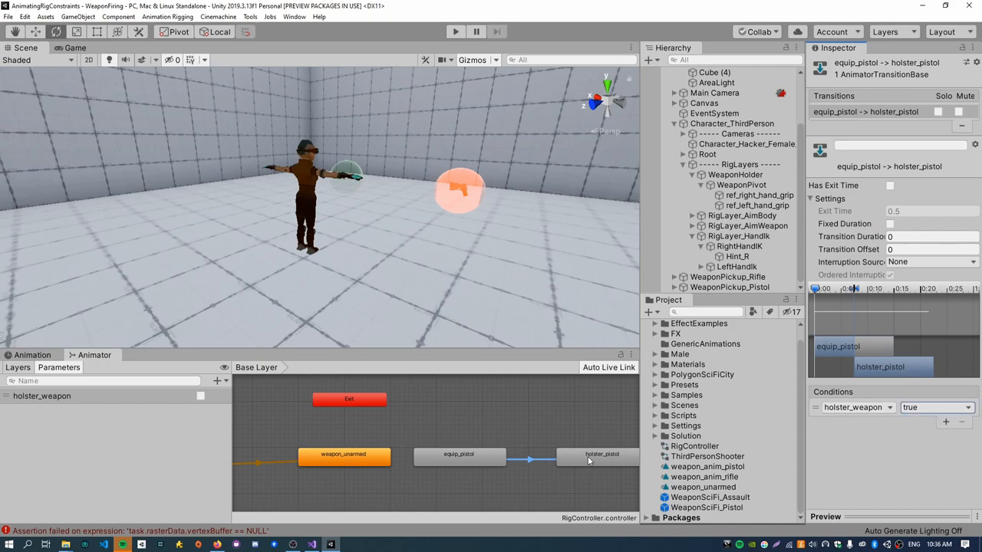
click(525, 457)
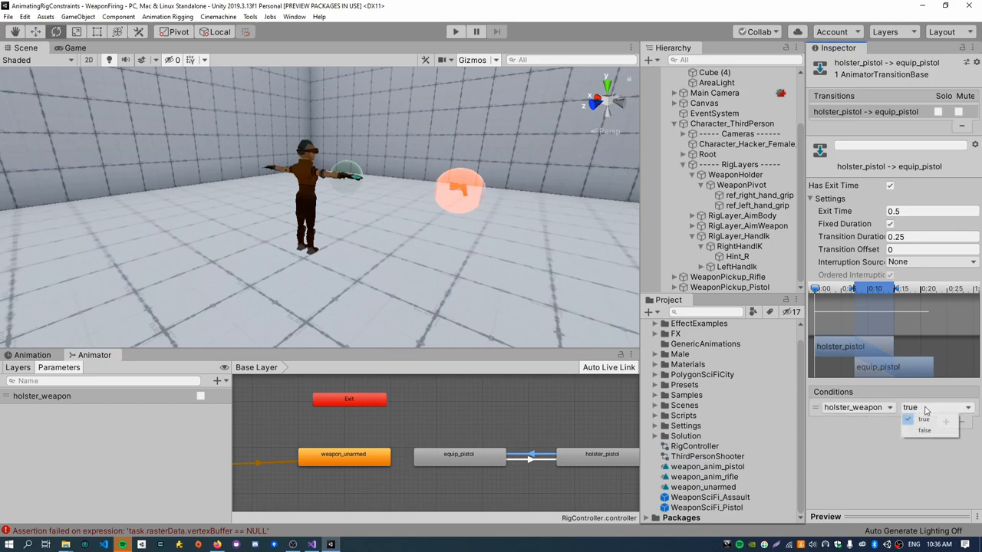
click(923, 430)
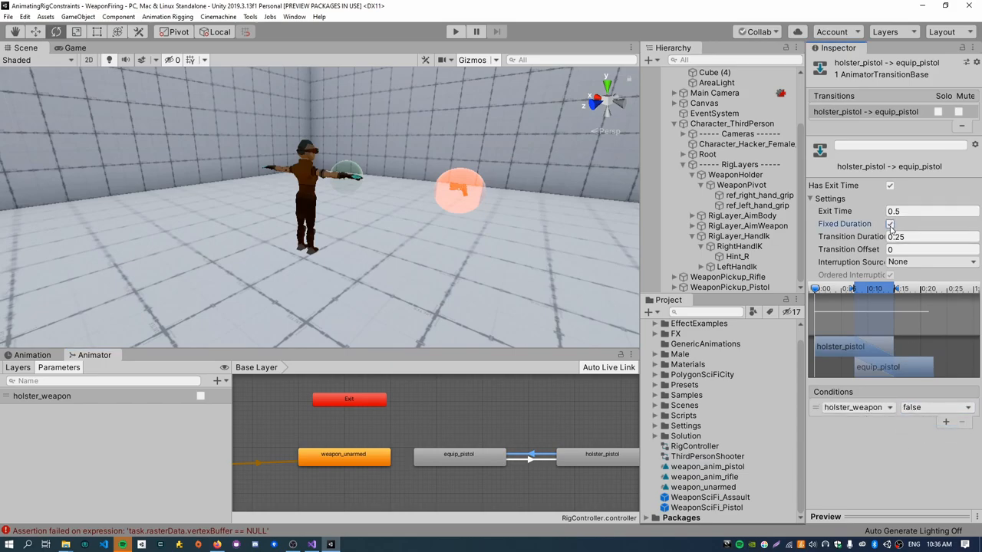
- Turn off fixed duration on the return transition and review the equip-to-holster settings
click(890, 223)
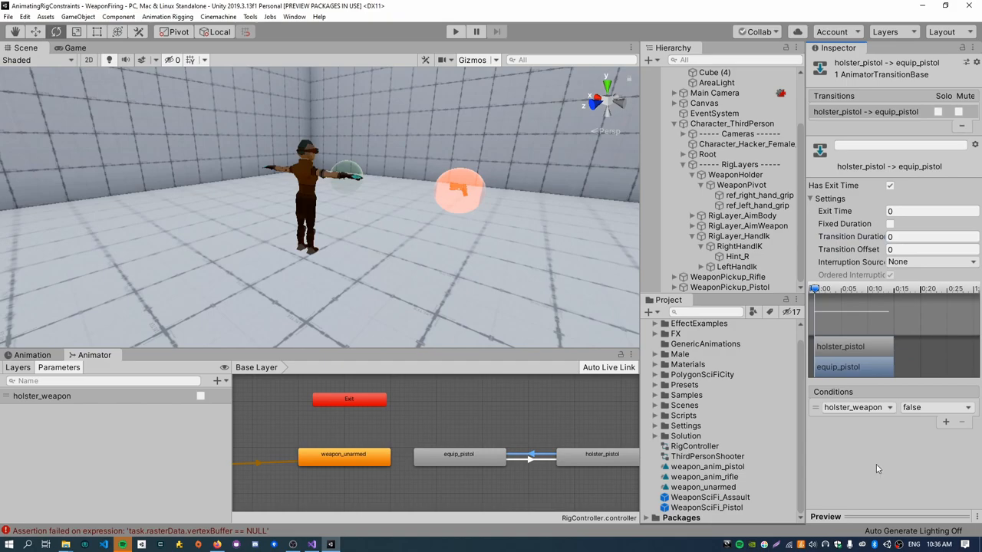
mouse_move(467, 482)
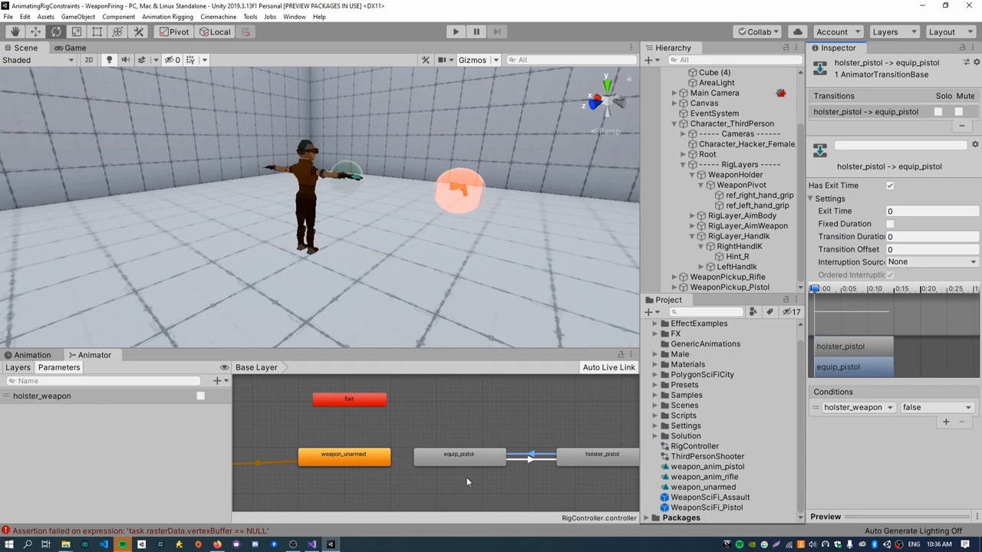
mouse_move(531, 460)
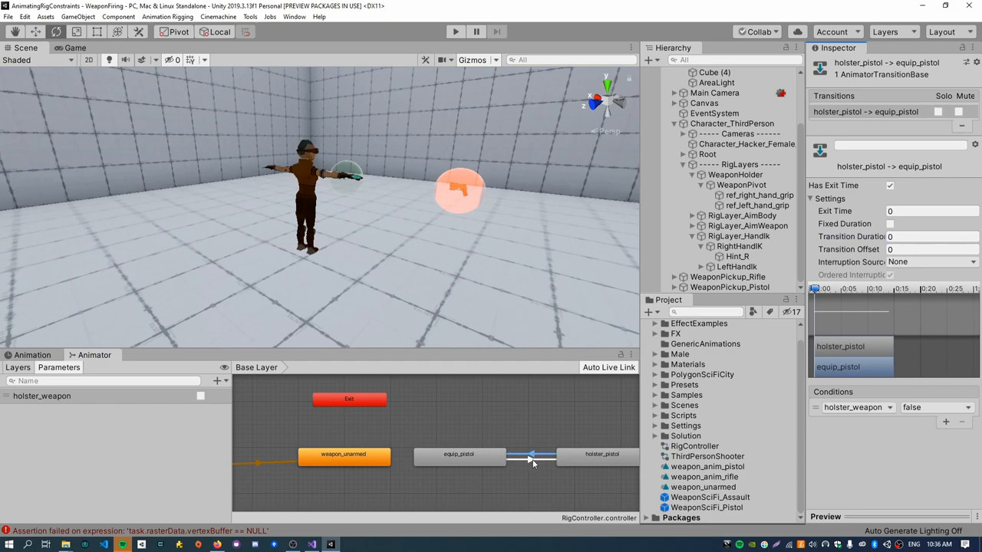
click(531, 456)
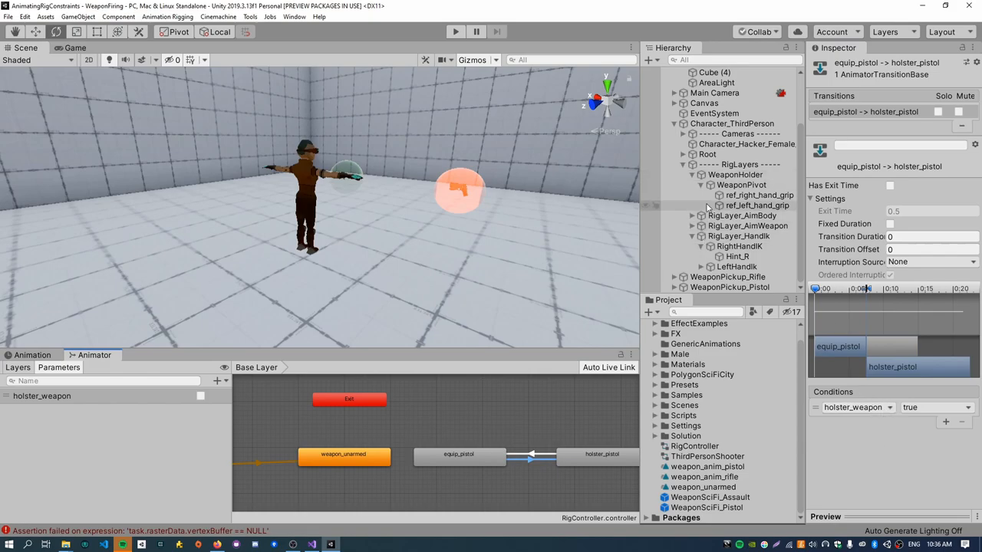
click(730, 236)
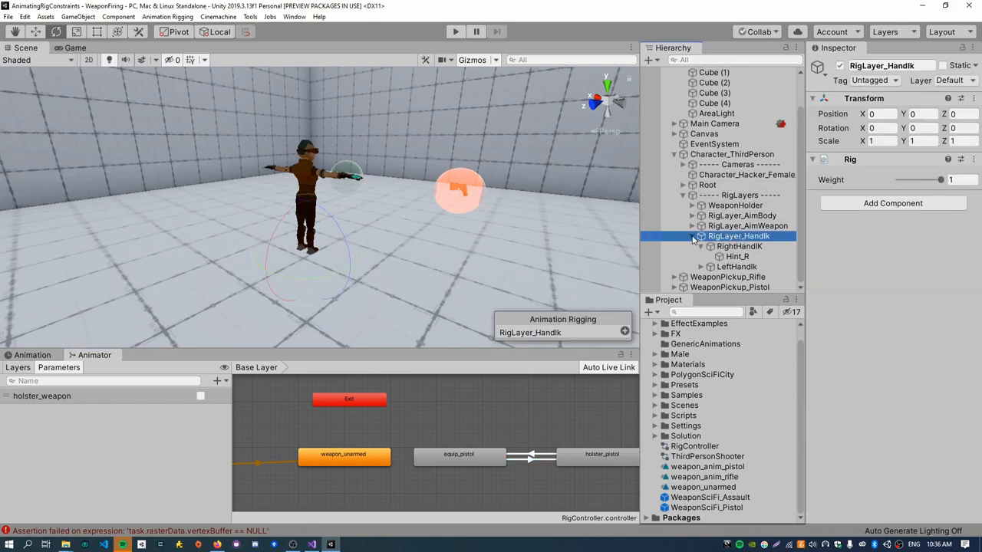
click(732, 185)
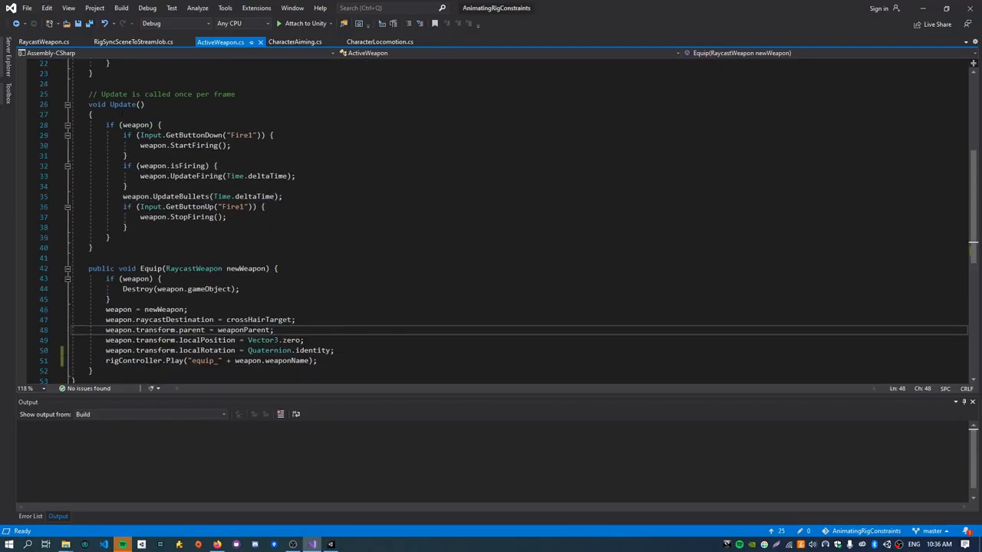
- Add an if (Input.GetKeyDown(KeyCode.X)) check to ActiveWeapon's Update
text(print)
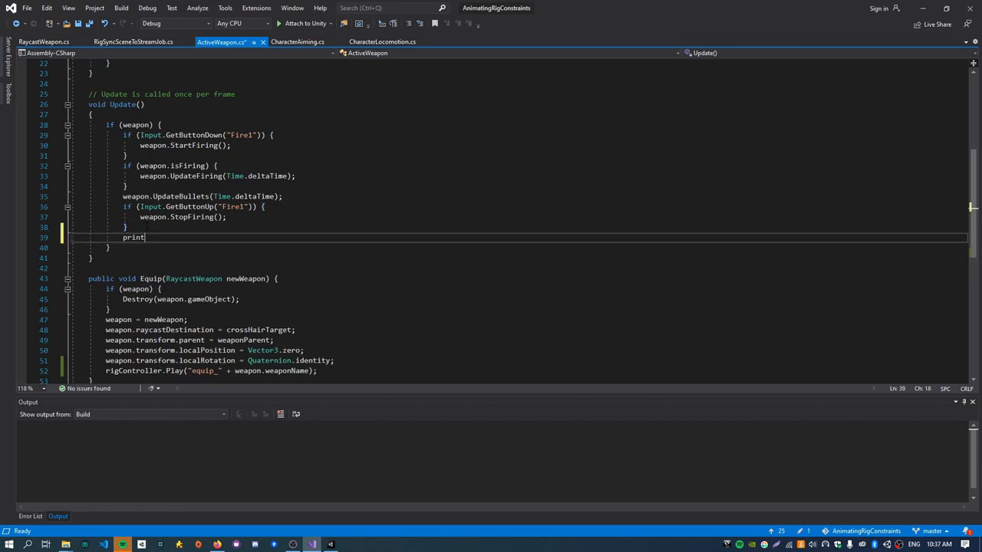
text(if (Input.getkey)
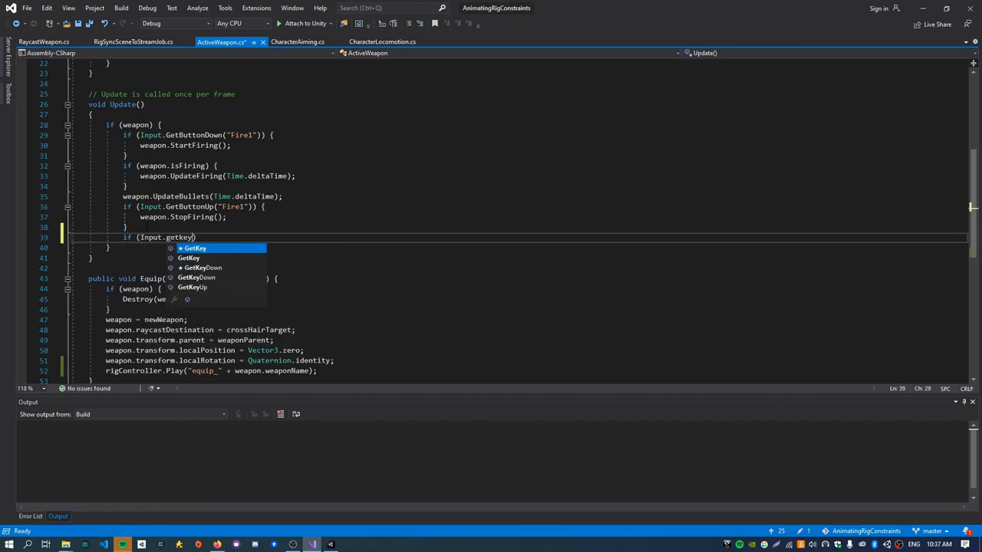
text(cod)
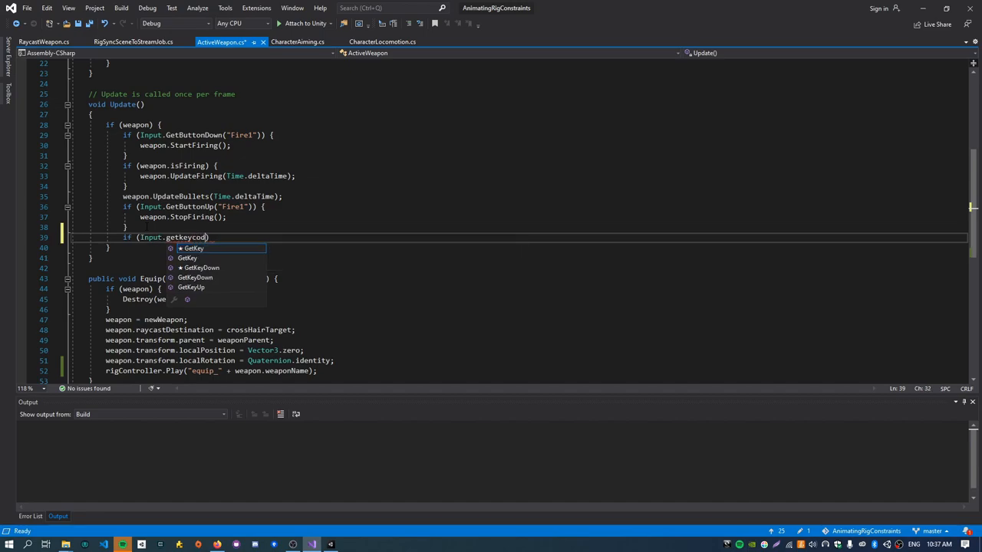
click(200, 267)
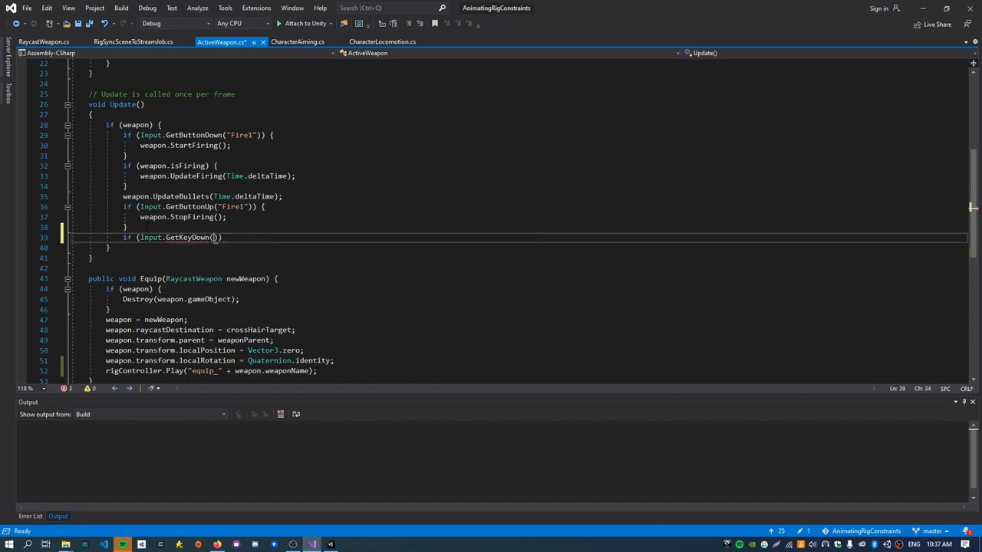
text(KeyCode.x)
text(weap)
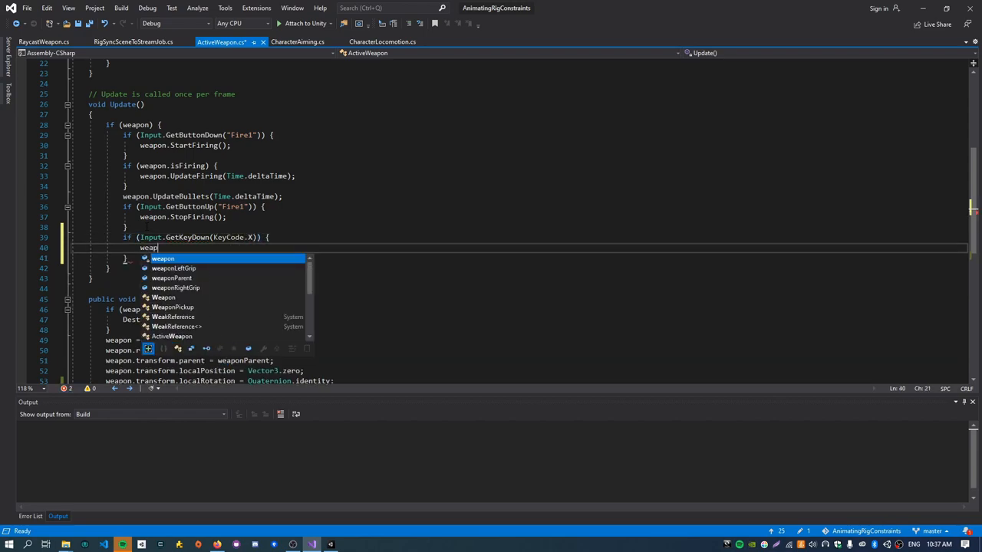
text(.)
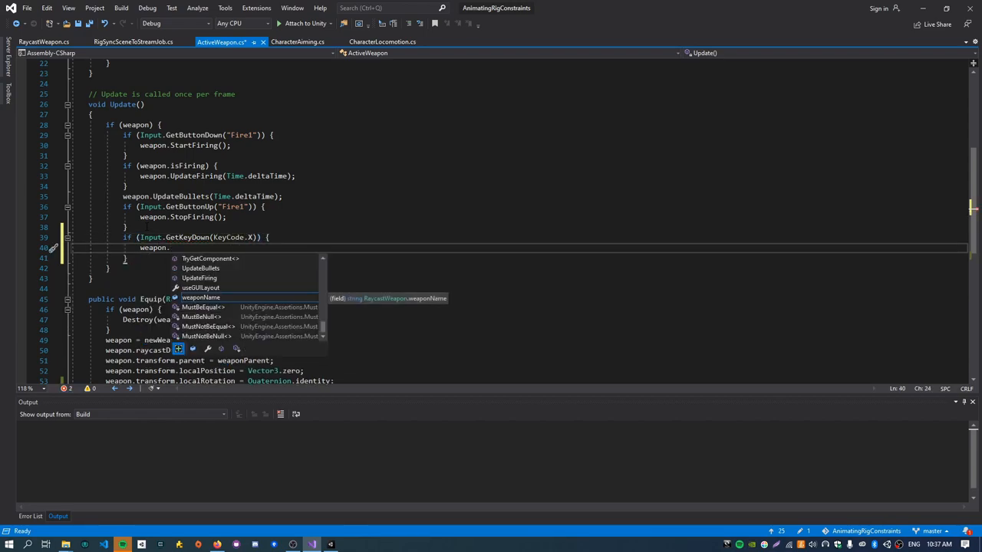
- Inside it, declare bool isHolstered from rigController.GetBool
text(bool isHolstered =)
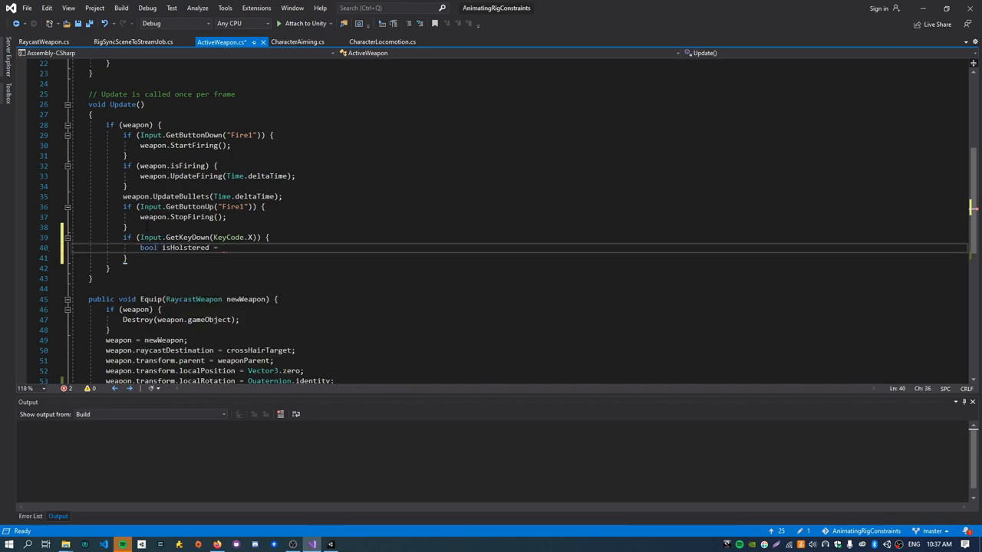
text(ri)
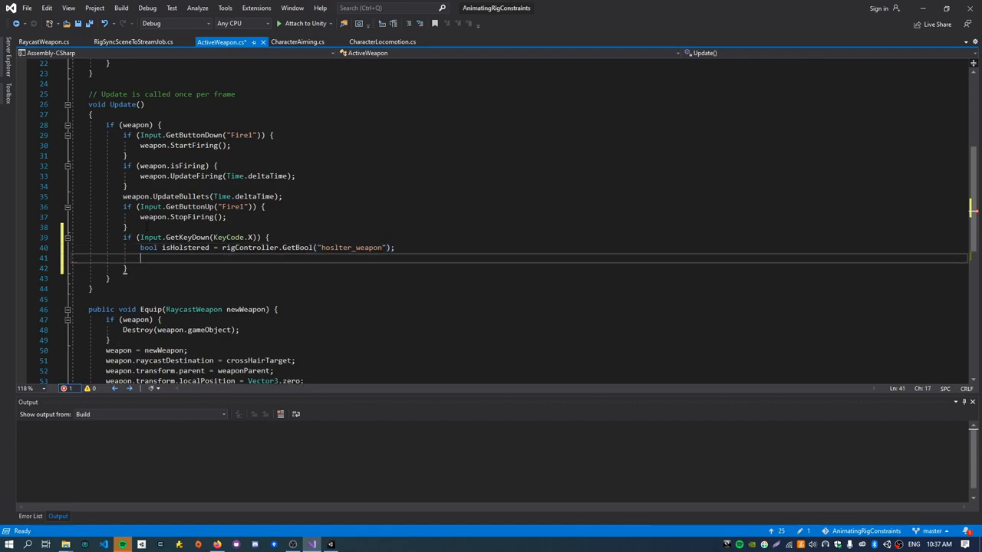
text(rigcon)
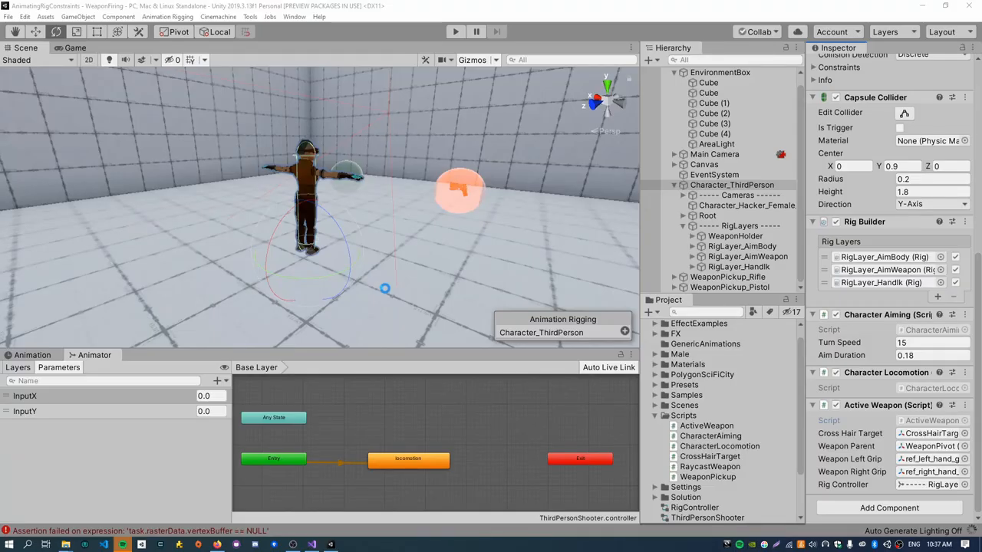
- Play the scene and check the holster_pistol-to-equip_pistol transition conditions
click(448, 32)
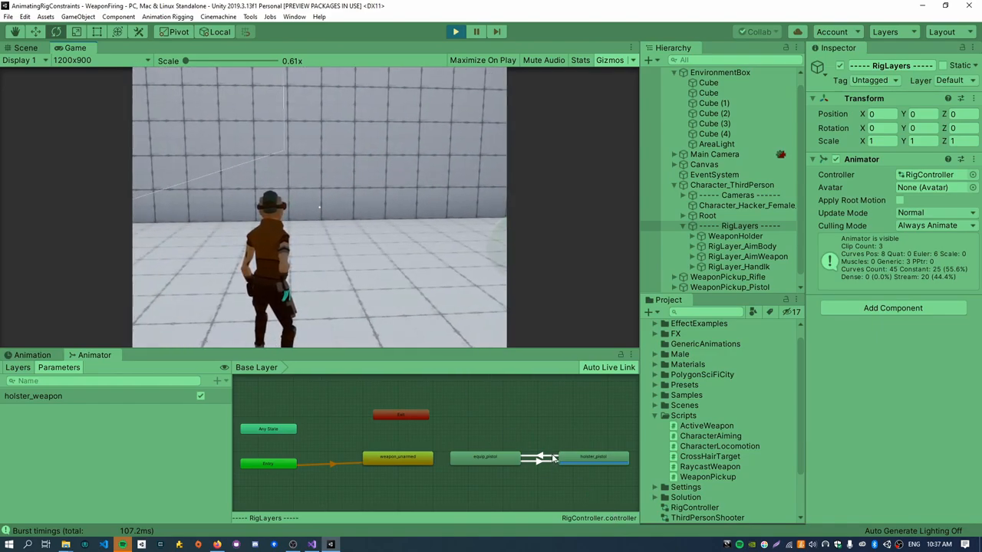
click(540, 458)
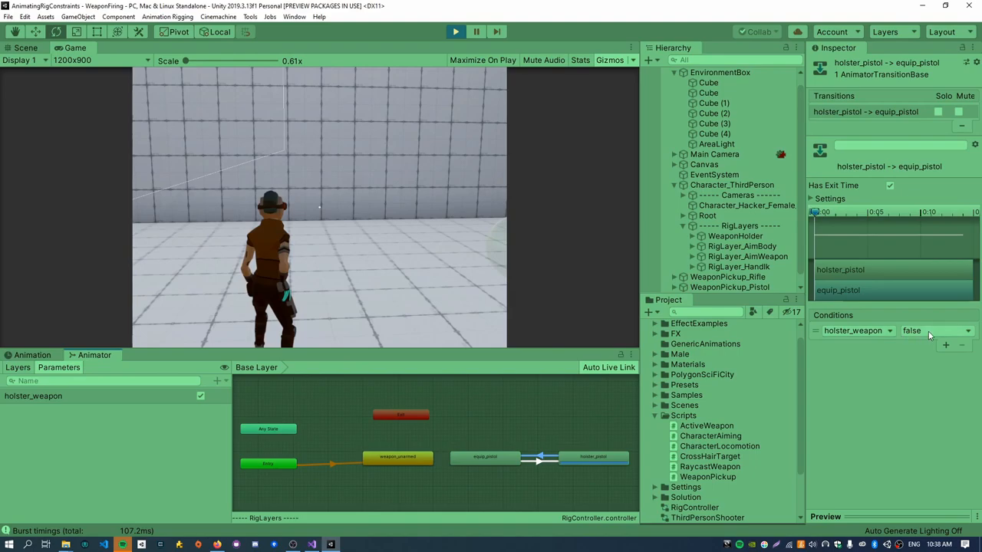
mouse_move(528, 471)
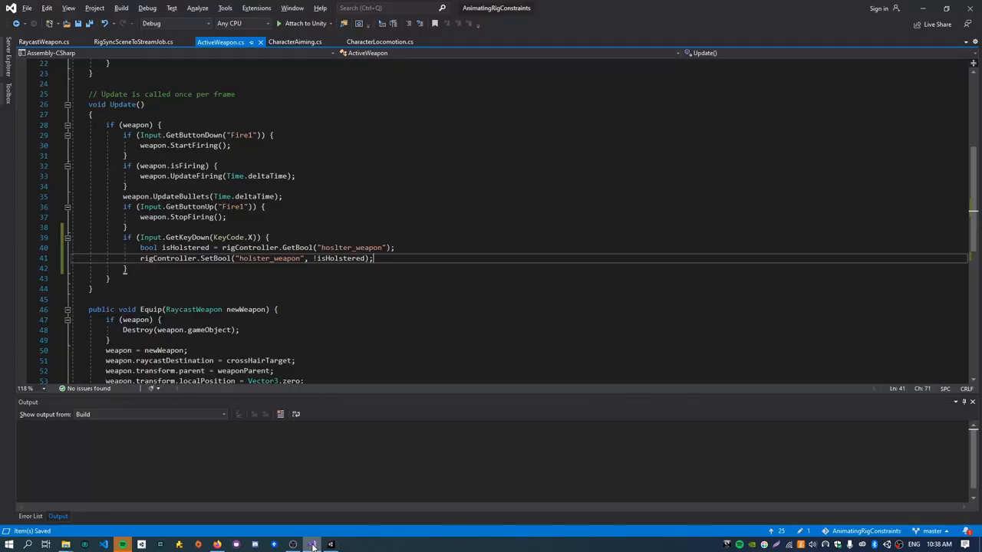
- Correct the misspelled GetBool parameter string to holster_weapon using Find
double_click(351, 247)
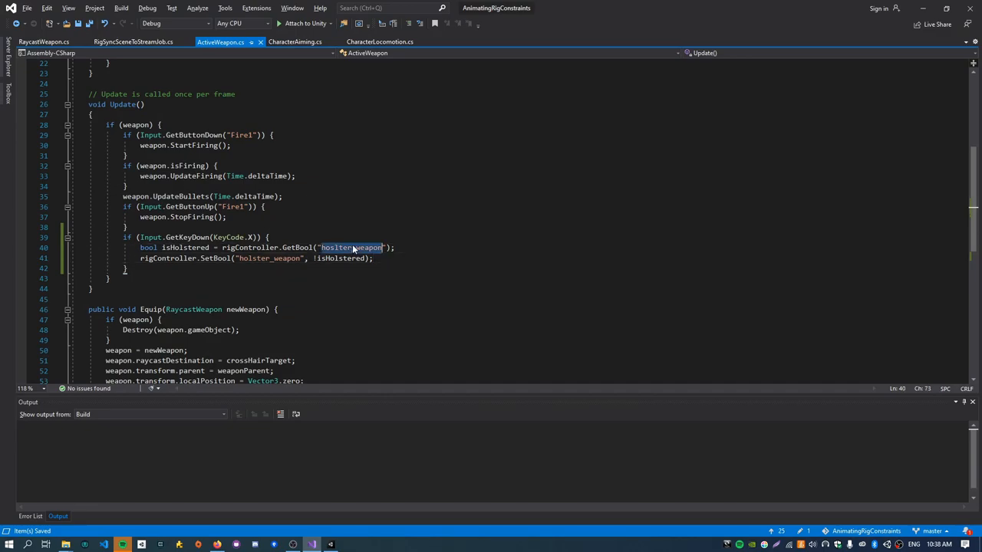
key(ctrl+f)
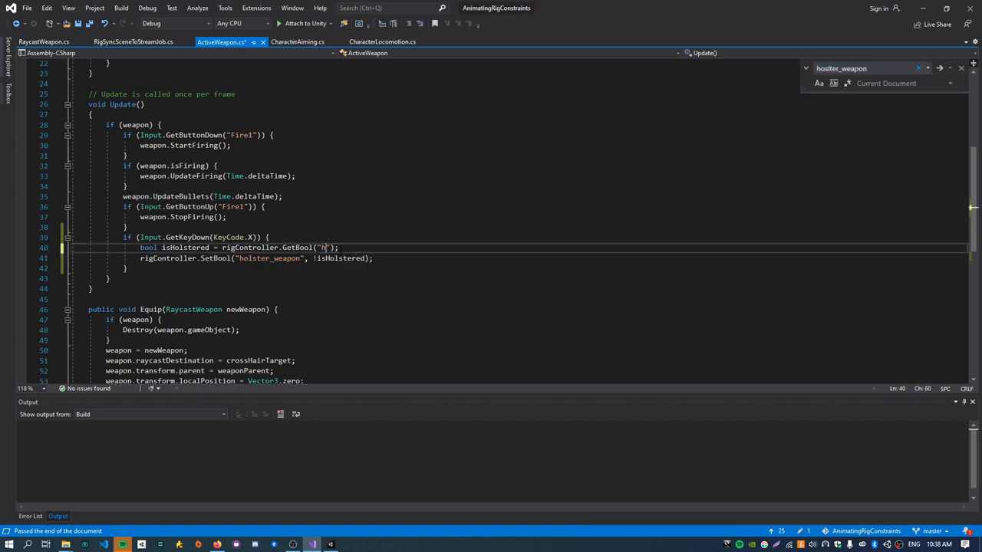
text(olster_weapon)
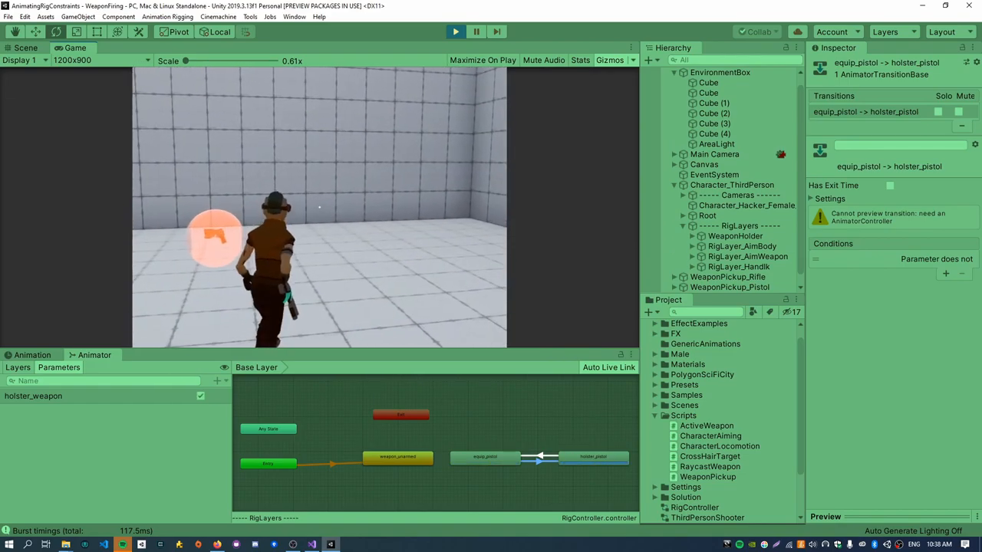
- Show the Animation timeline for RigLayers and list its weapon_anim_pistol and weapon_unarmed clips
click(31, 355)
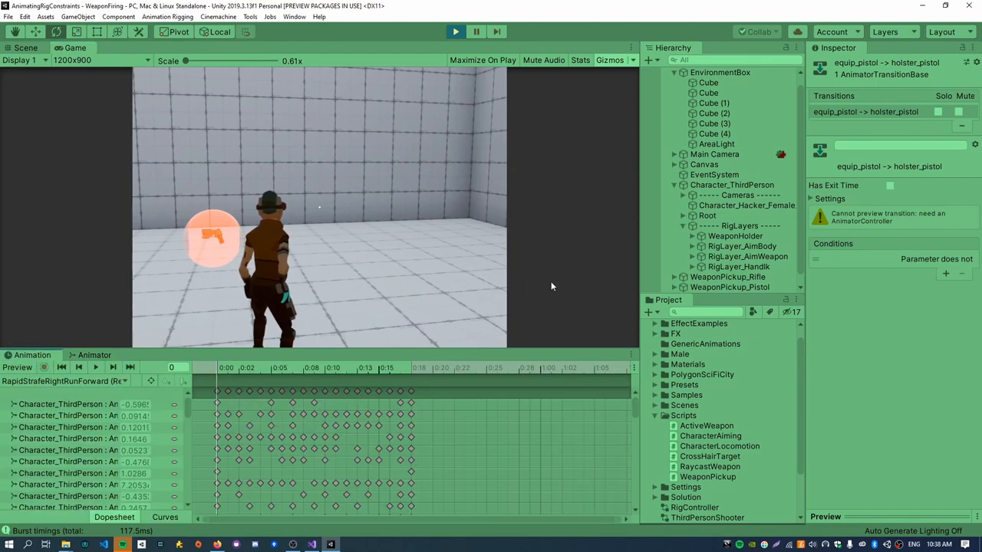
click(738, 225)
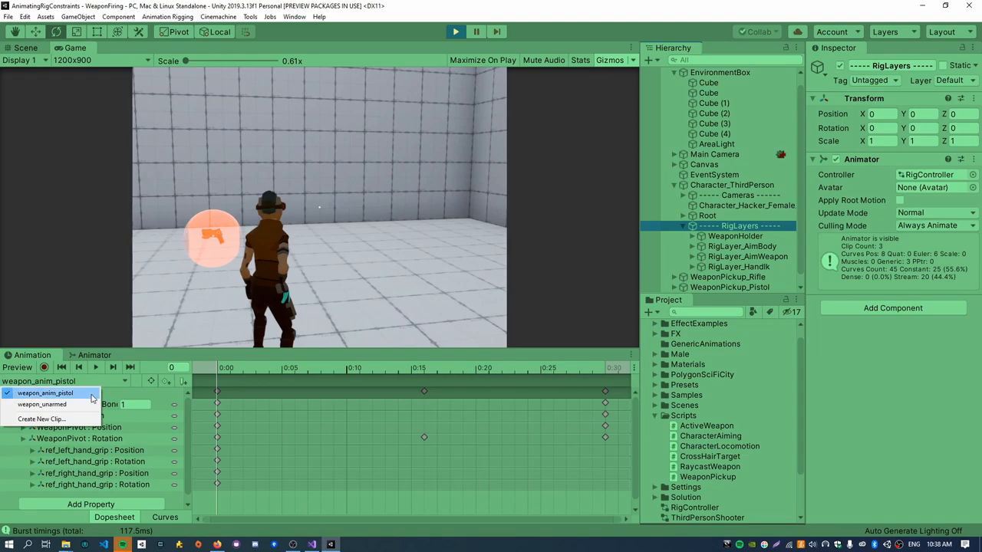
click(46, 402)
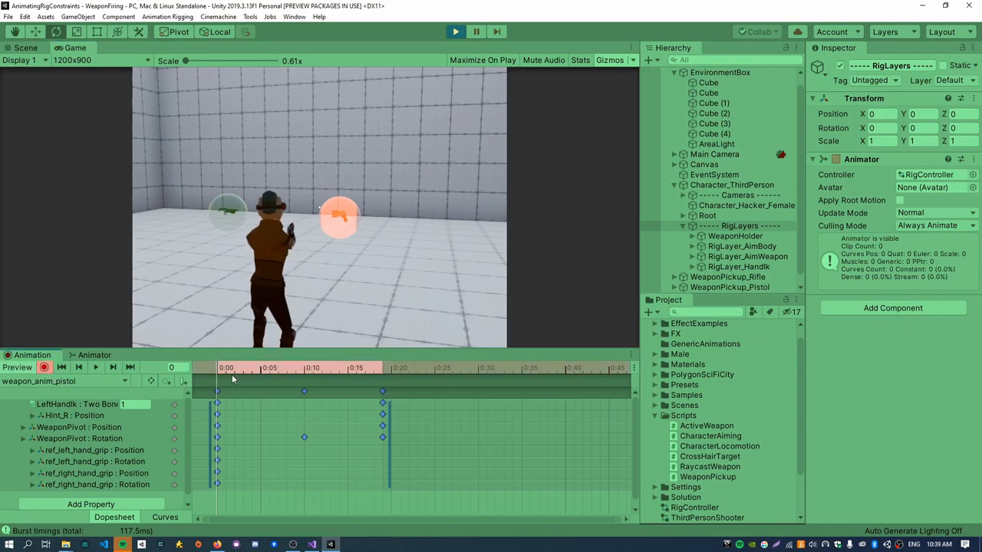
- In weapon_anim_pistol near frame 20, key the right-hand IK constraint weight to 0
click(384, 368)
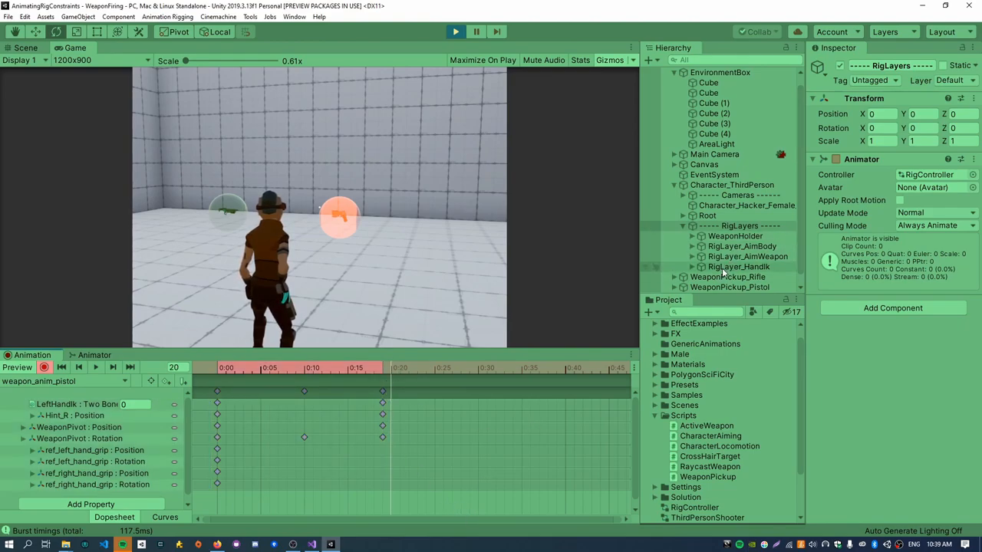
click(740, 277)
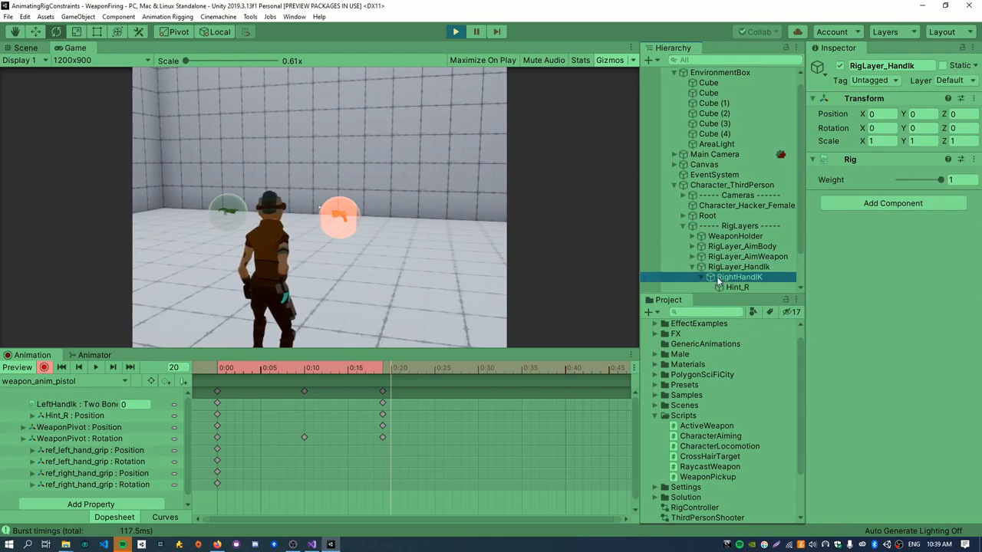
click(740, 277)
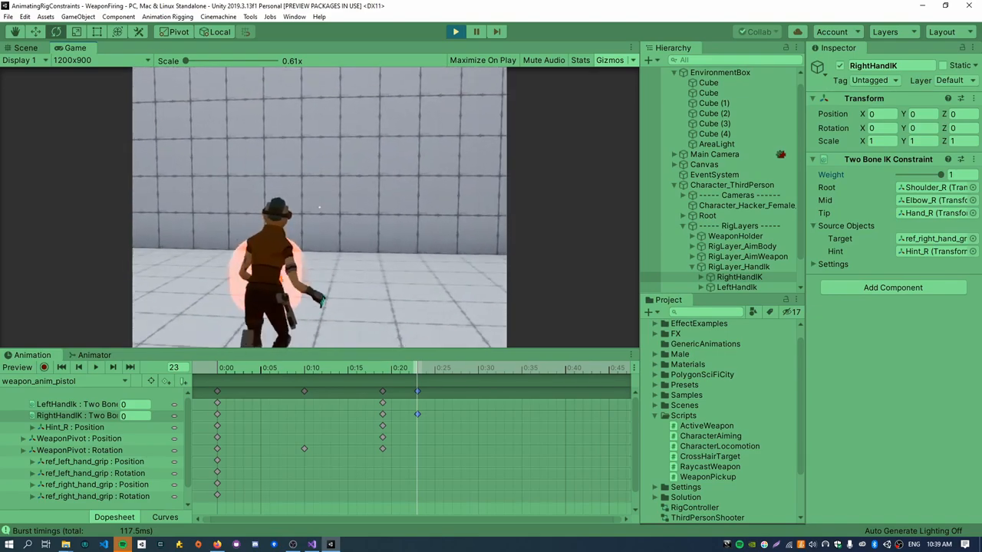
drag(949, 174, 899, 174)
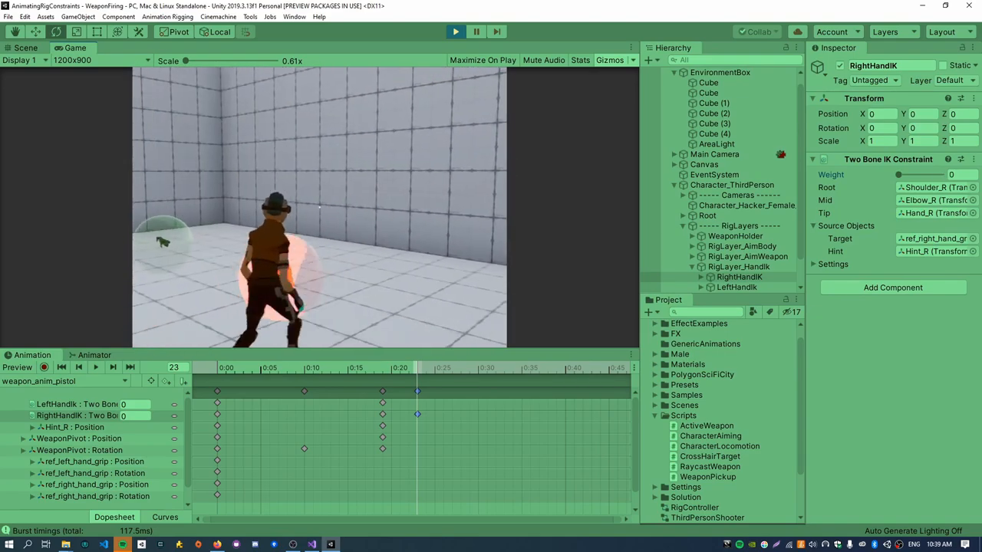
drag(899, 174, 974, 175)
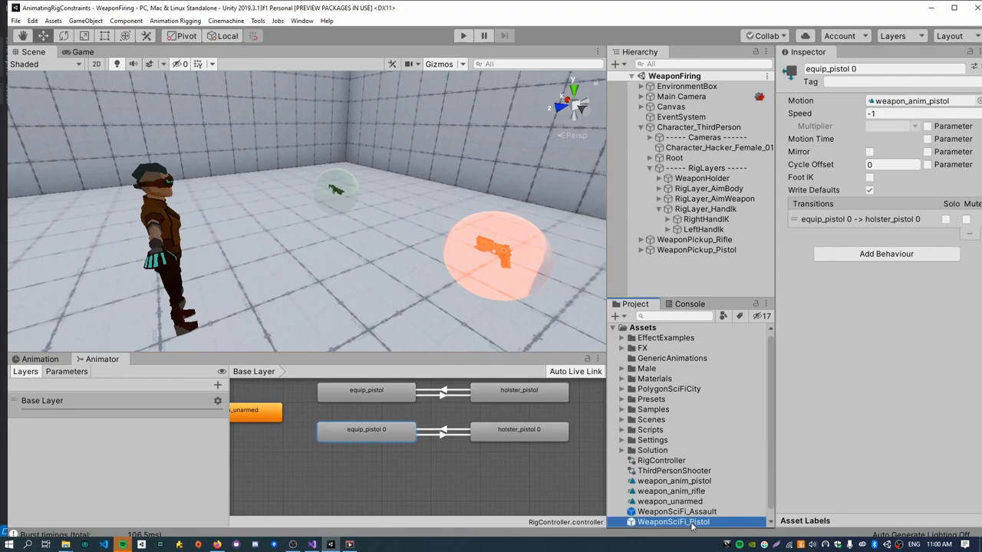
- Check the assault rifle's weapon name and rename equip_pistol 0 to equip_rifle
click(676, 511)
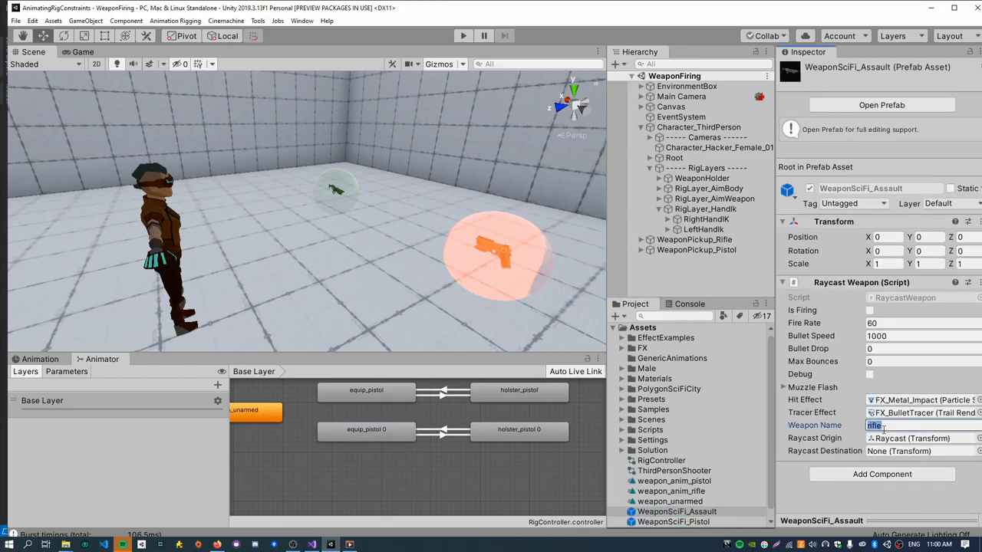
click(366, 431)
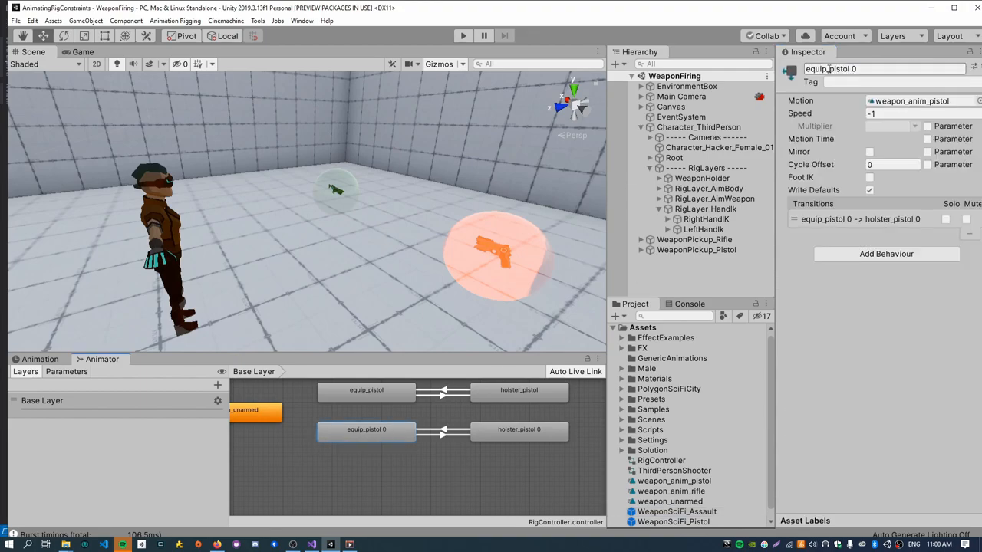
text(equip_rifle)
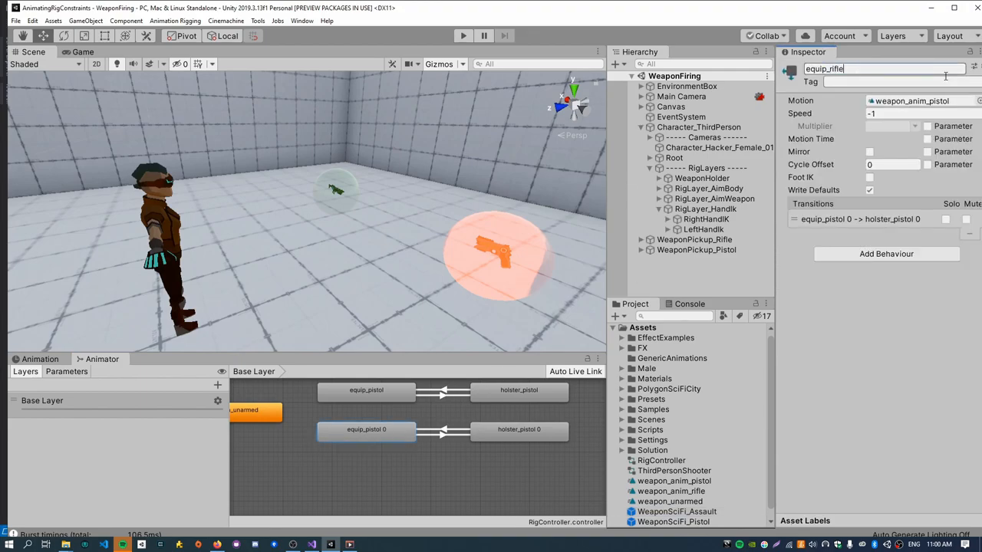
- Rename the holster duplicate to holster_rifle, give it weapon_anim_rifle, and enter Play mode
click(518, 431)
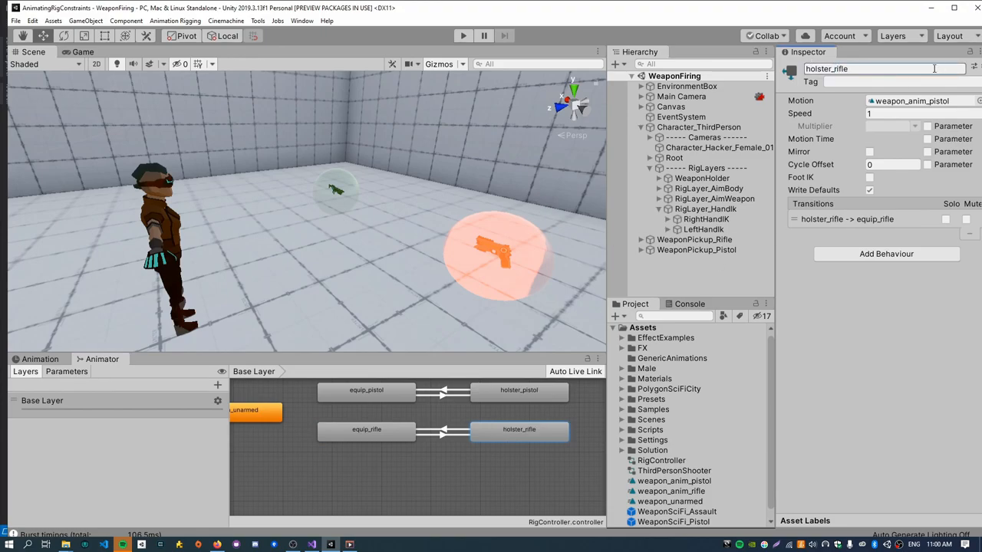
click(366, 429)
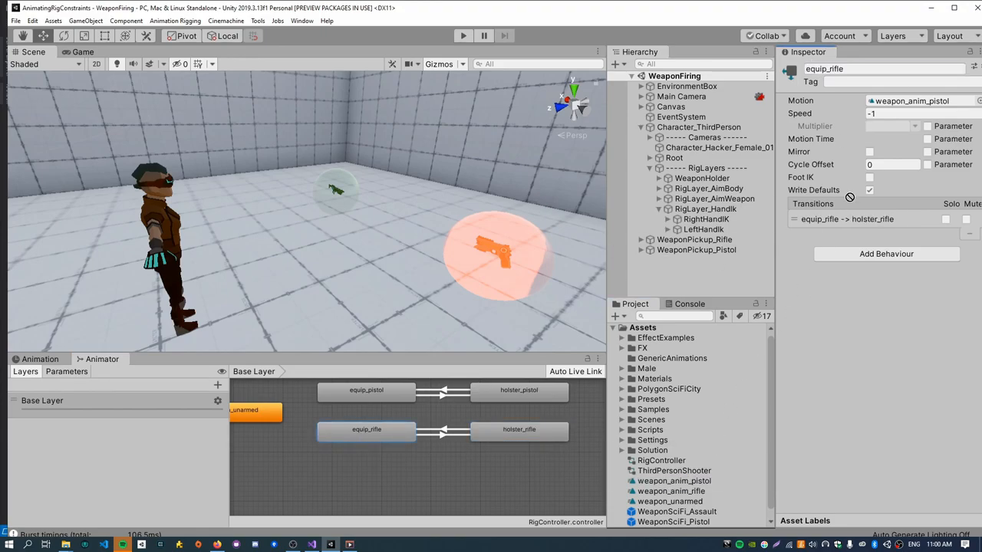
mouse_move(903, 182)
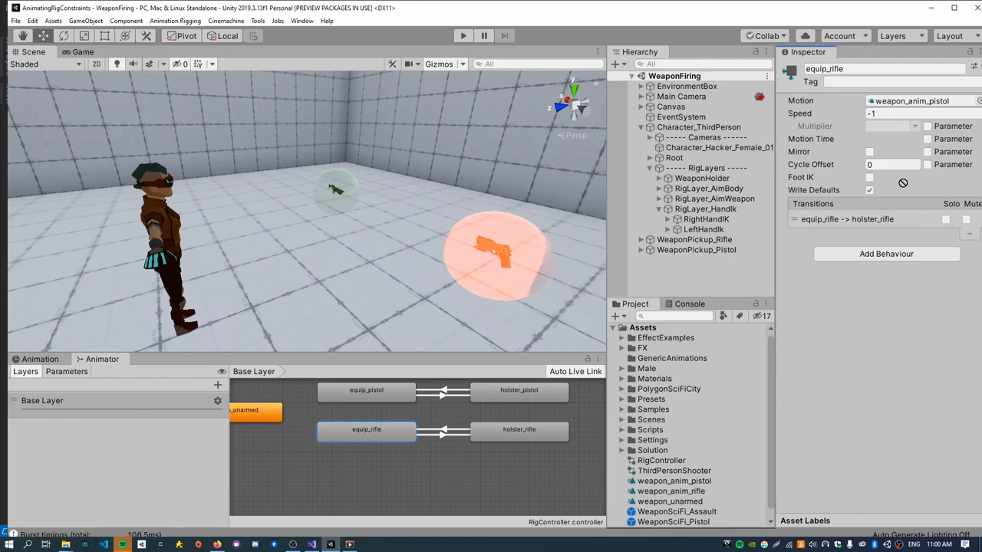
click(519, 430)
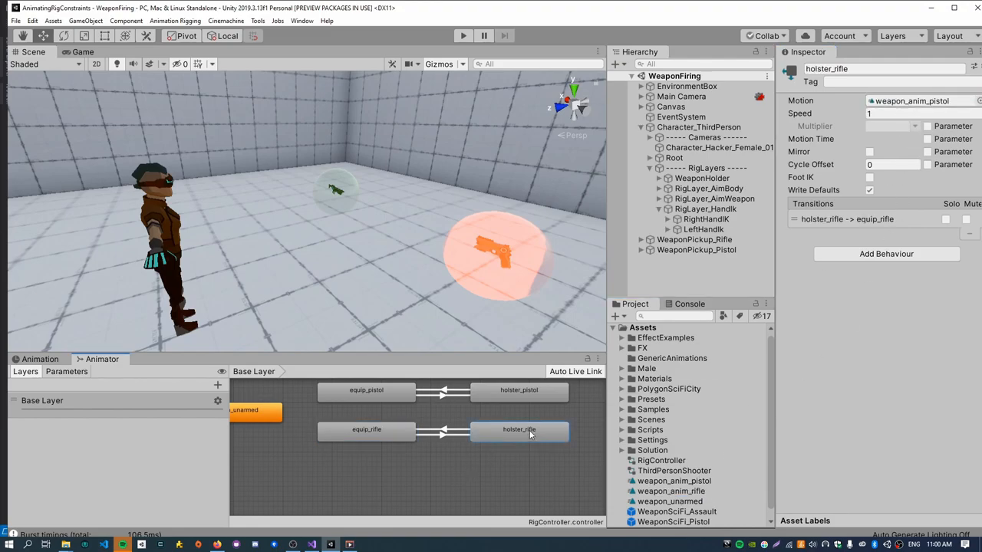
click(519, 432)
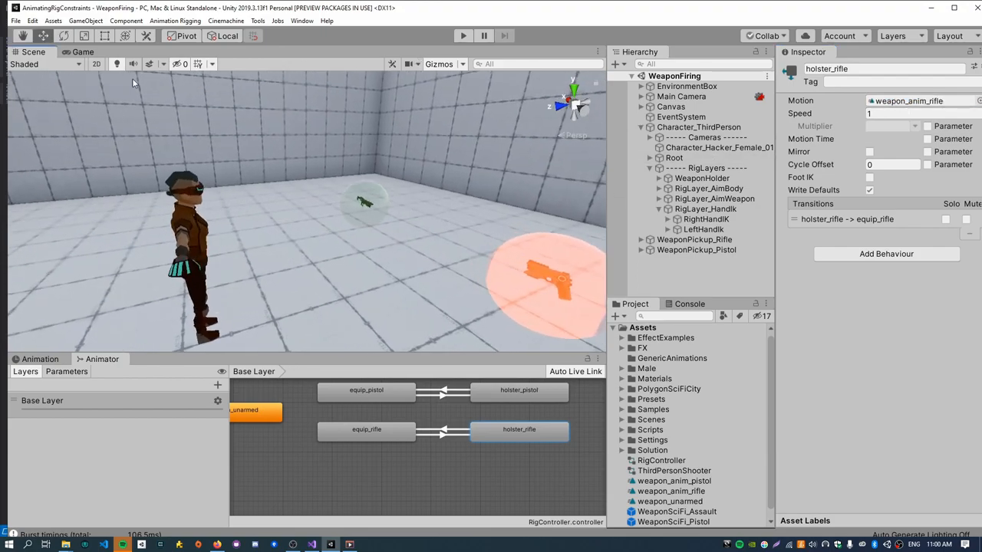
click(456, 35)
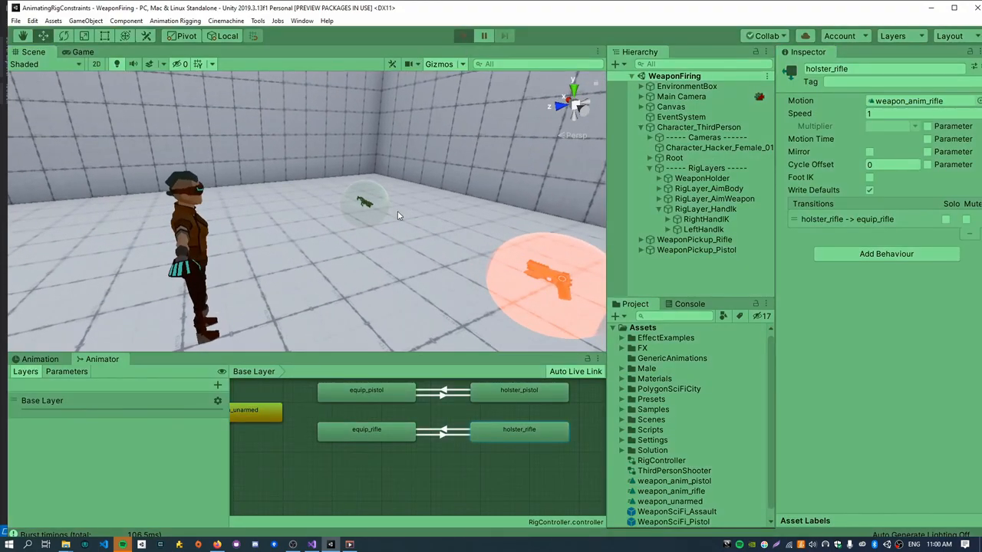
- With the game running, open the weapon_anim_rifle clip in the Animation window
click(460, 35)
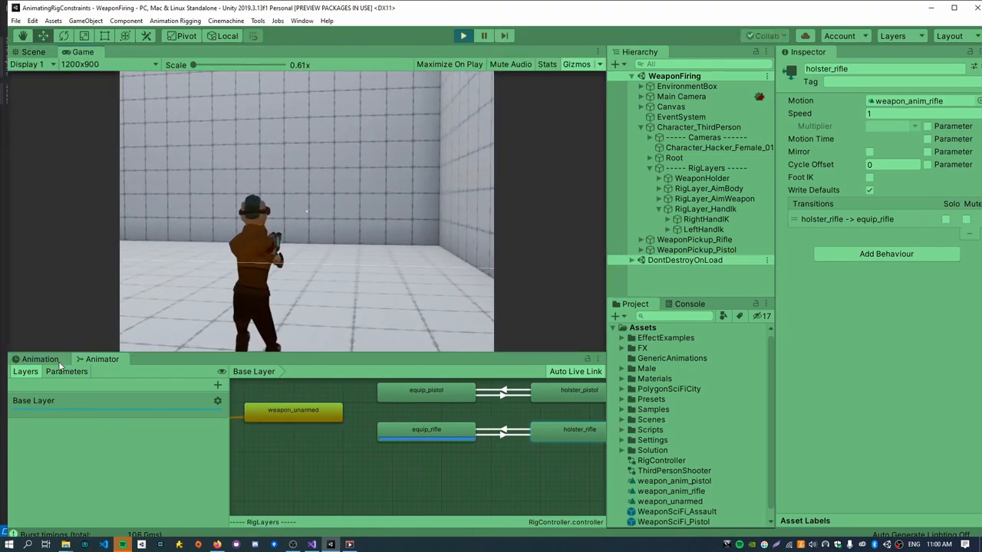
click(703, 167)
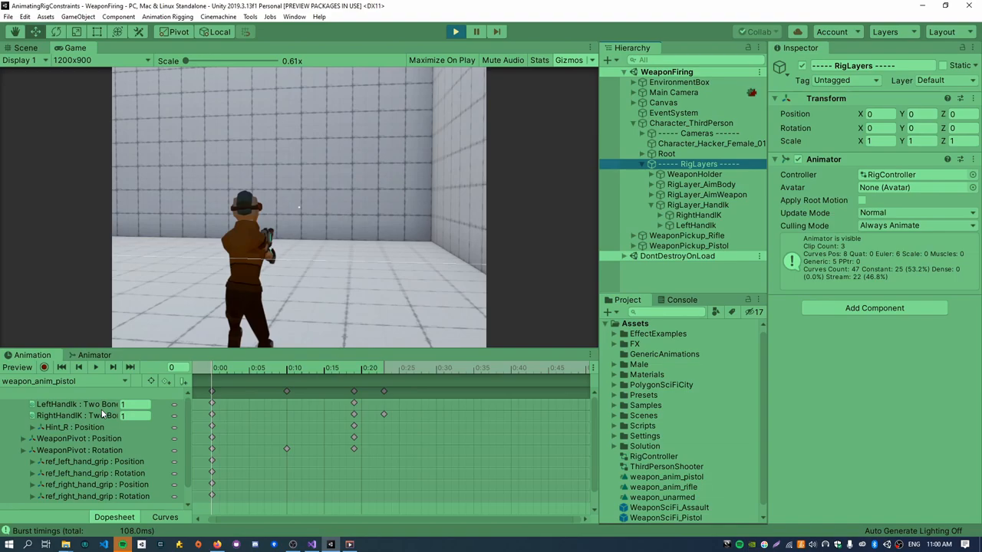
click(65, 381)
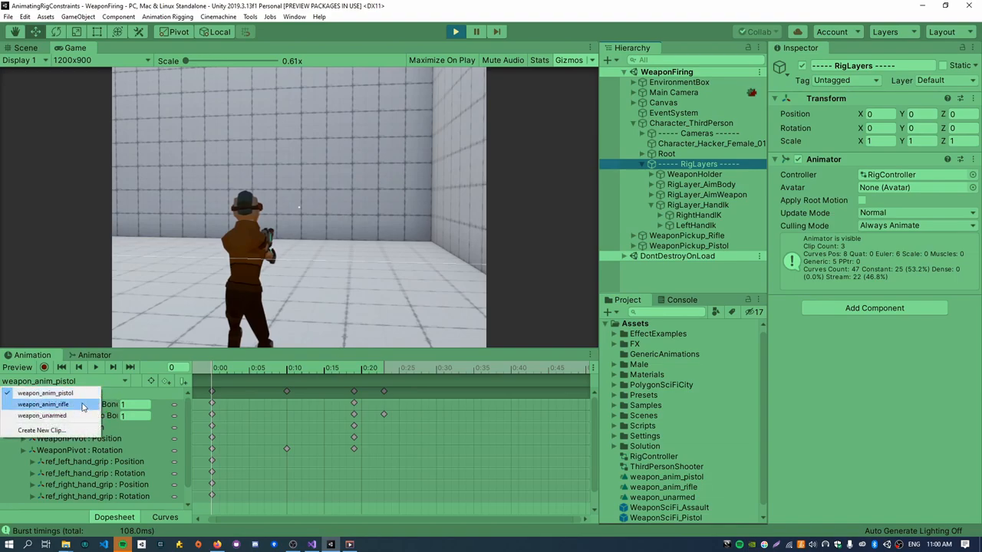
click(46, 404)
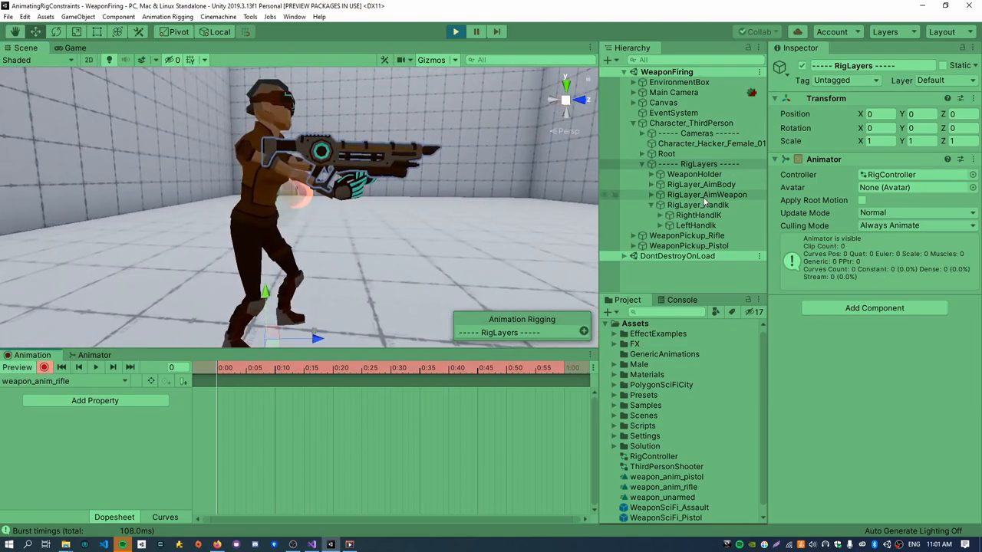
- Key WeaponPivot and the hand grip references at frame 0 of weapon_anim_rifle
click(694, 175)
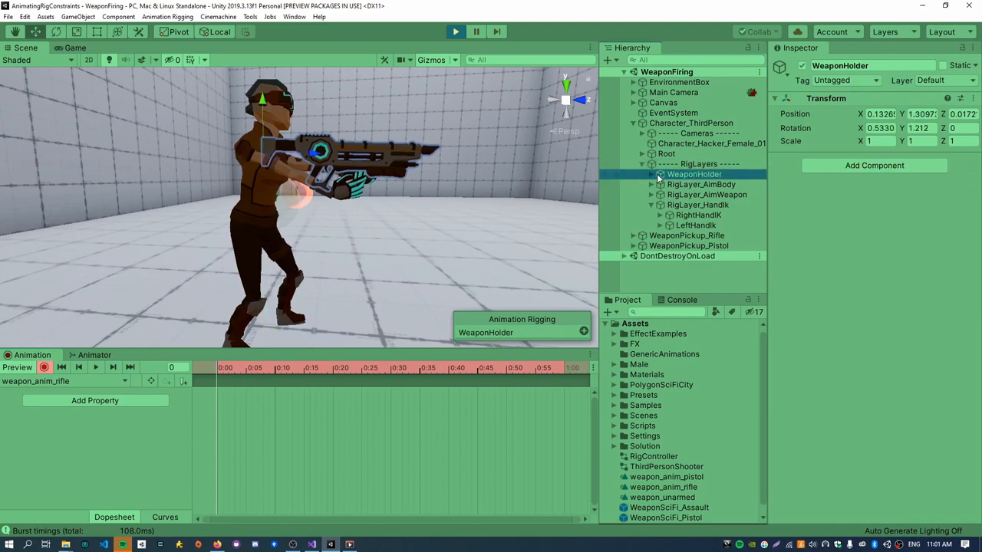
click(700, 184)
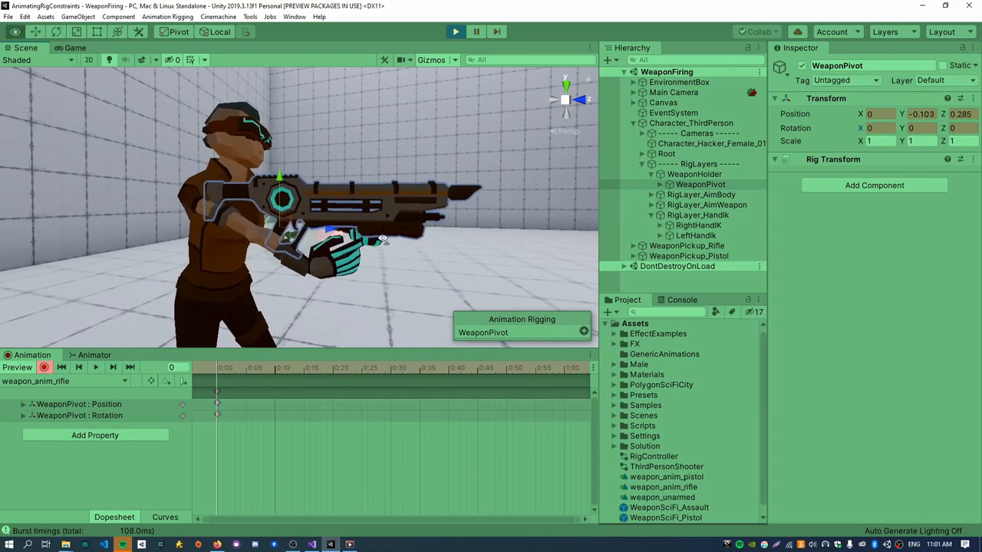
click(716, 205)
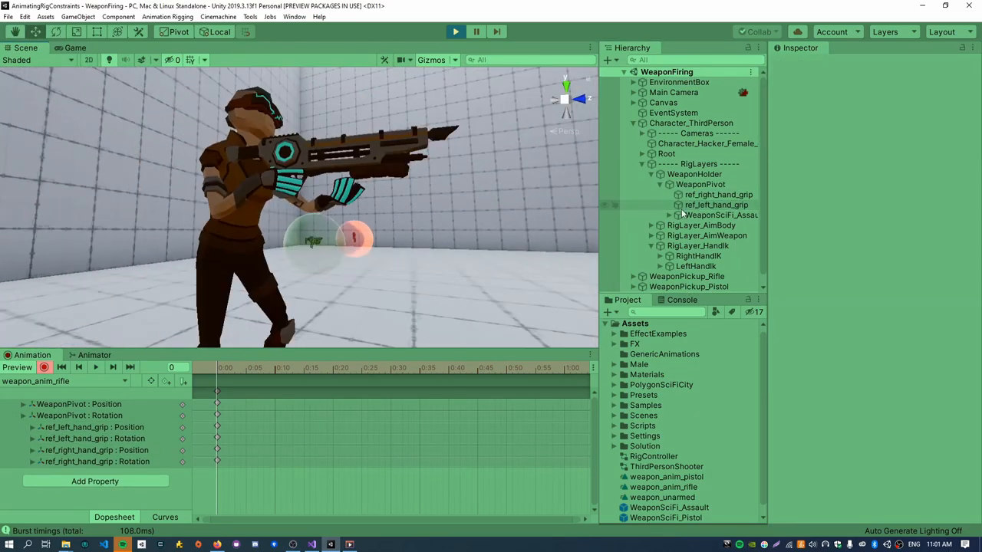
click(715, 205)
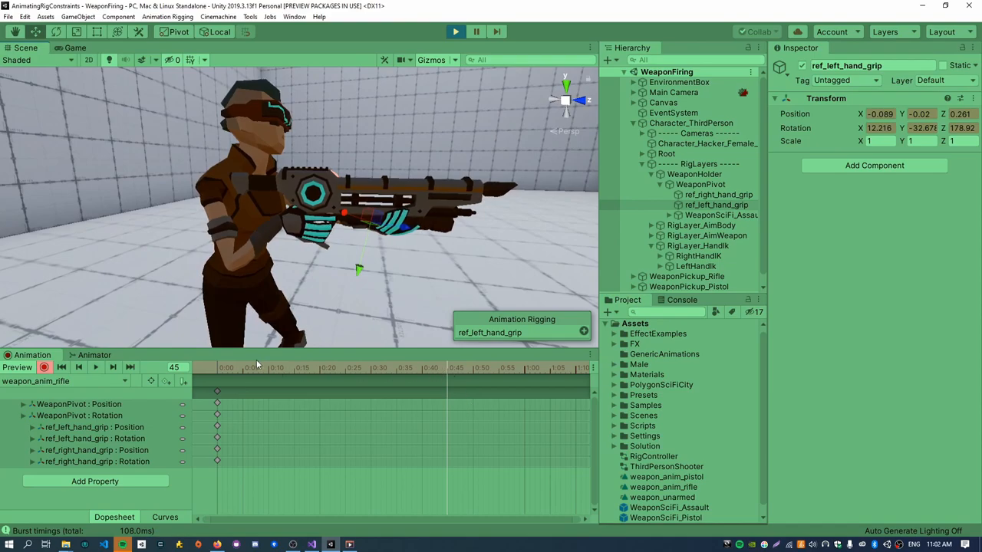
click(701, 184)
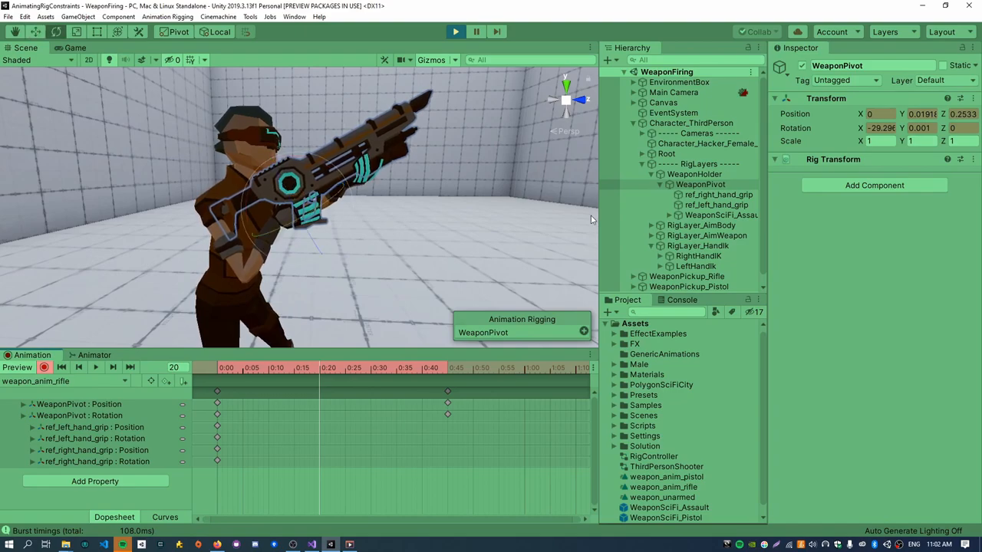
- Tilt WeaponPivot up mid-clip, then key the right elbow hint around frame 46
click(700, 184)
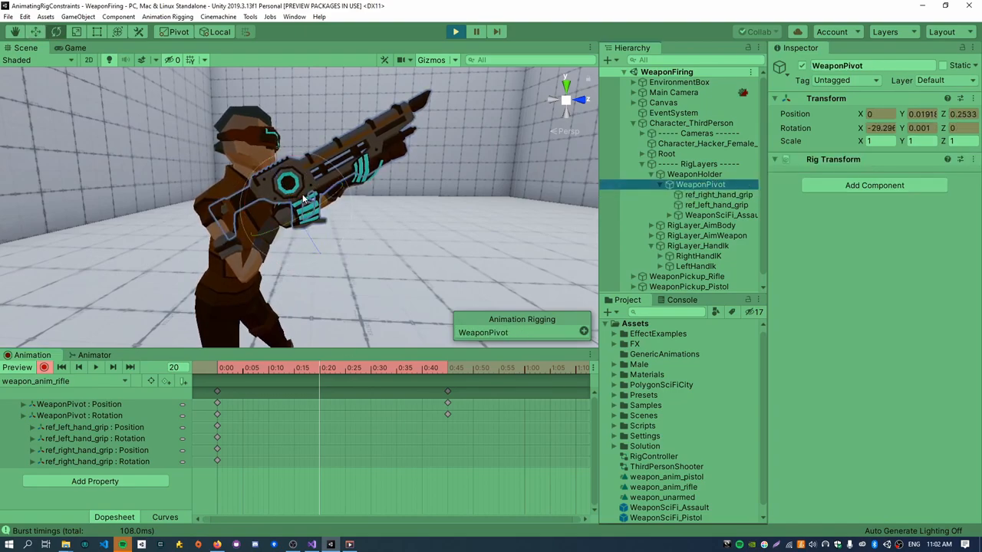
click(320, 367)
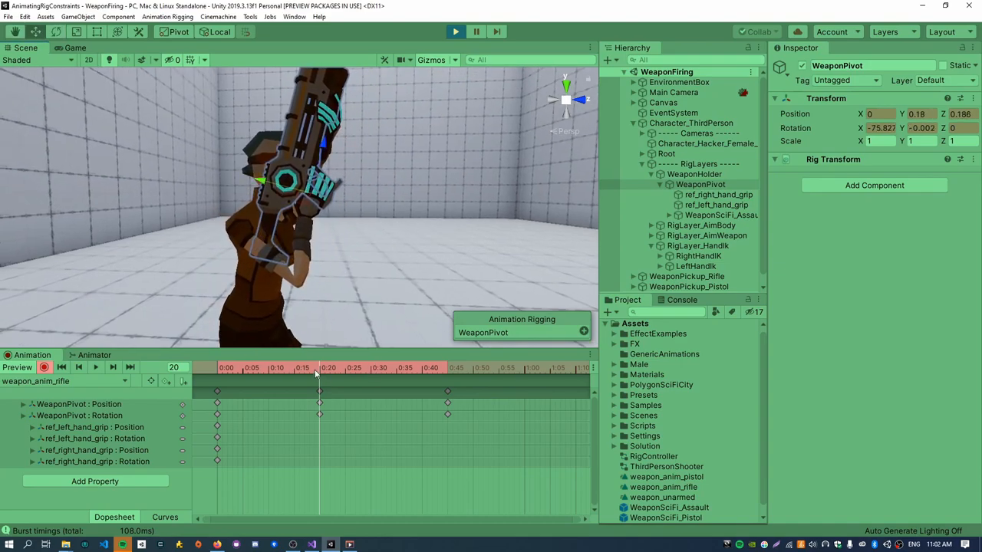
click(453, 368)
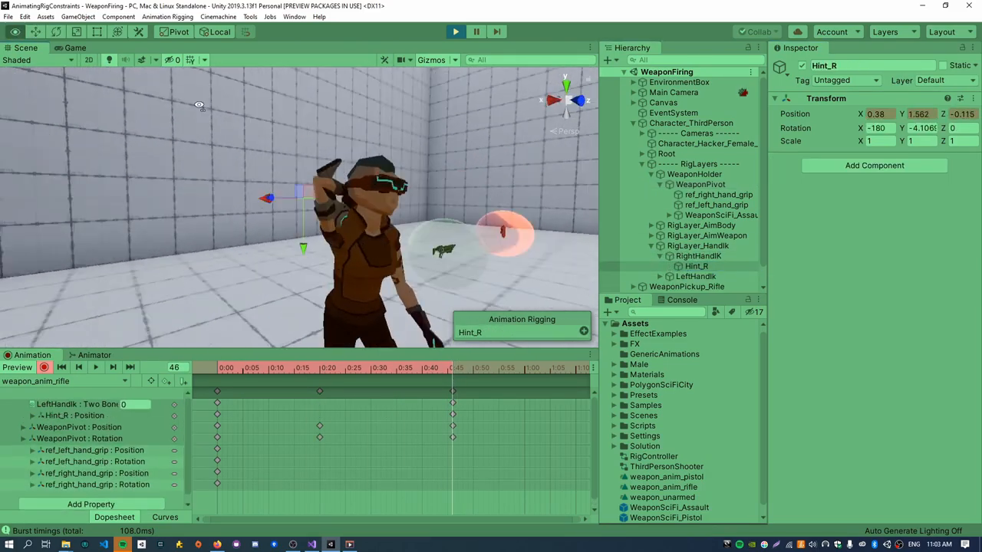
click(716, 194)
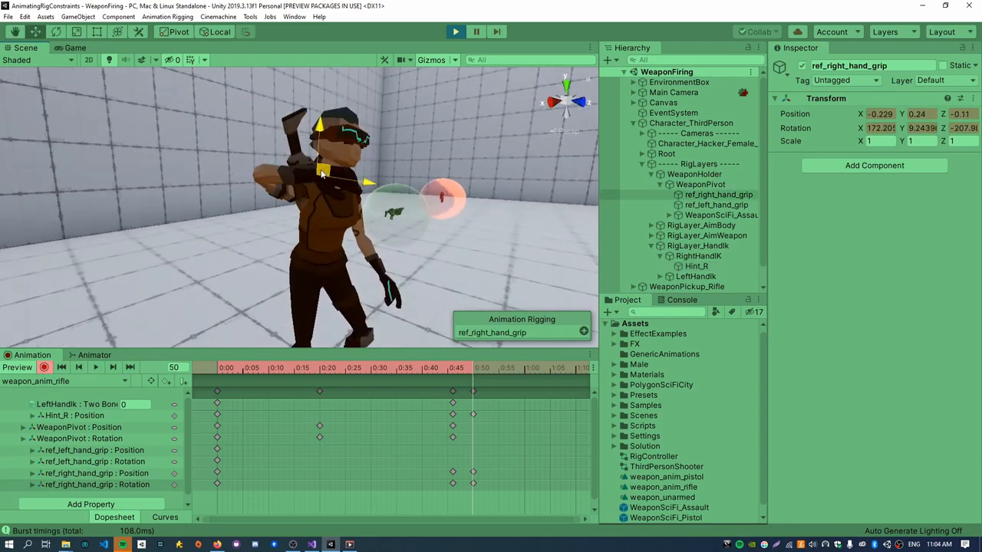
click(696, 266)
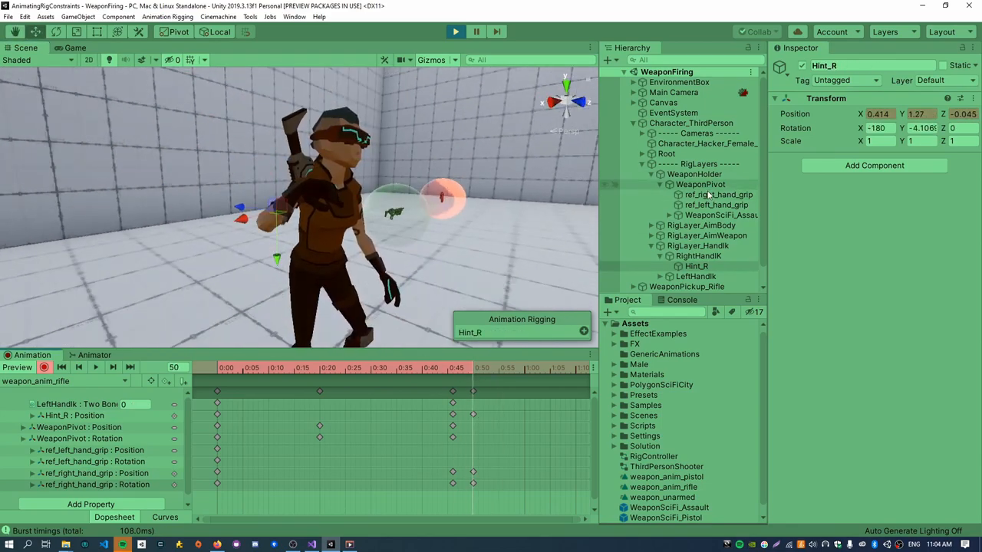